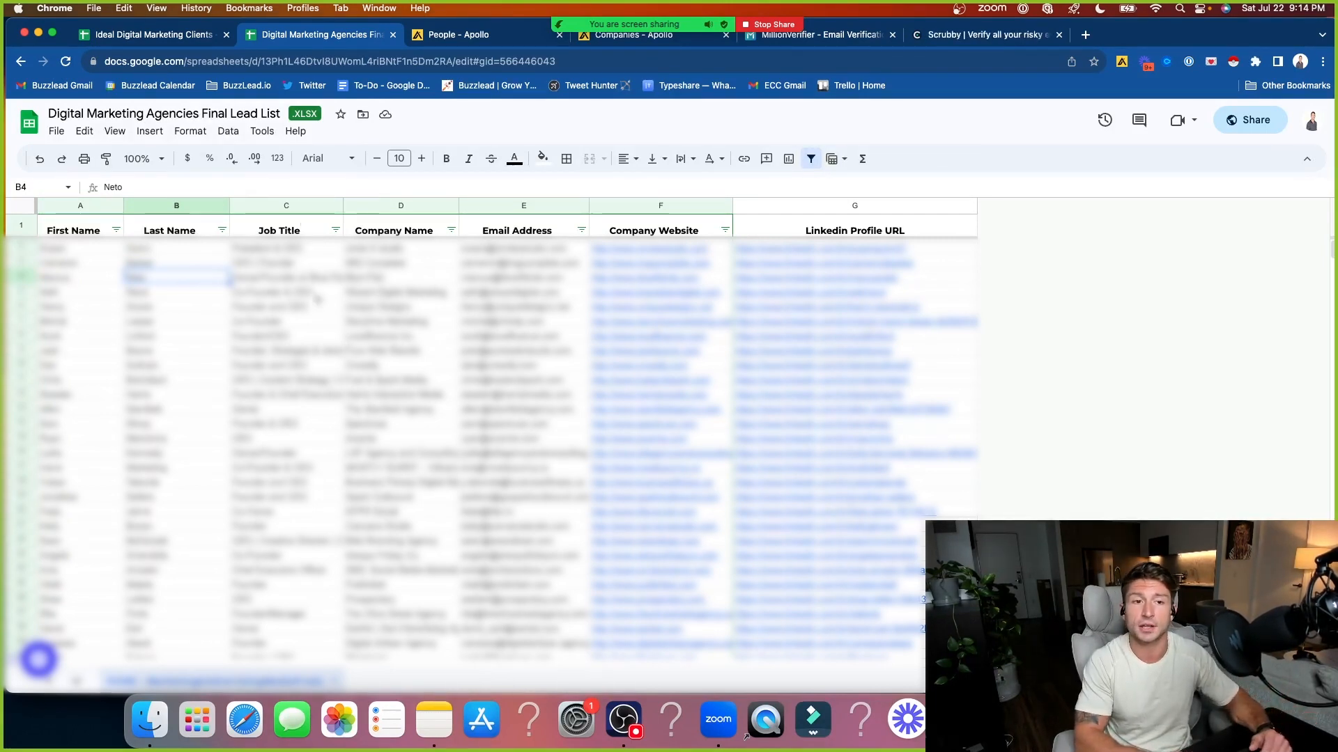
Dismiss the file menu, then copy the ten domains from Ideal Digital Marketing Clients
left_click(56, 131)
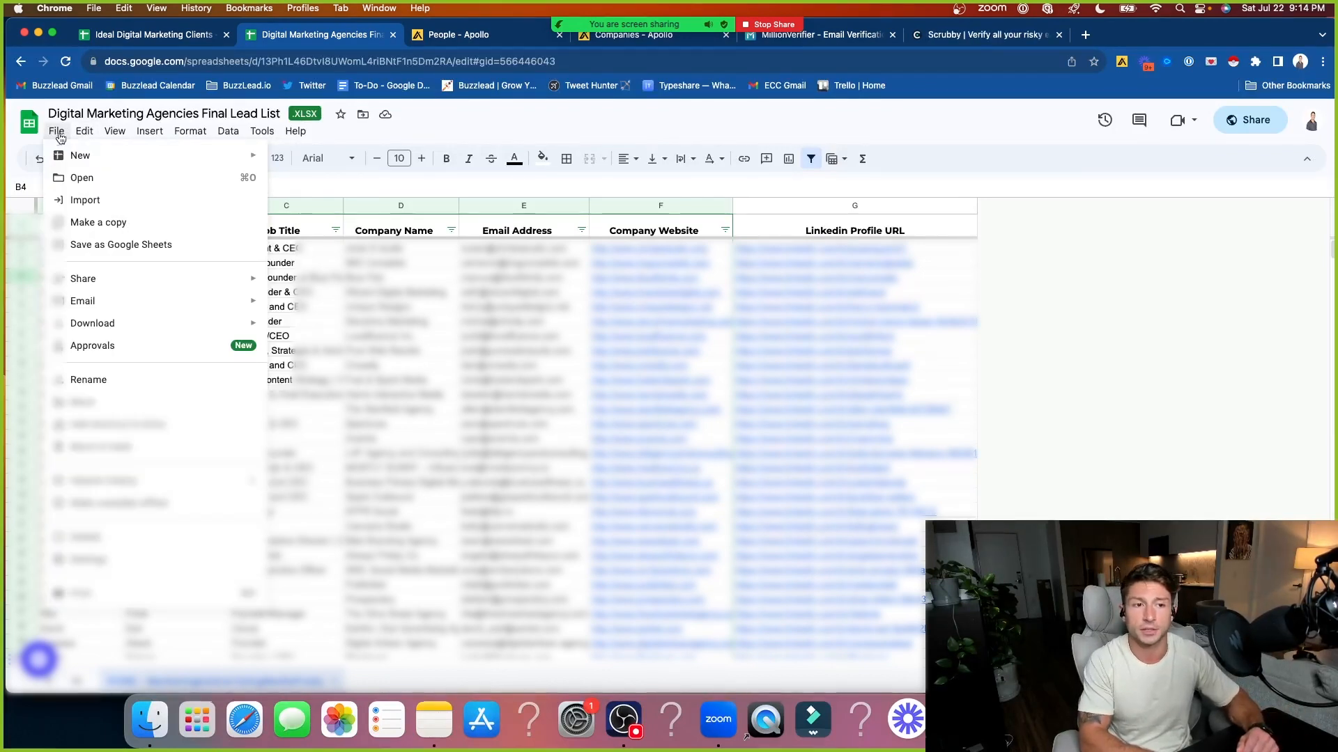
left_click(405, 141)
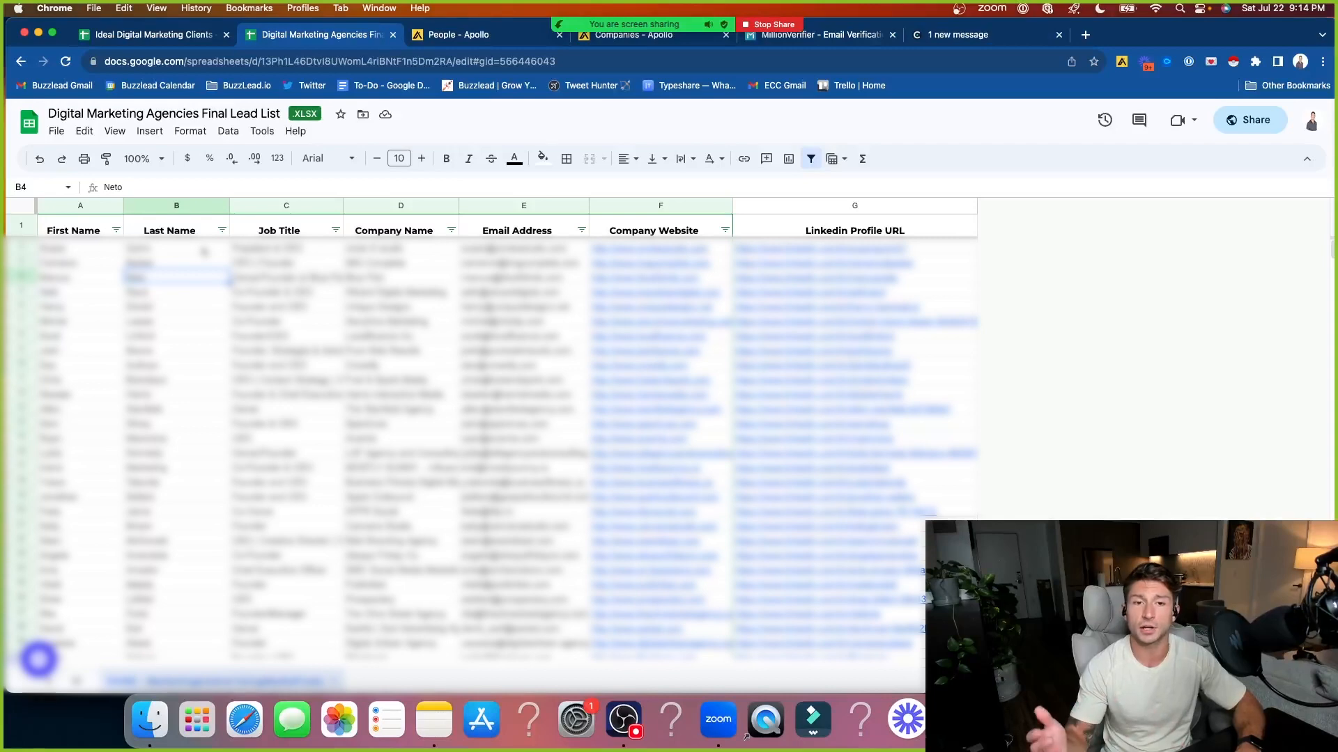
left_click(149, 34)
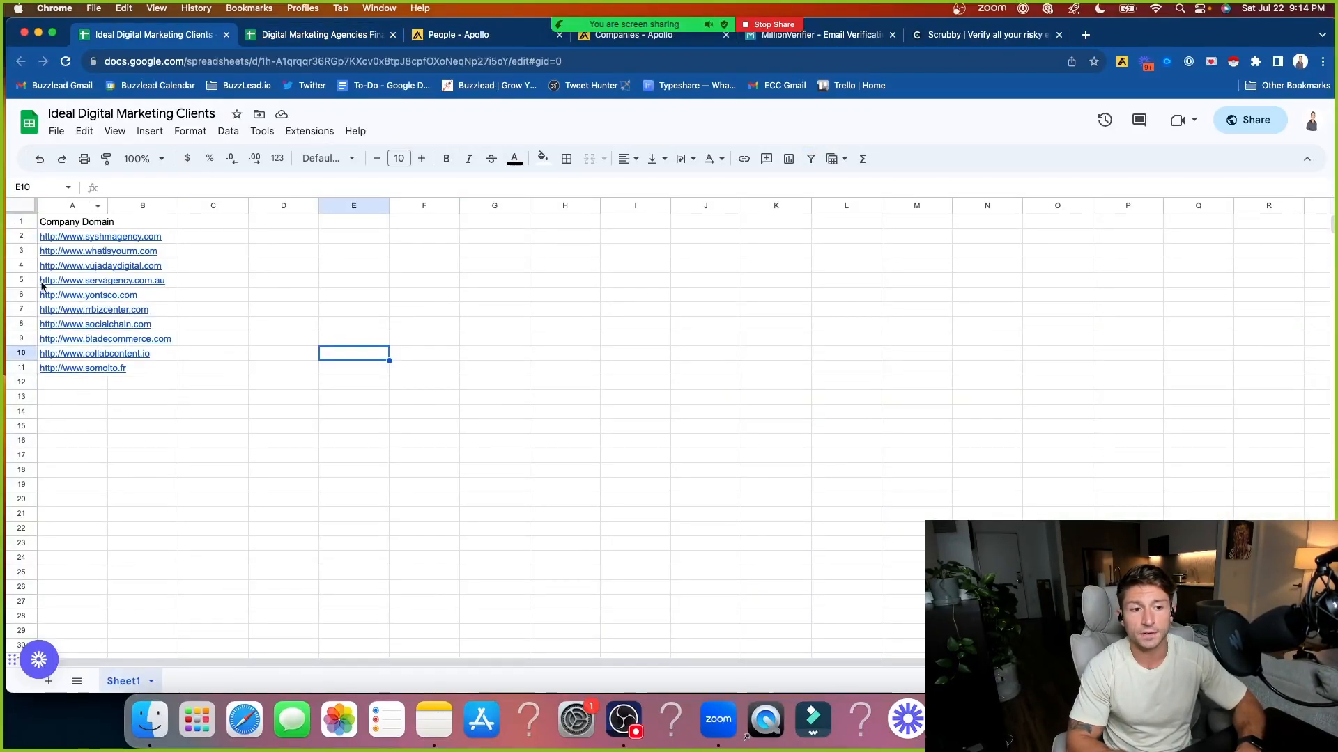
mouse_move(316, 342)
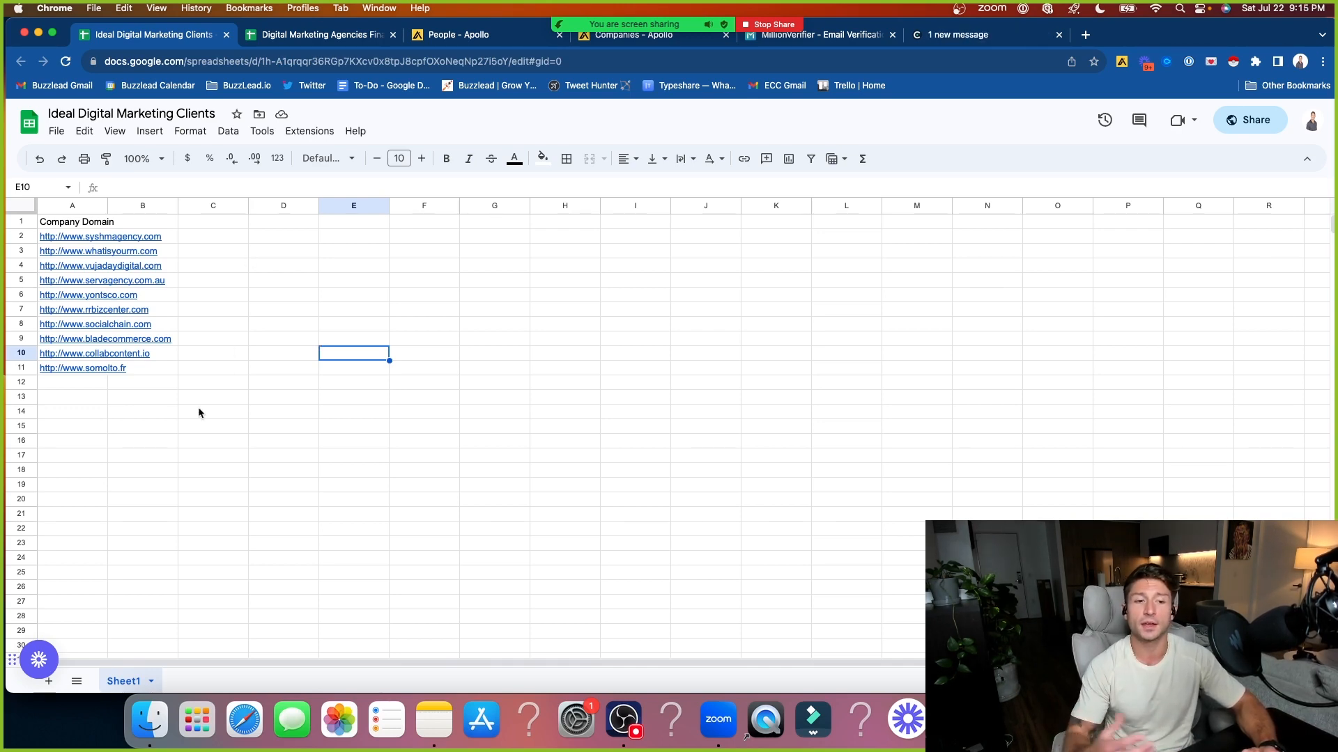
left_click(72, 221)
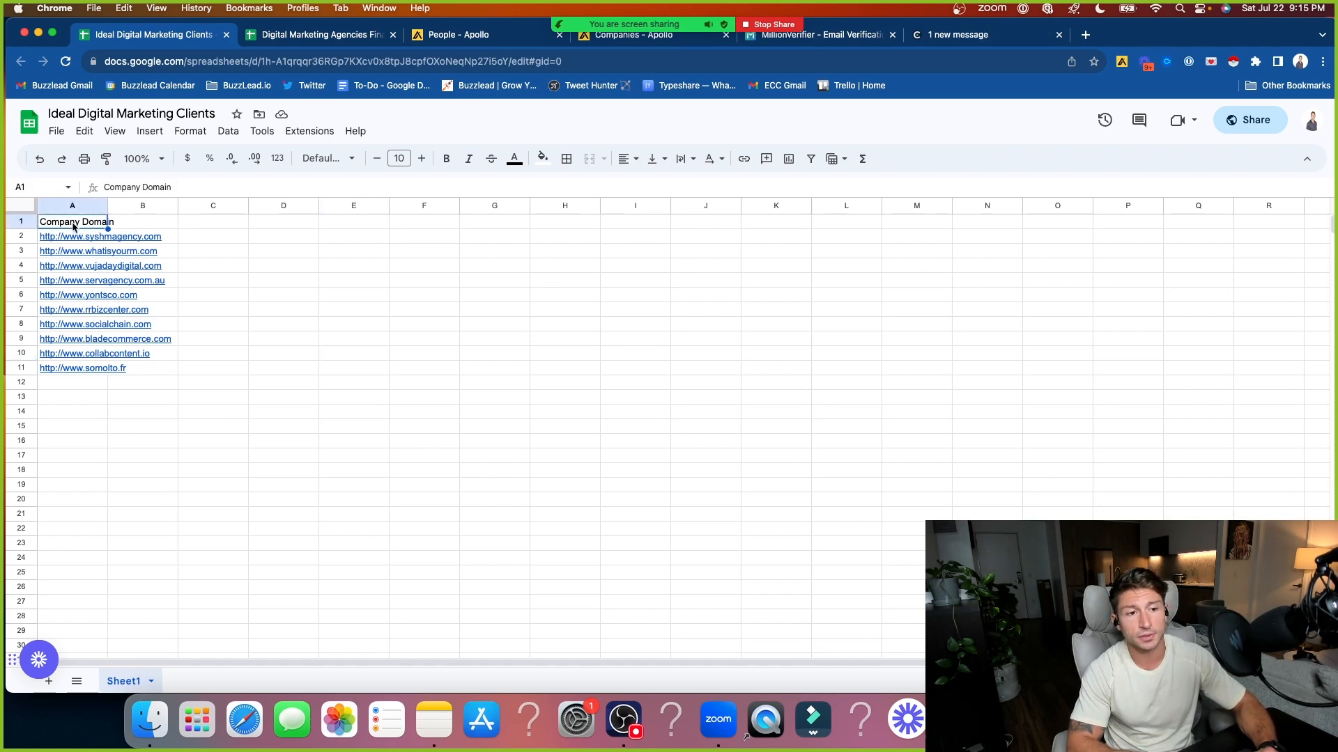
left_click(72, 236)
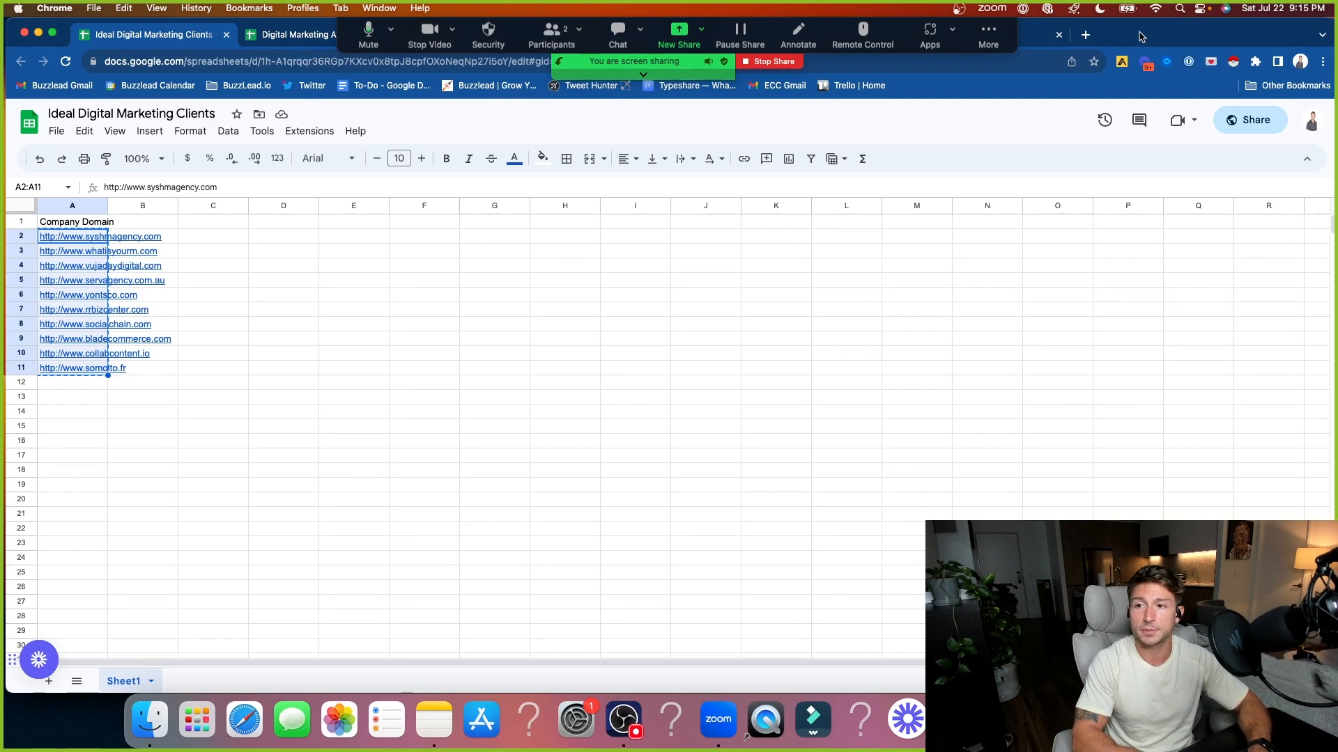
Move between the Apollo tabs and domains sheet, ending on Apollo's company search
left_click(631, 82)
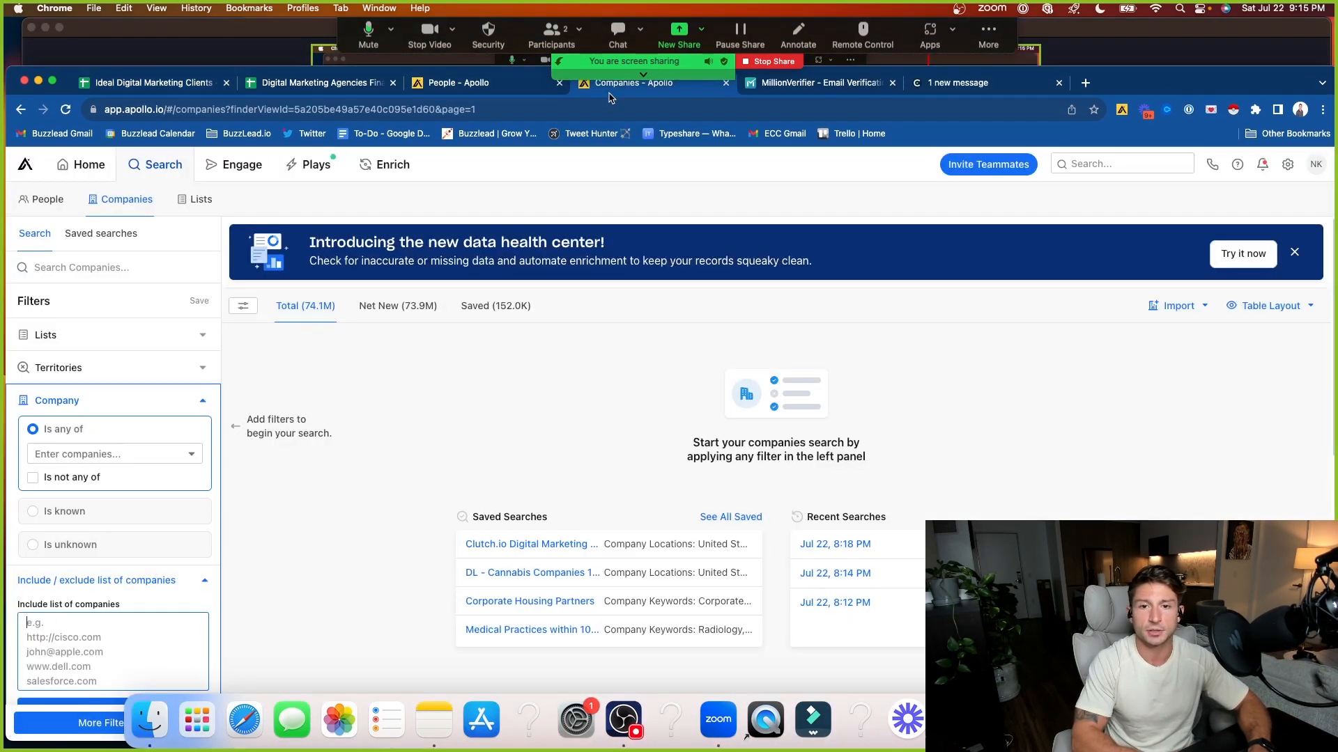
left_click(456, 83)
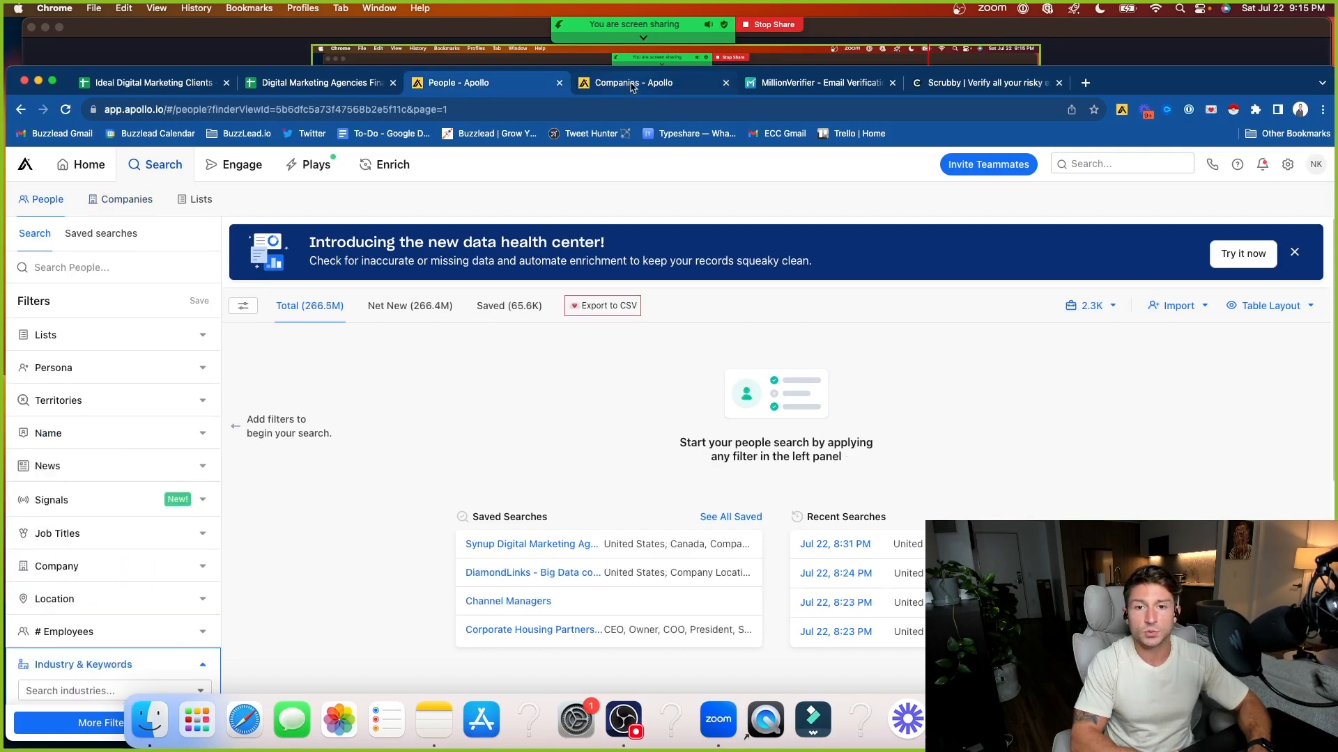
left_click(635, 83)
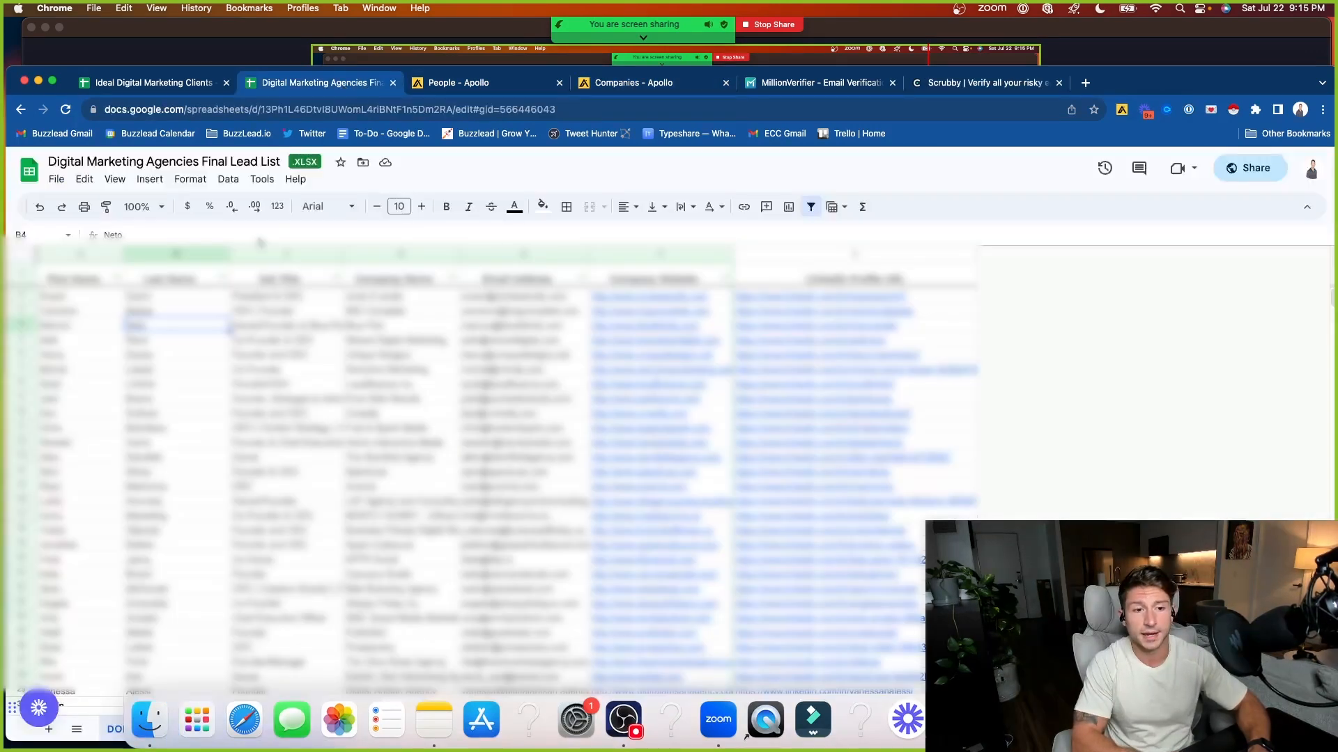
left_click(153, 83)
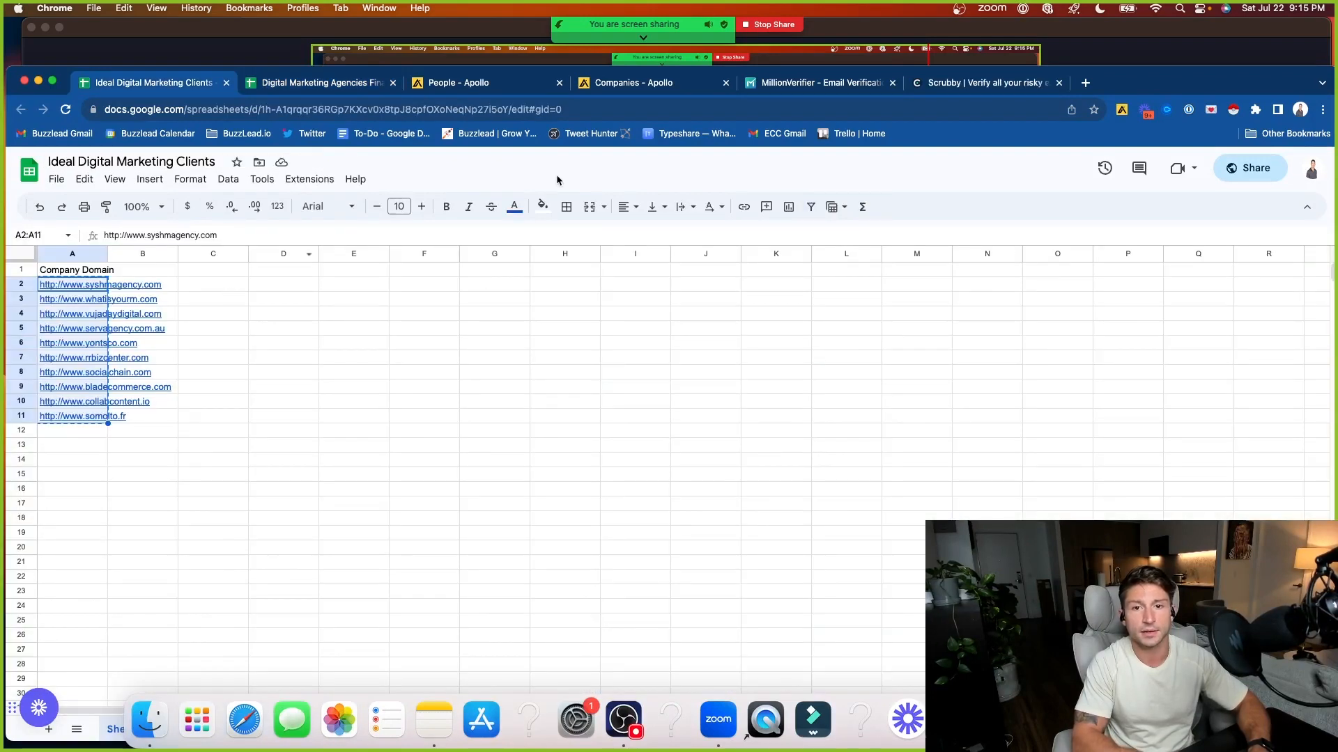
left_click(634, 83)
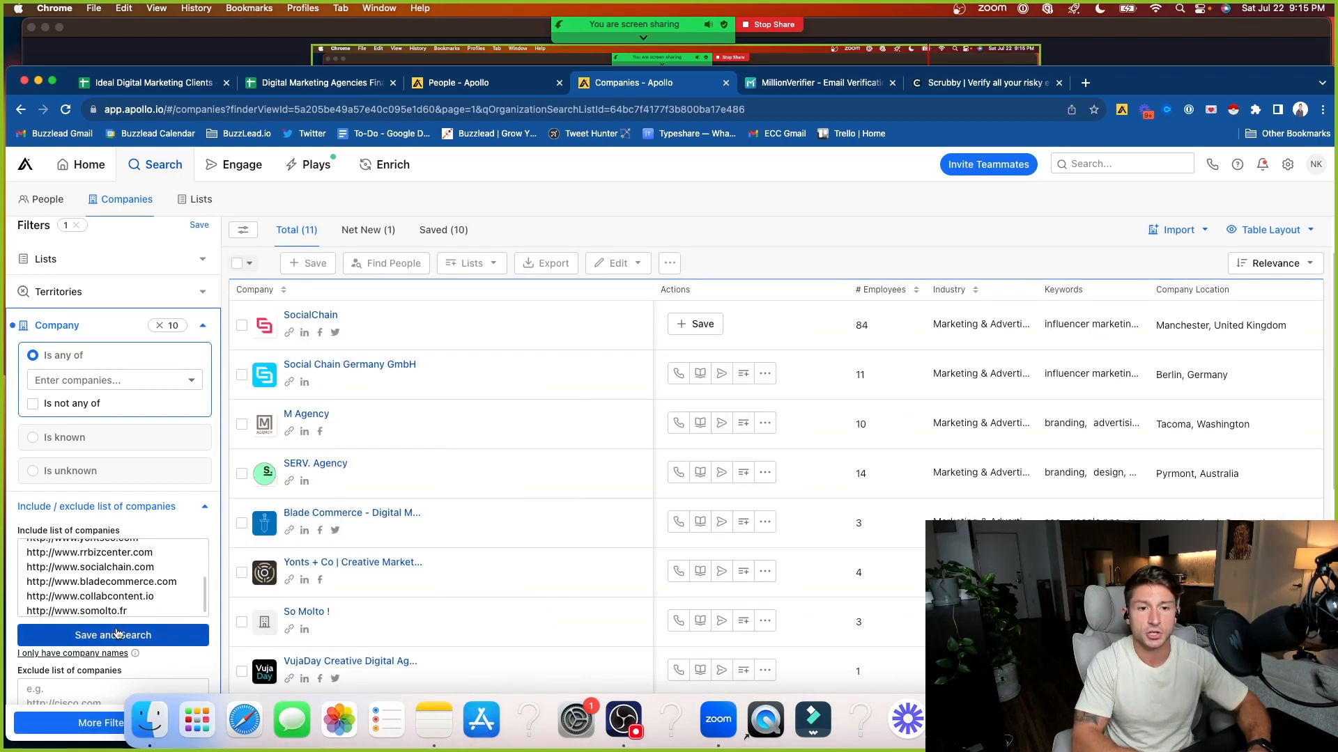
mouse_move(515, 474)
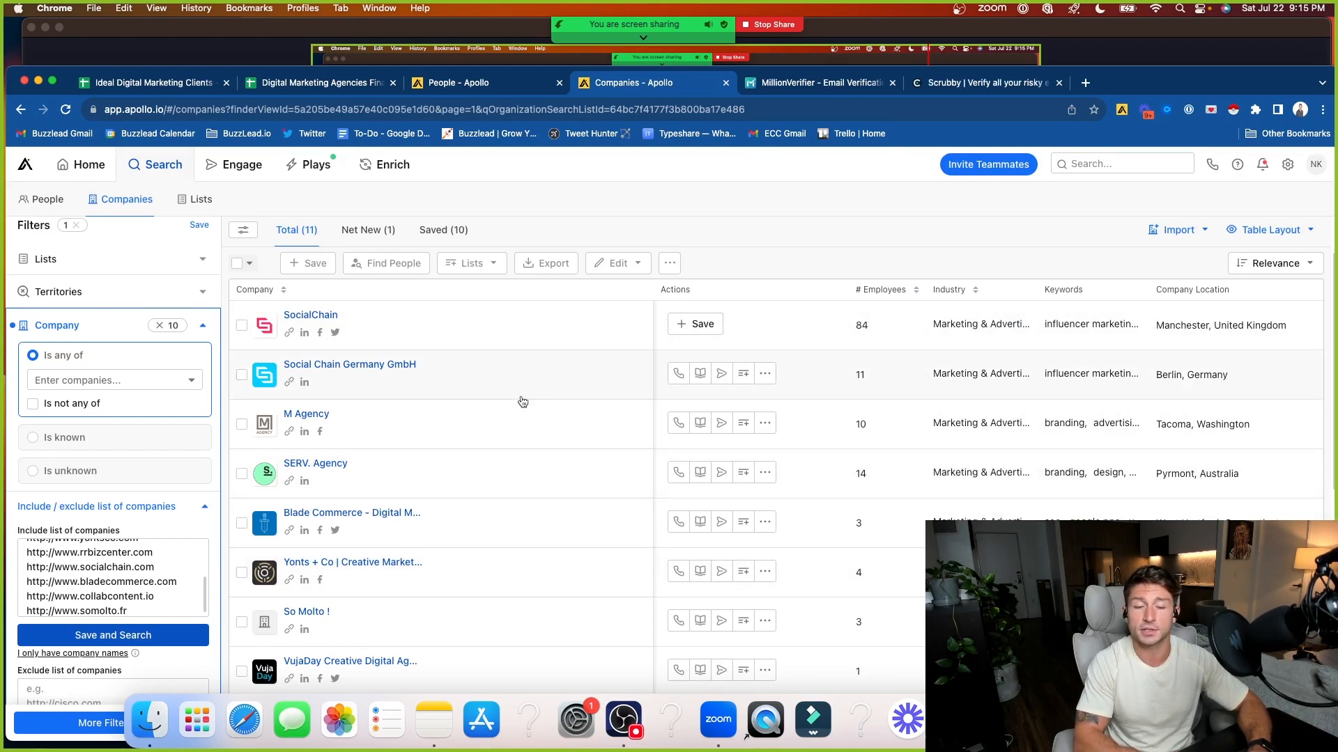
mouse_move(501, 364)
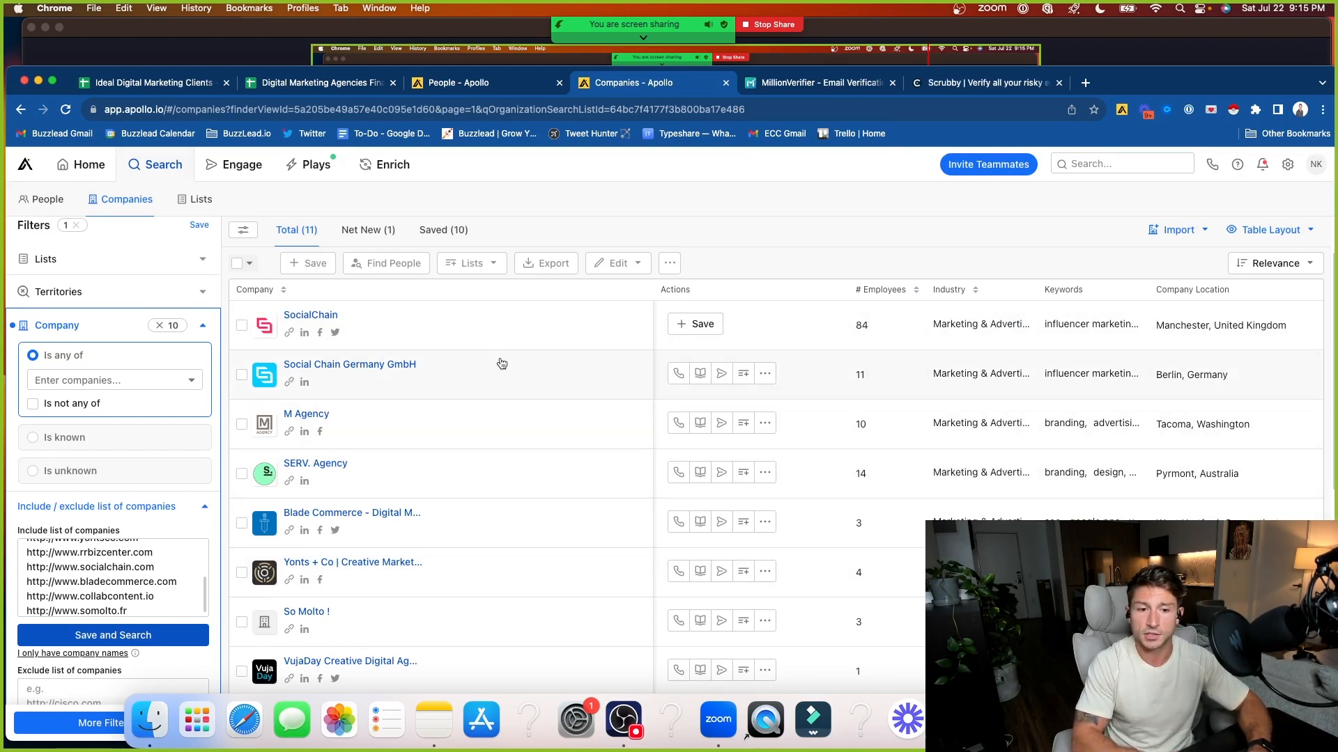
mouse_move(884, 505)
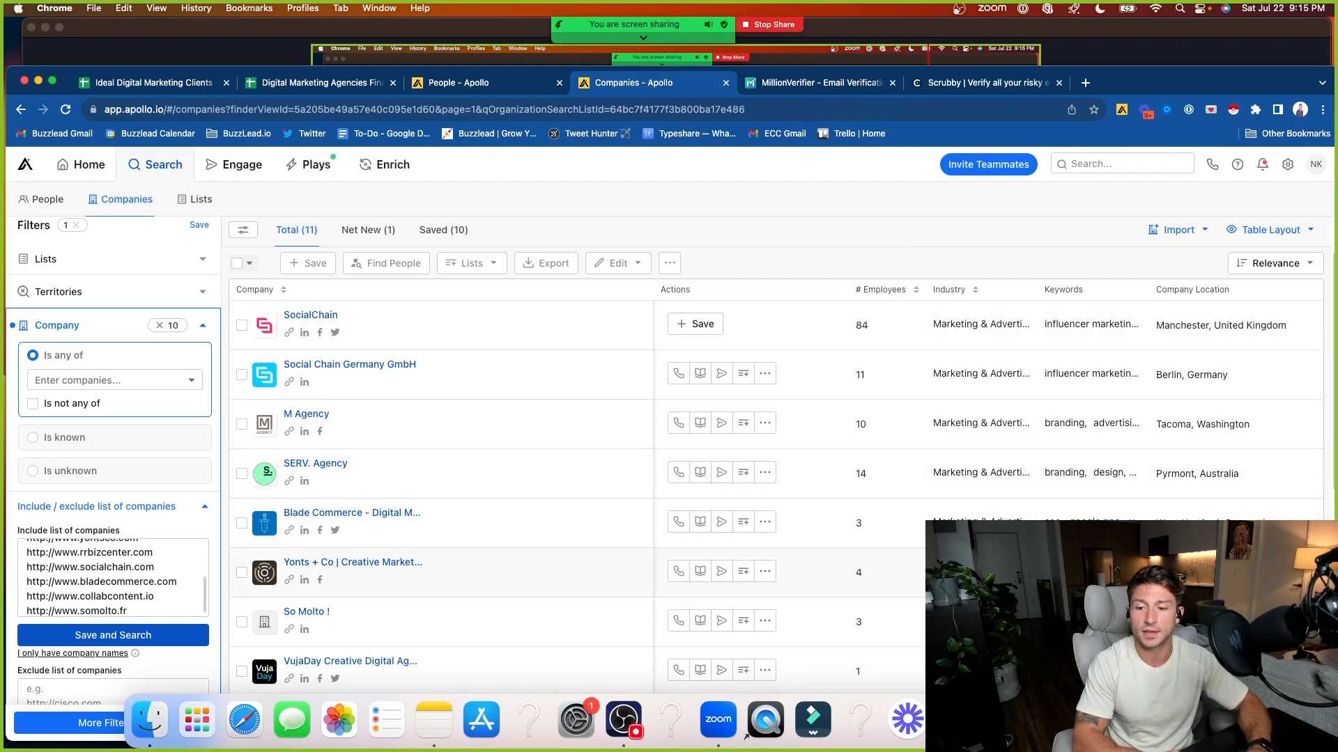
mouse_move(957, 396)
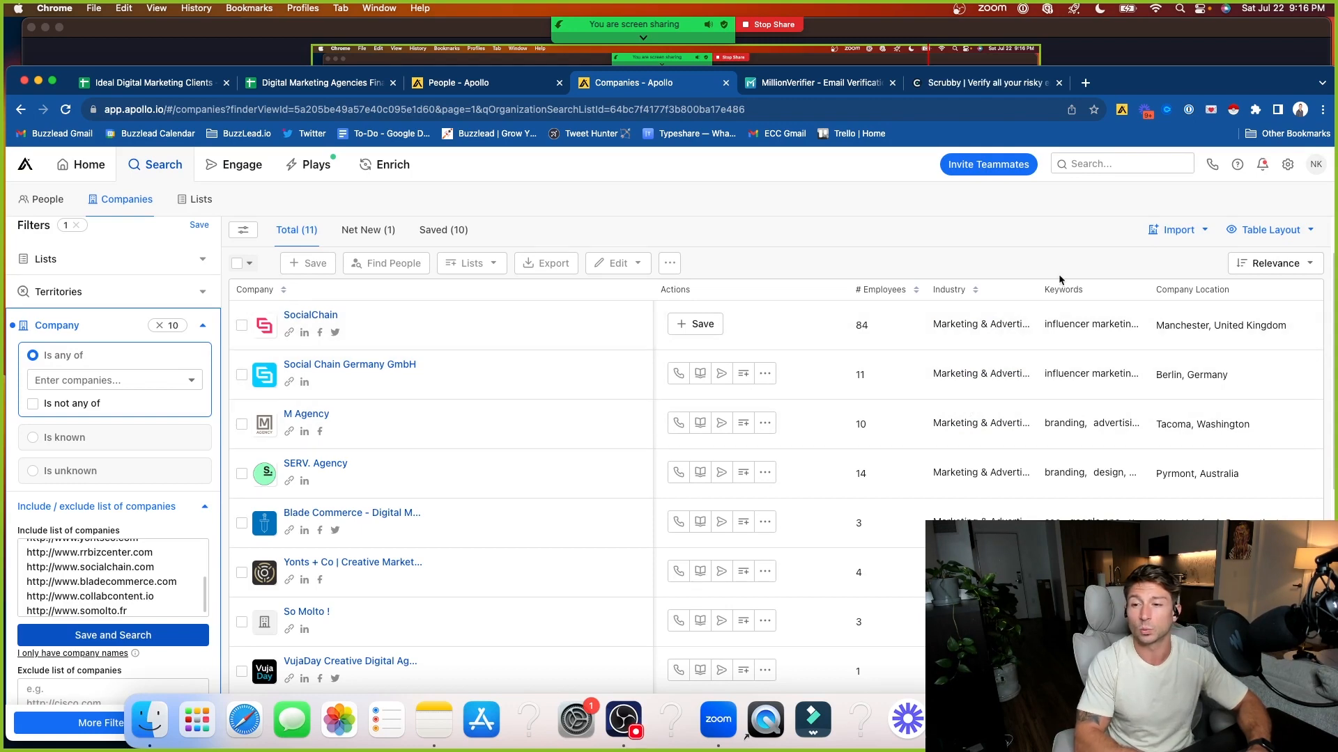
mouse_move(1075, 304)
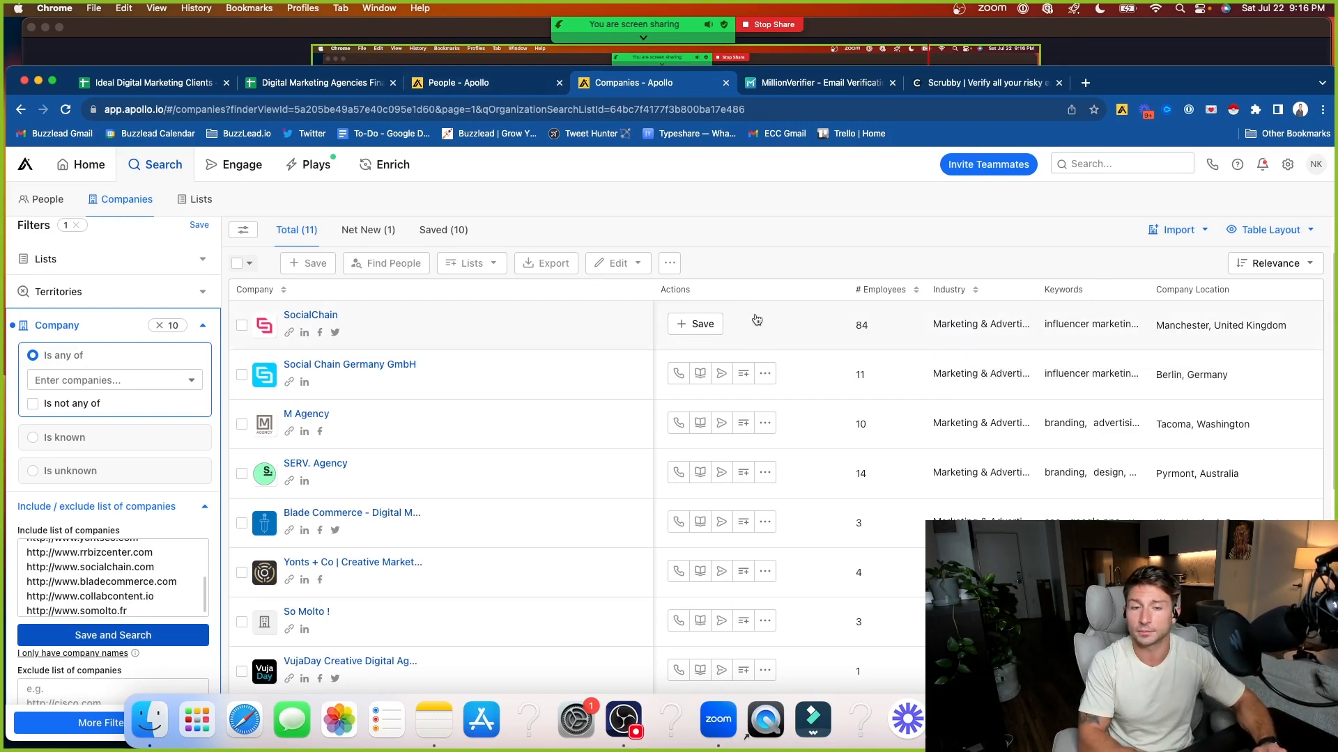
mouse_move(1118, 345)
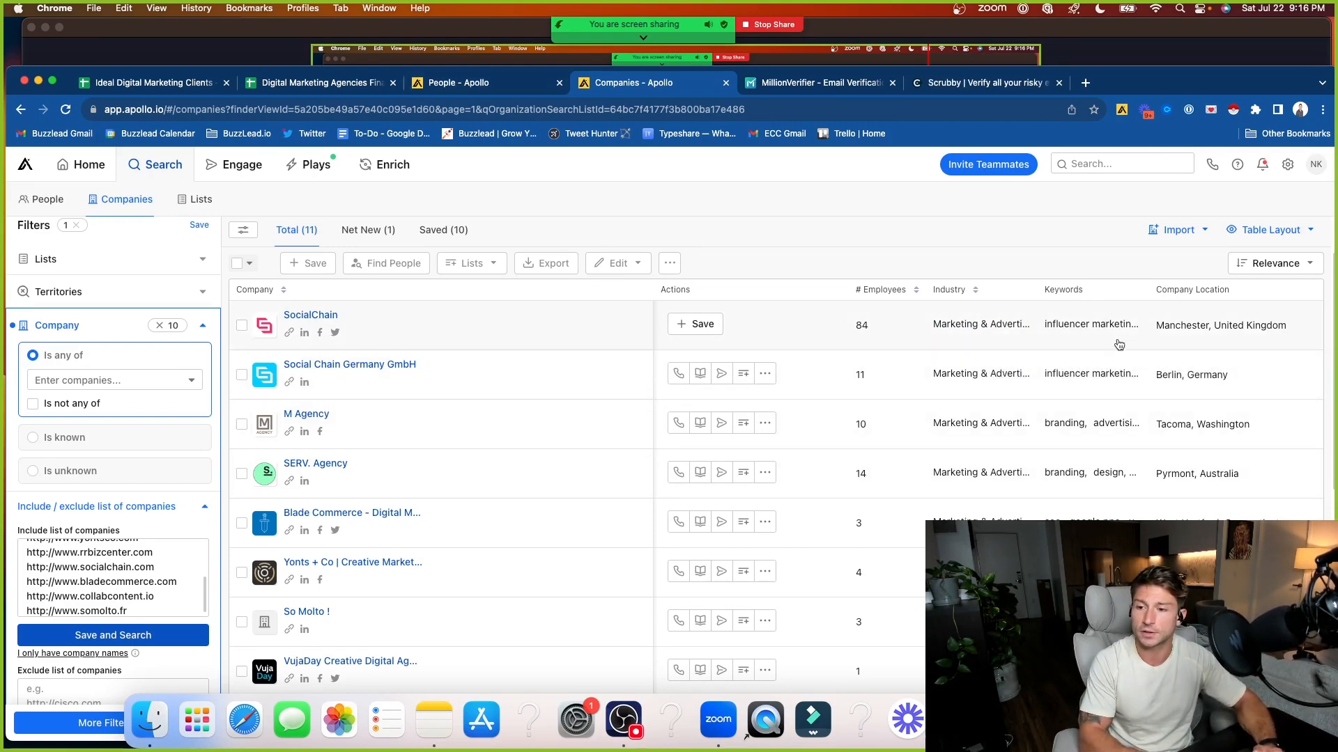
mouse_move(1090, 324)
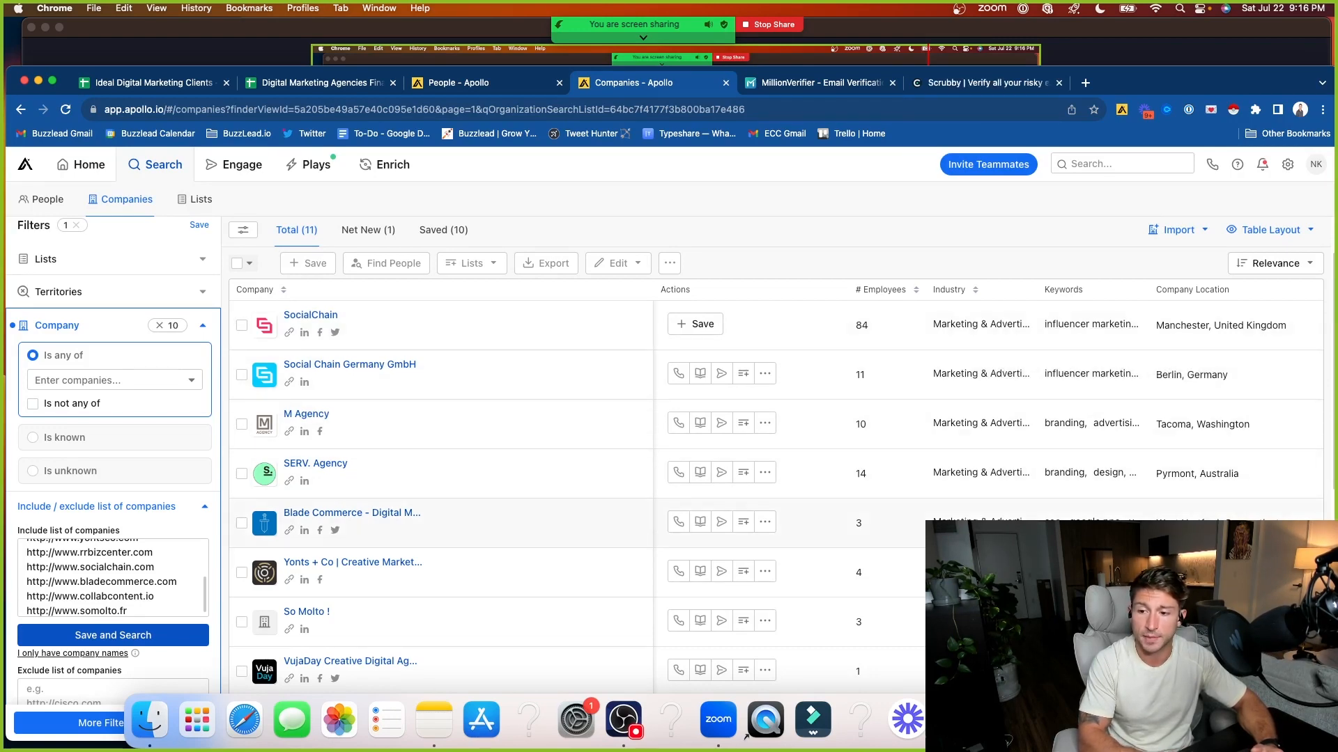
mouse_move(1090, 325)
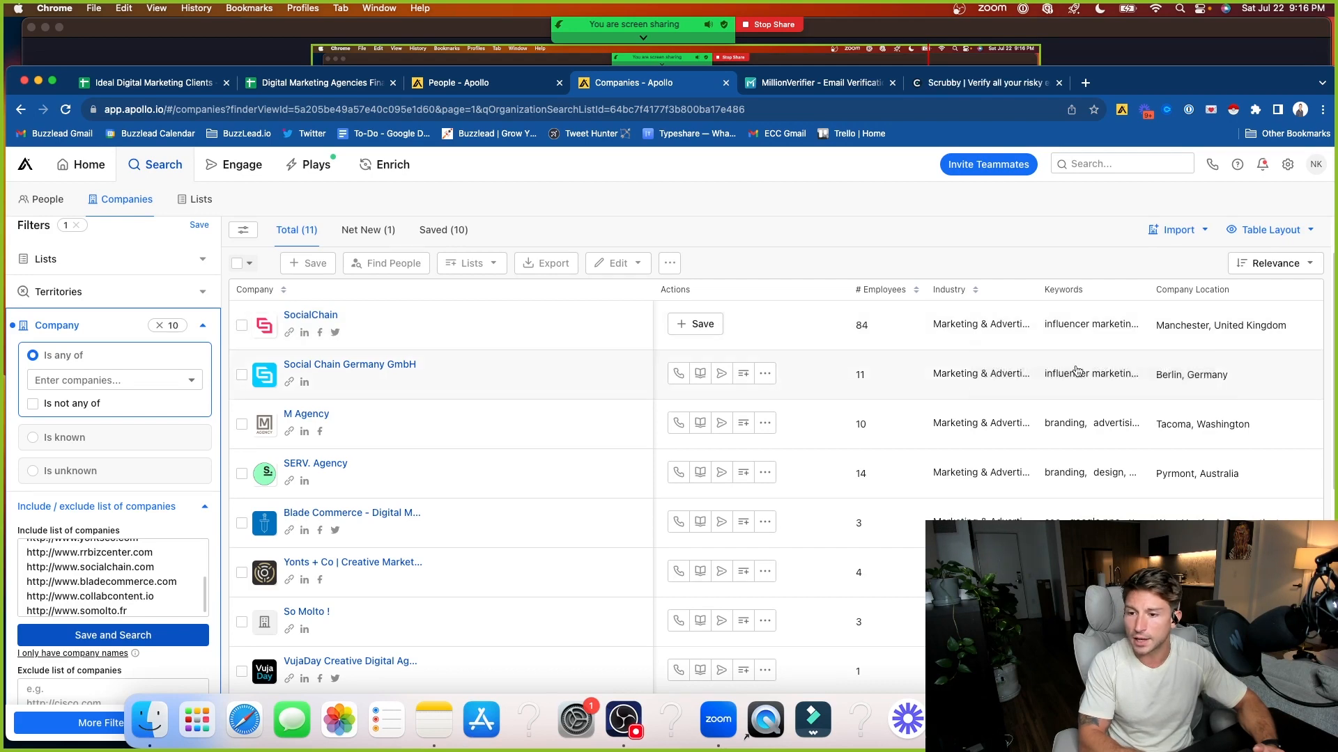
mouse_move(1090, 373)
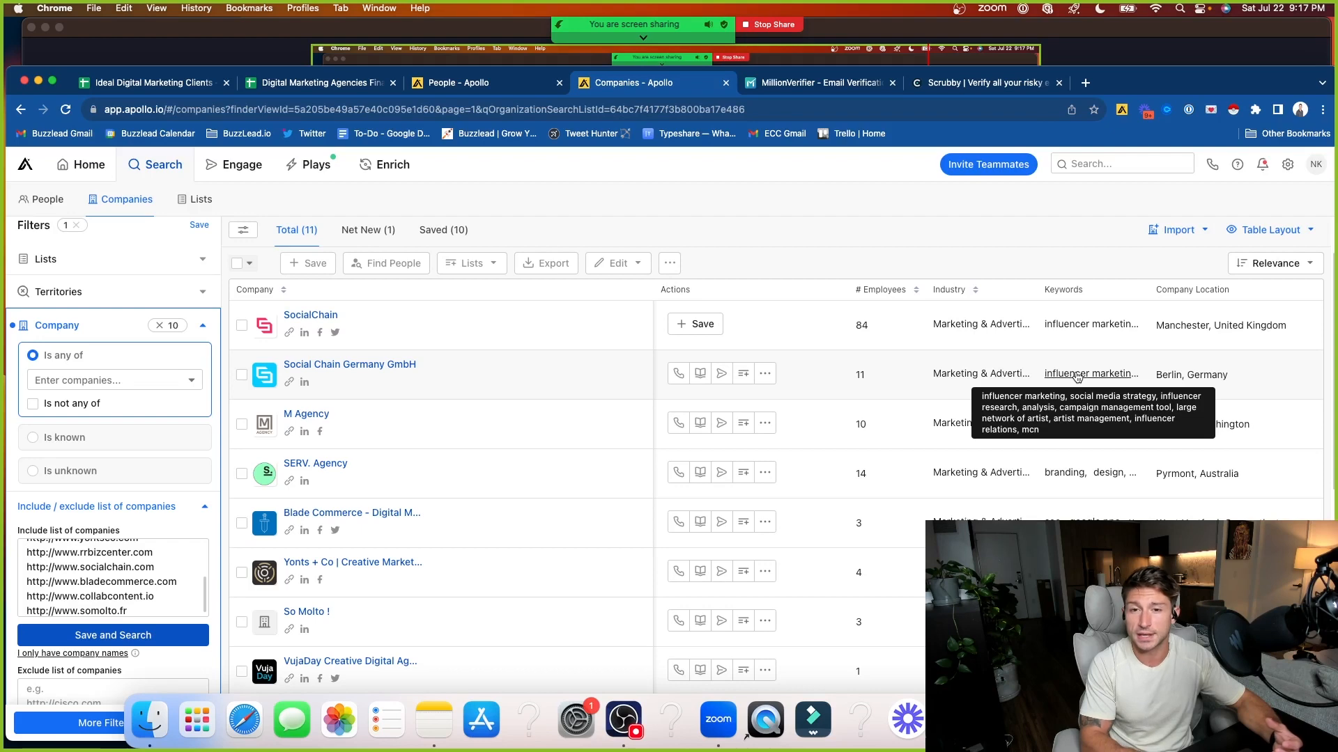
Return to the People - Apollo tab after reading keywords like influencer marketing
left_click(456, 82)
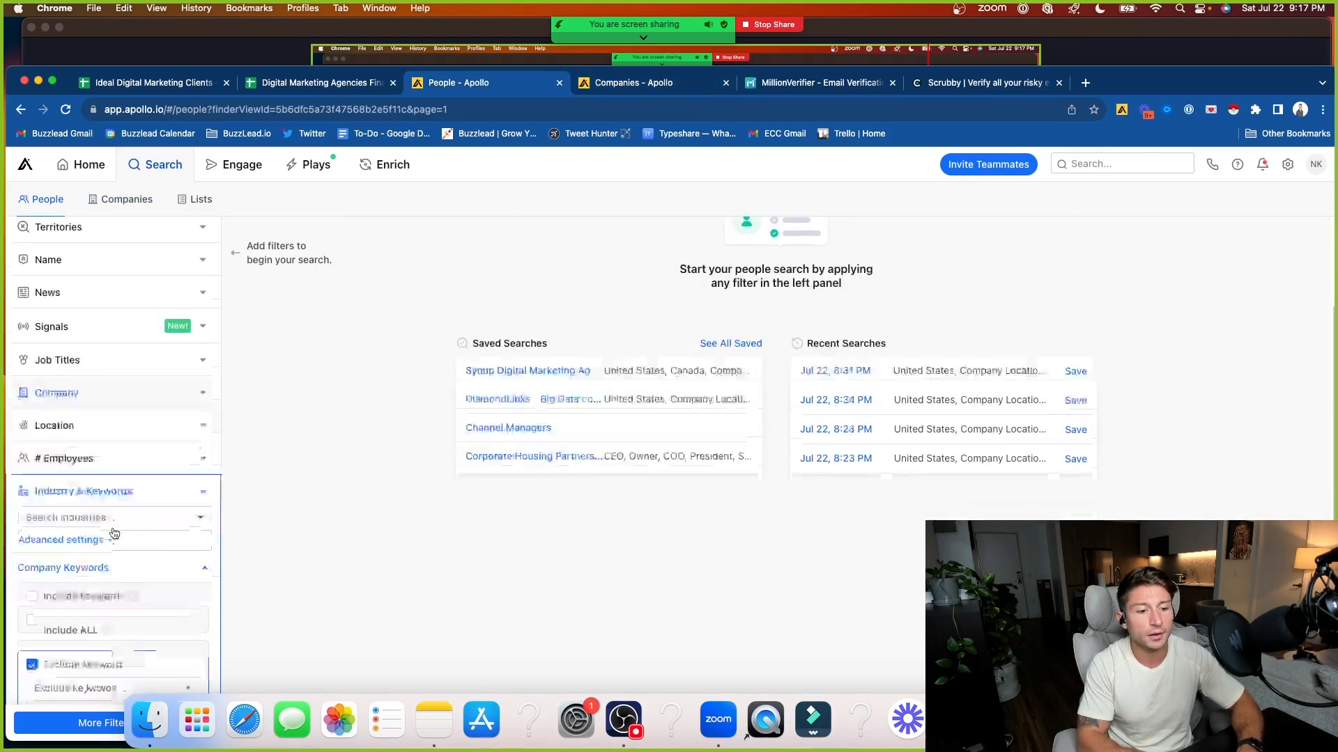
Include company keywords influencer marketing, social media marketing, web design and branding
scroll("down", 3)
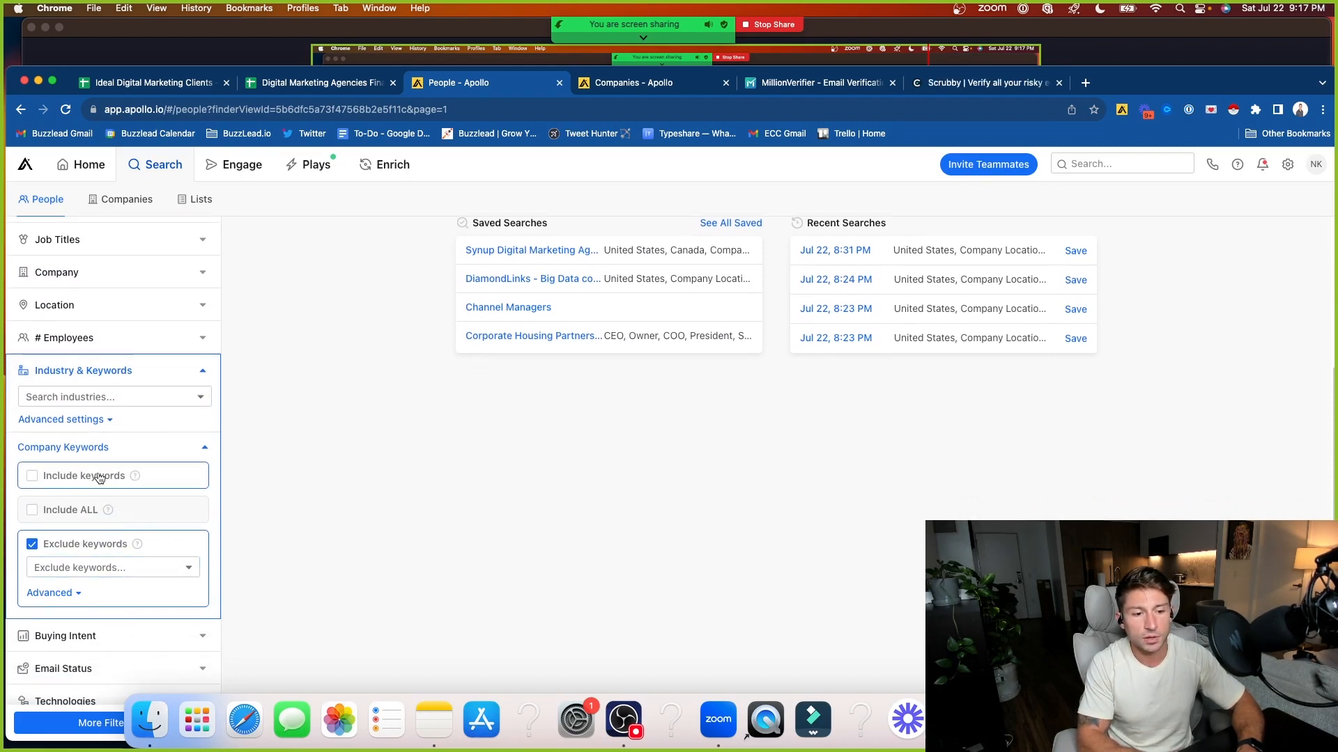
left_click(31, 476)
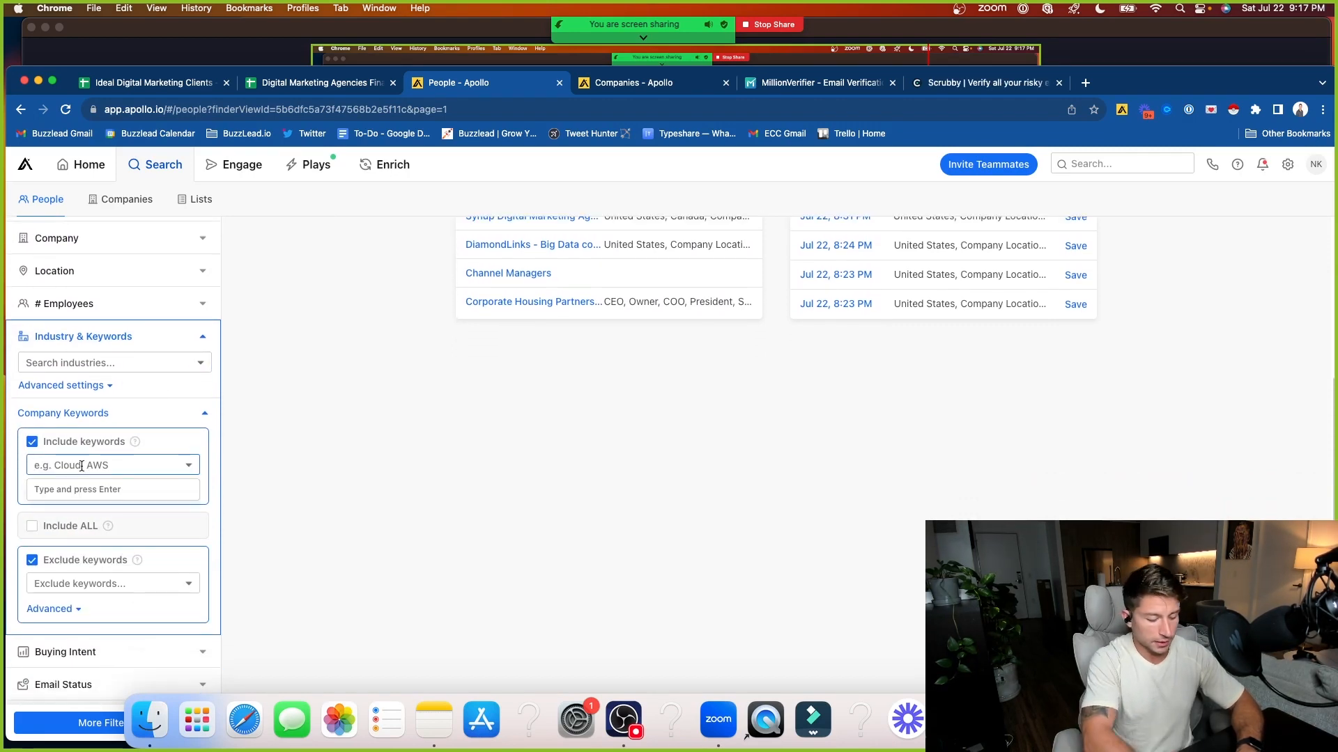
type("influencer marke")
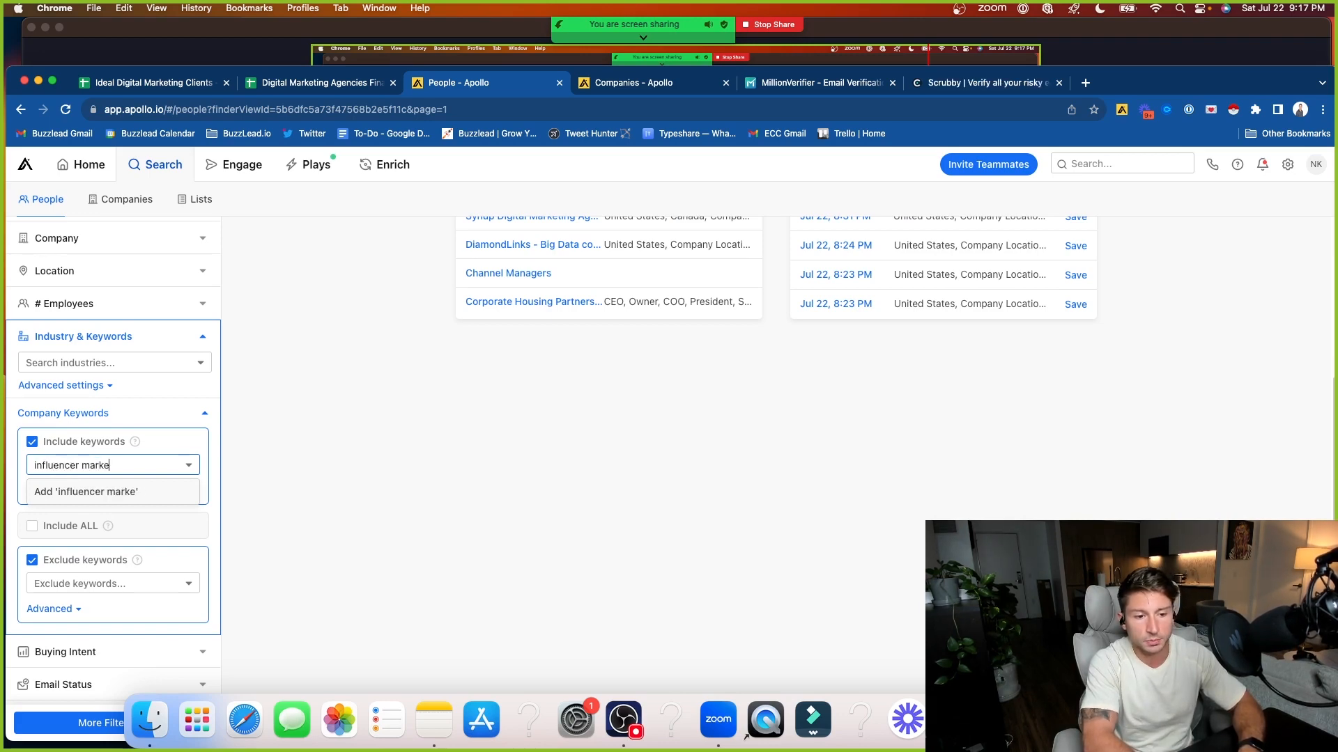
type("ting")
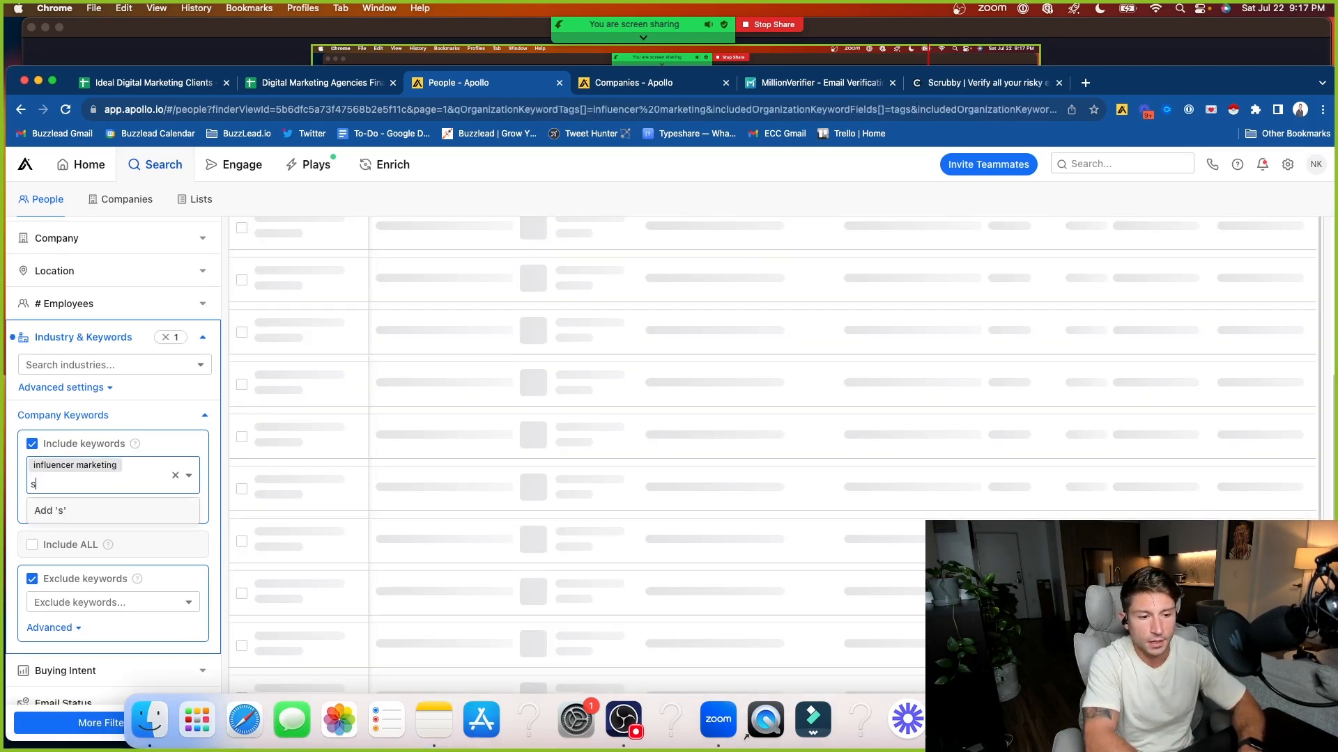
type("ocial media marketing")
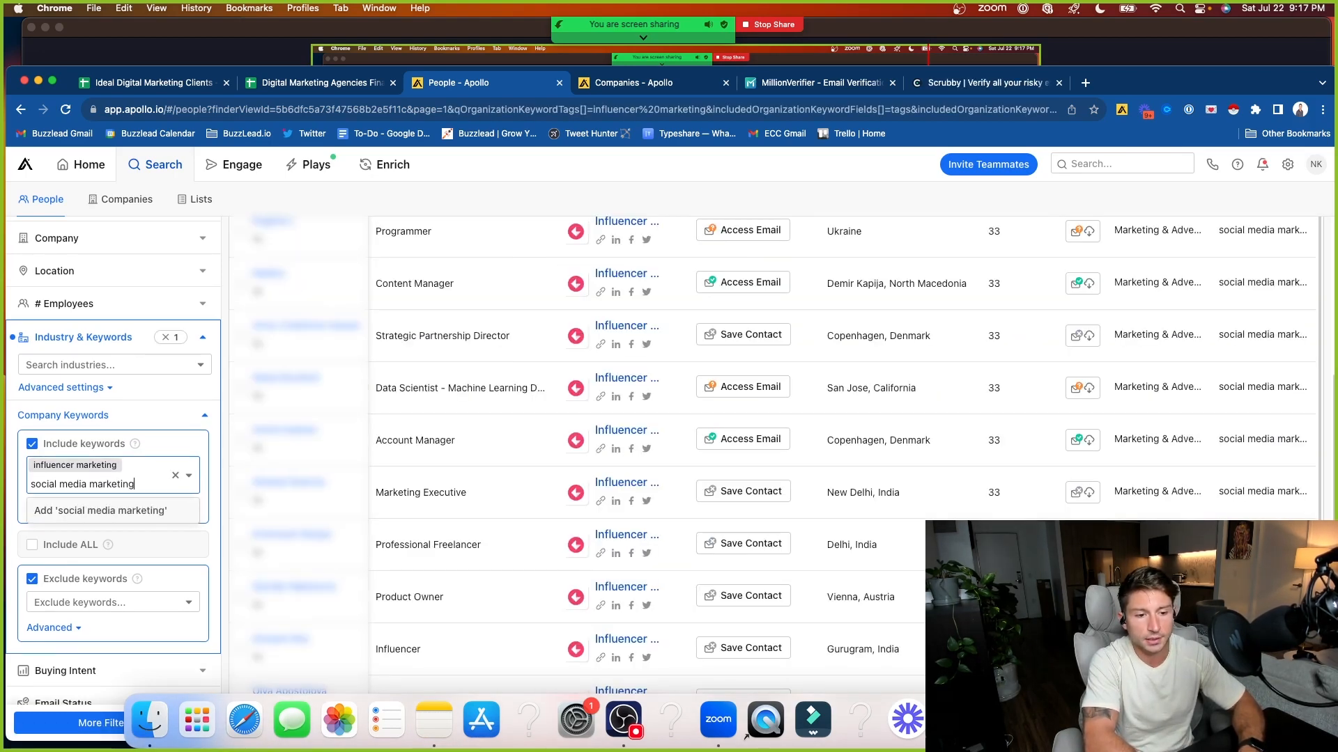
left_click(635, 83)
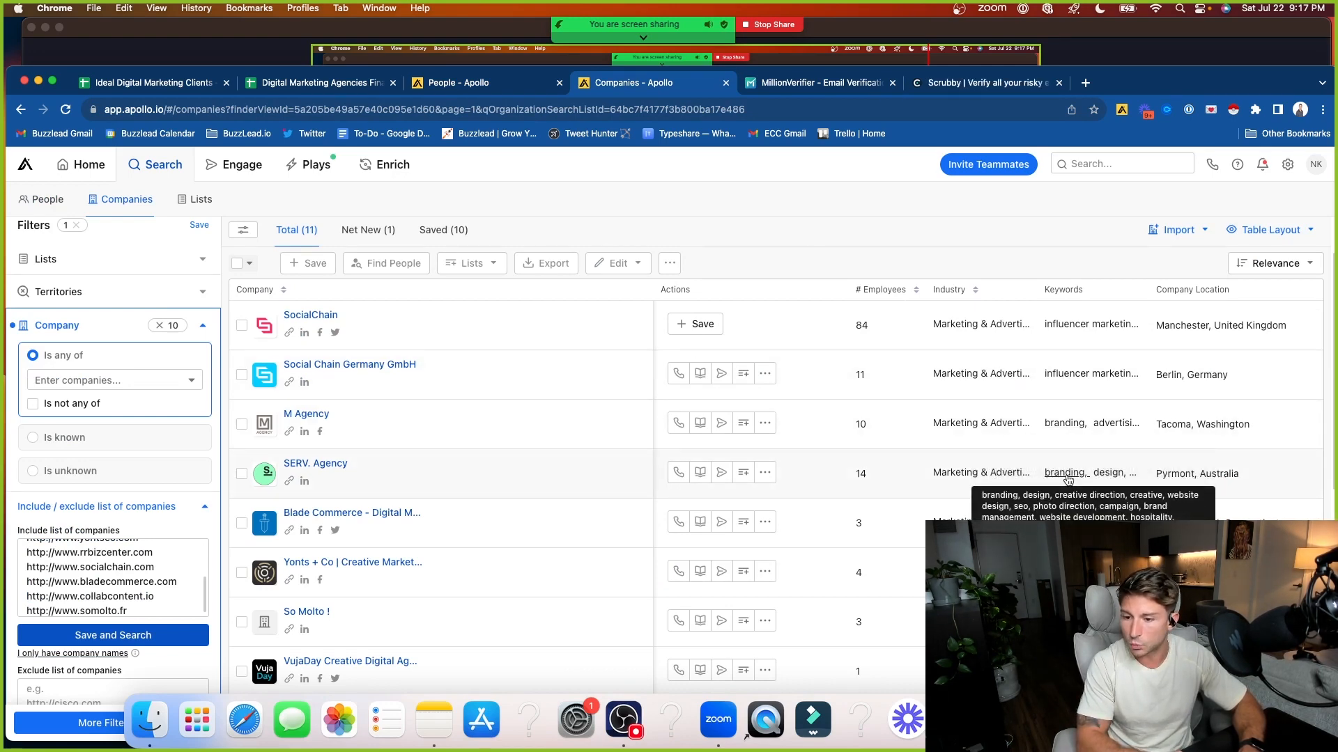
mouse_move(1113, 424)
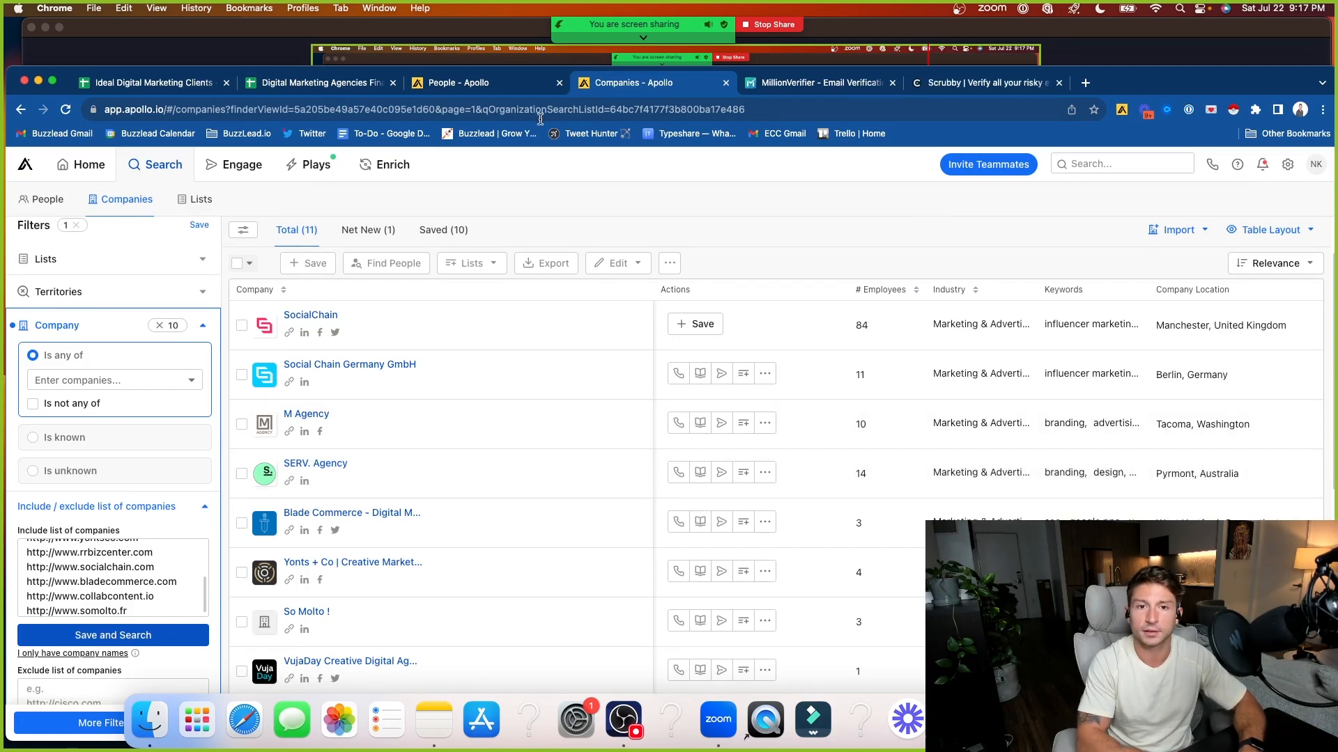
left_click(463, 82)
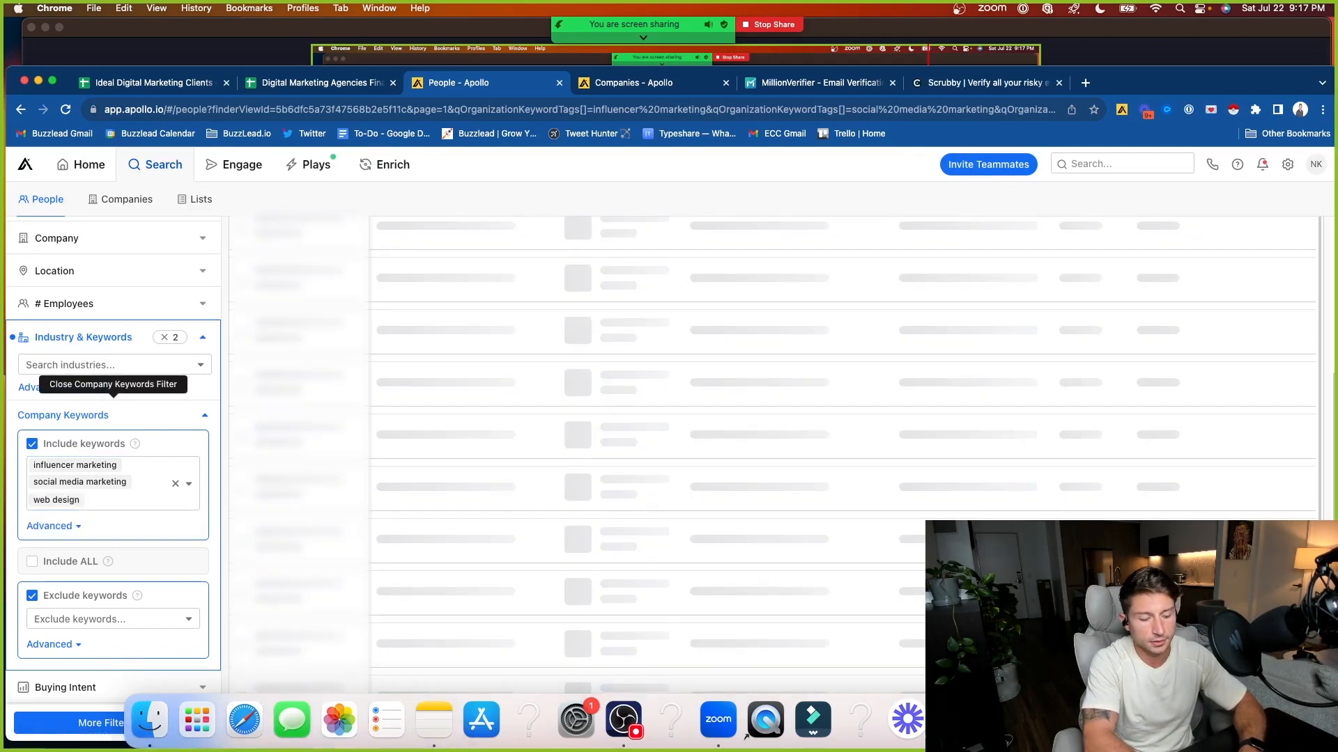
type("b")
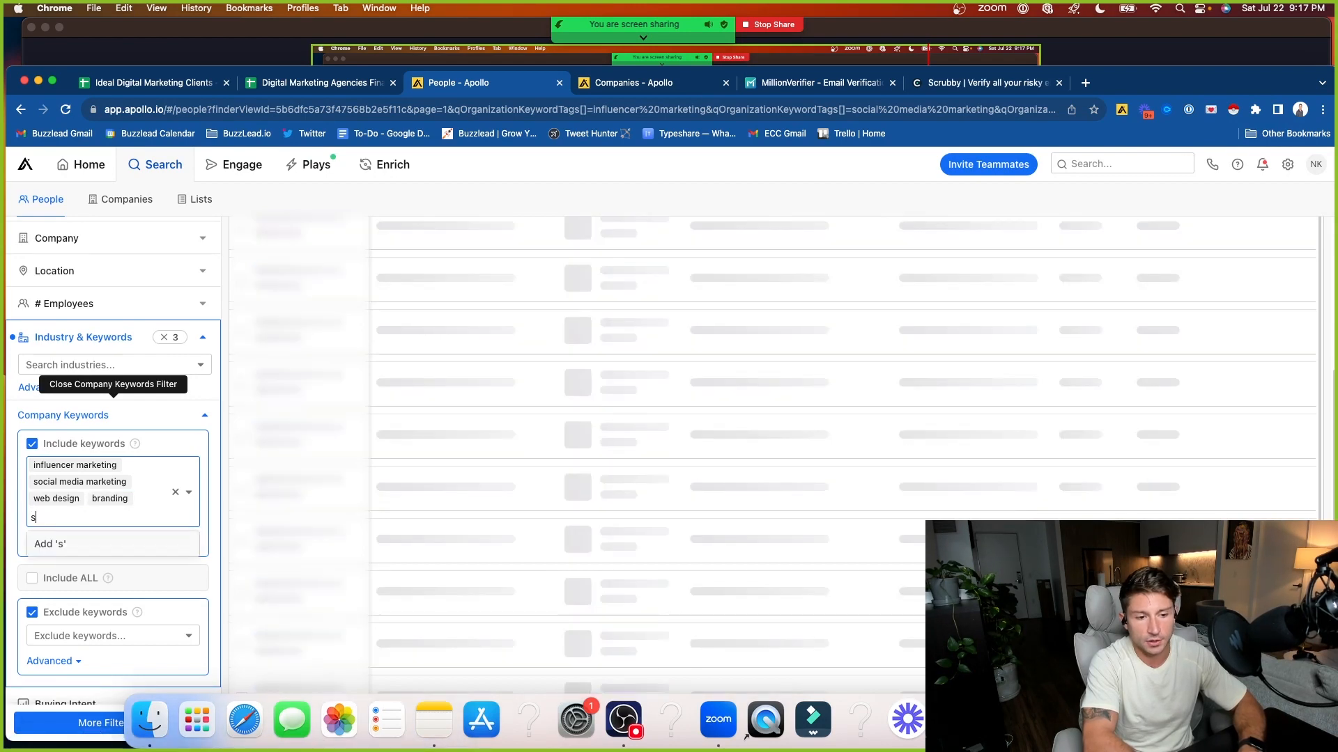
Review Companies tab keywords, then add seo, marketing and marketing content keywords
left_click(652, 83)
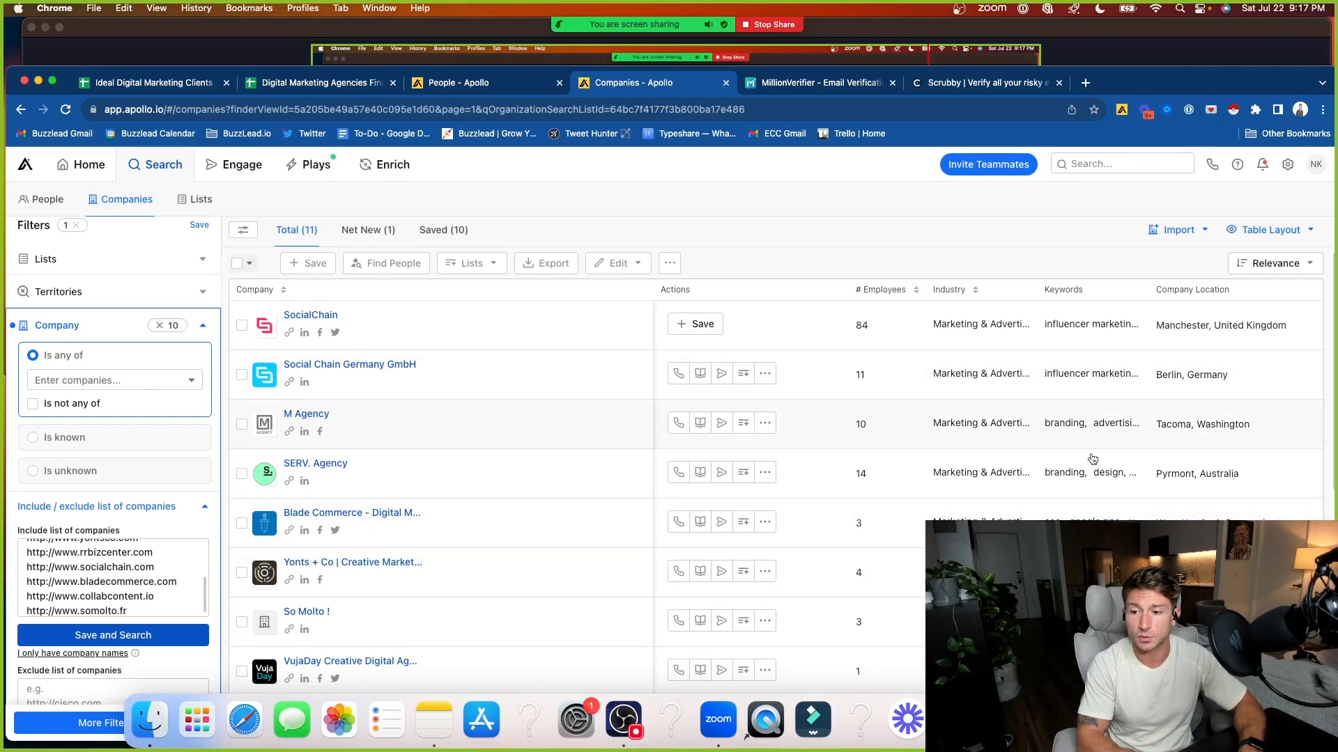
mouse_move(1091, 474)
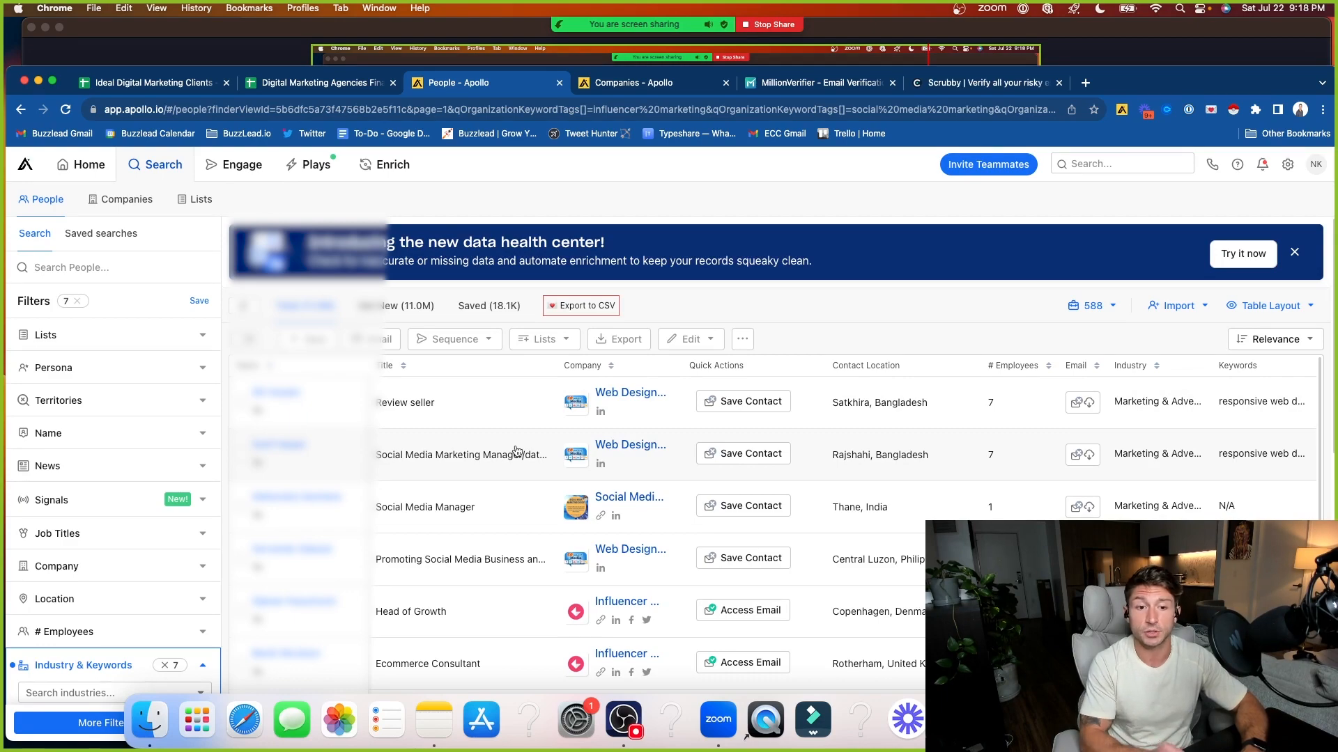
scroll("down", 3)
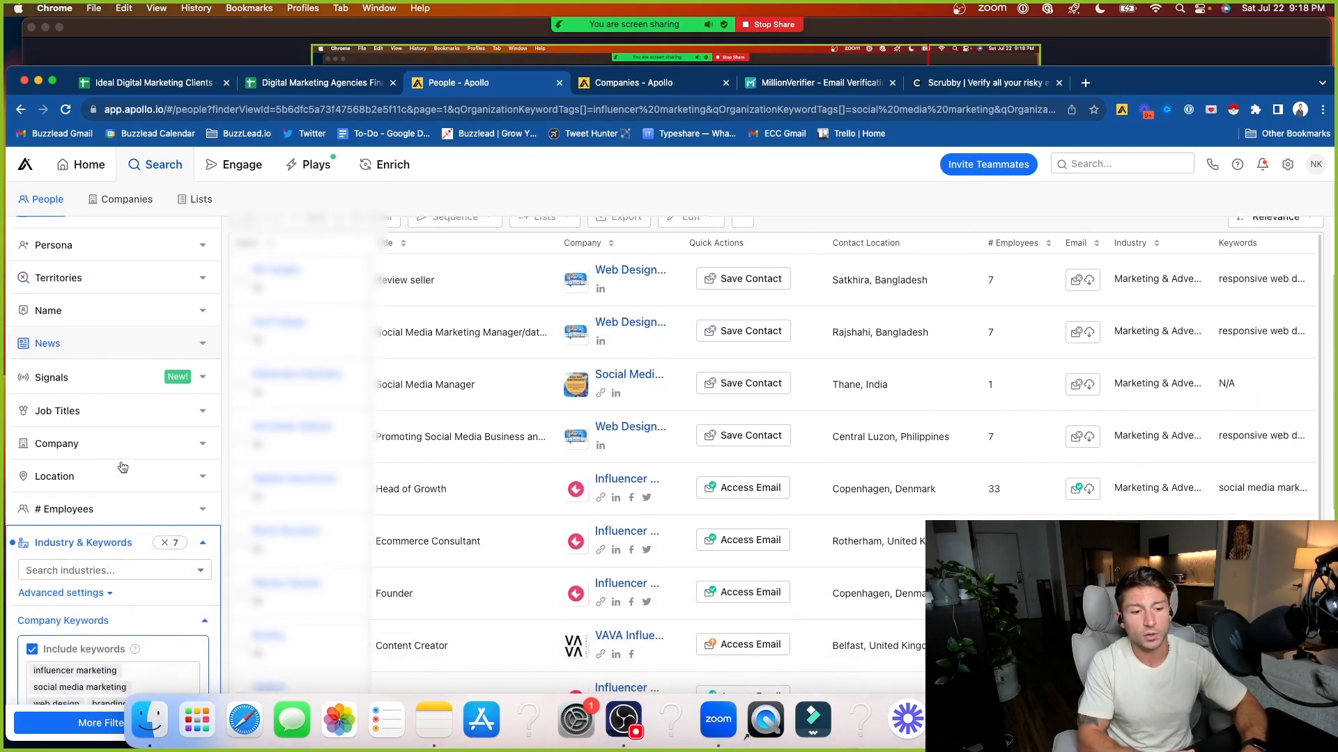
scroll("down", 3)
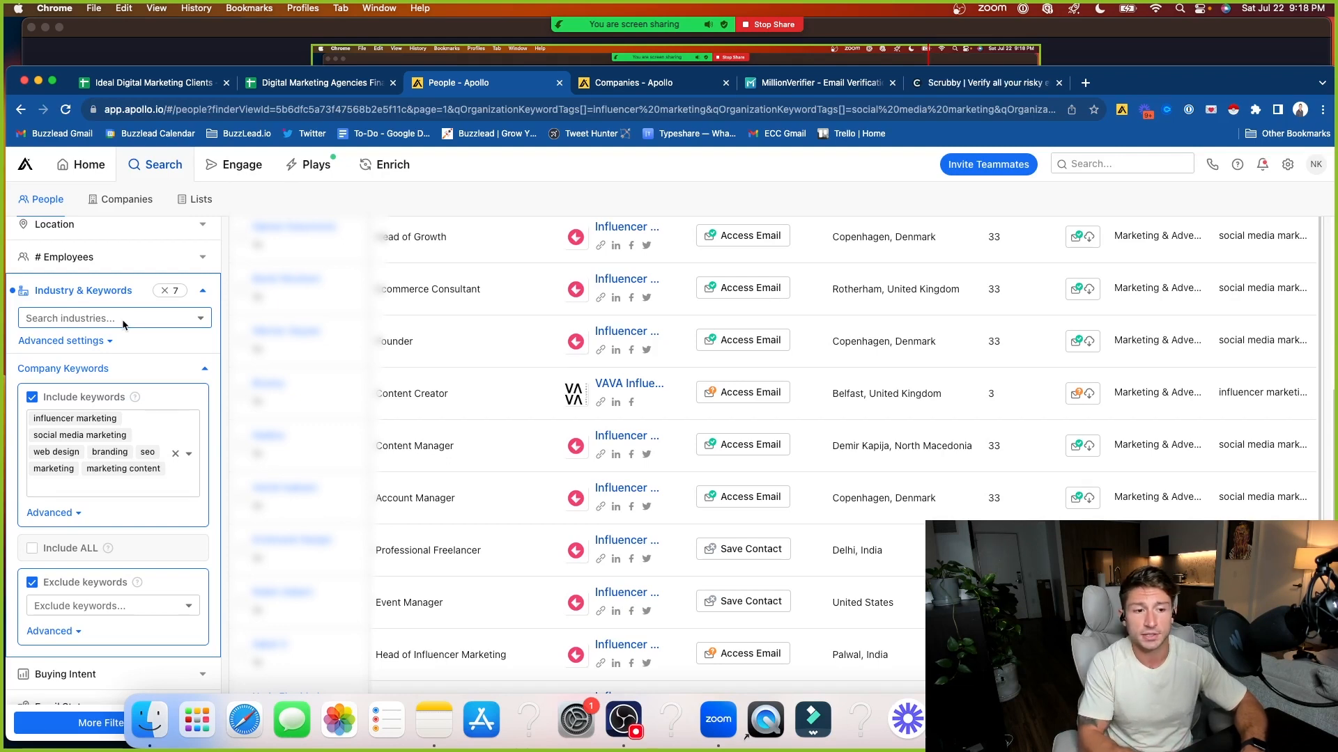
Add the marketing & advertising industry filter by searching 'ma'
left_click(111, 318)
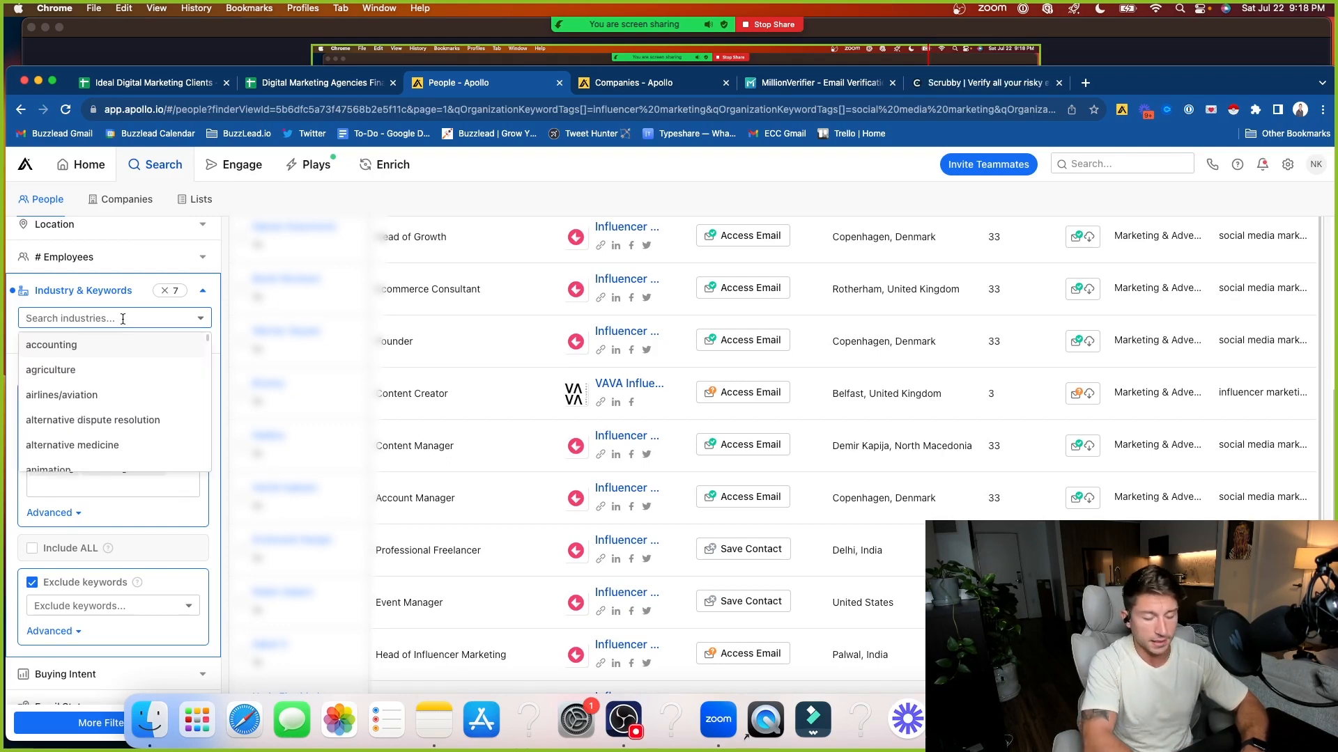
type("marketing & advertising")
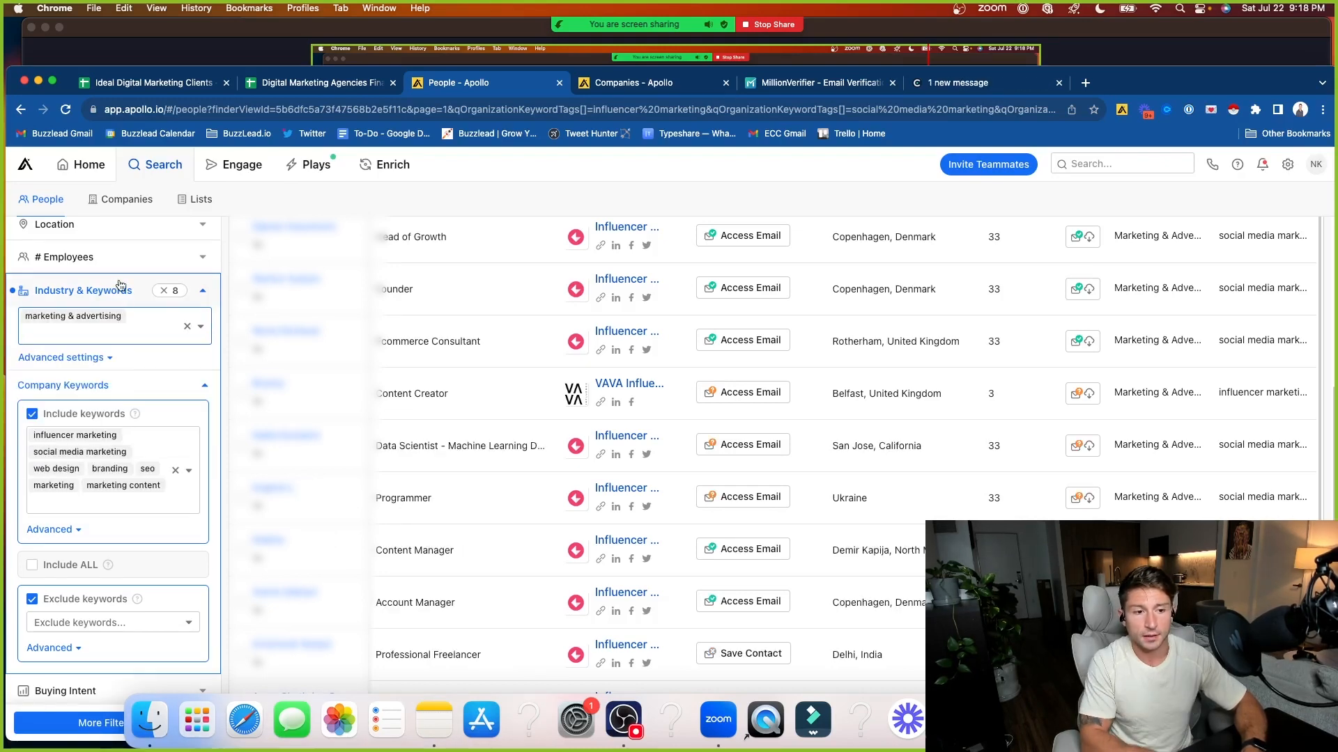
scroll("down", 3)
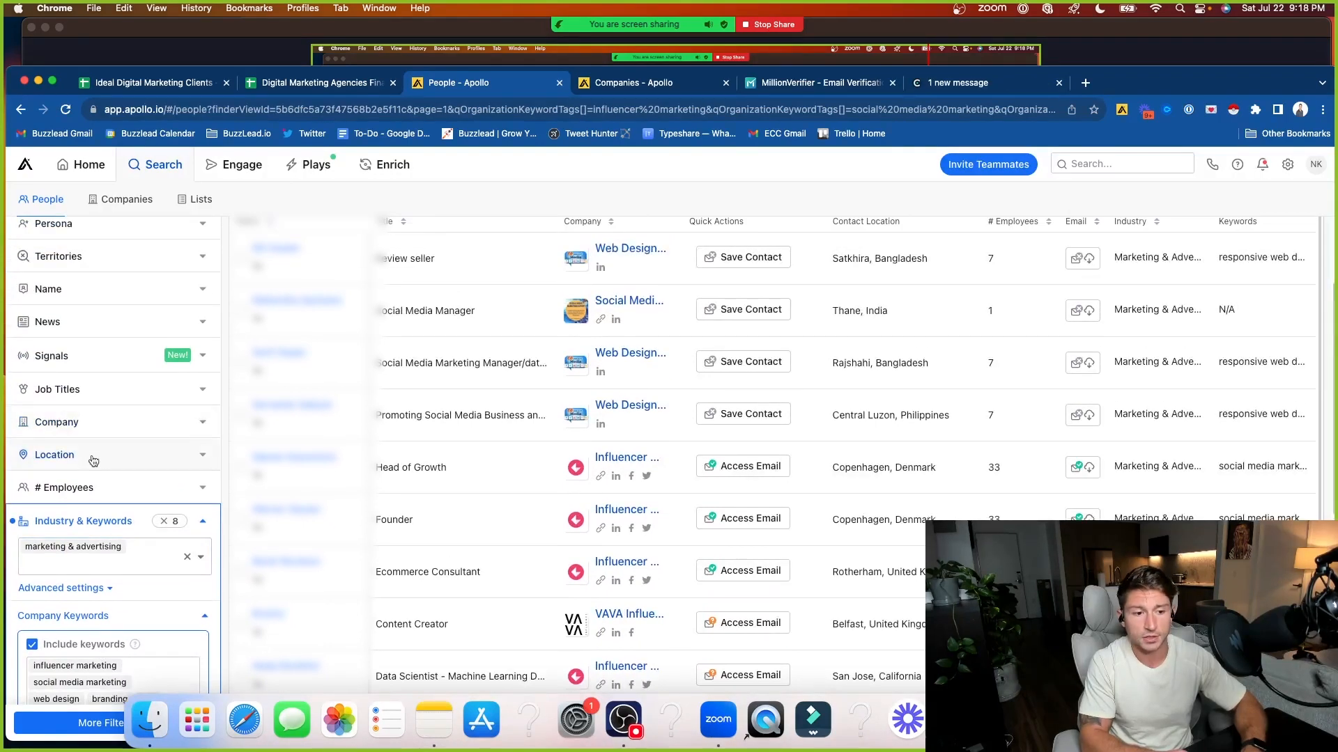
Pick United States as the Account HQ location and again as Contact location
left_click(54, 455)
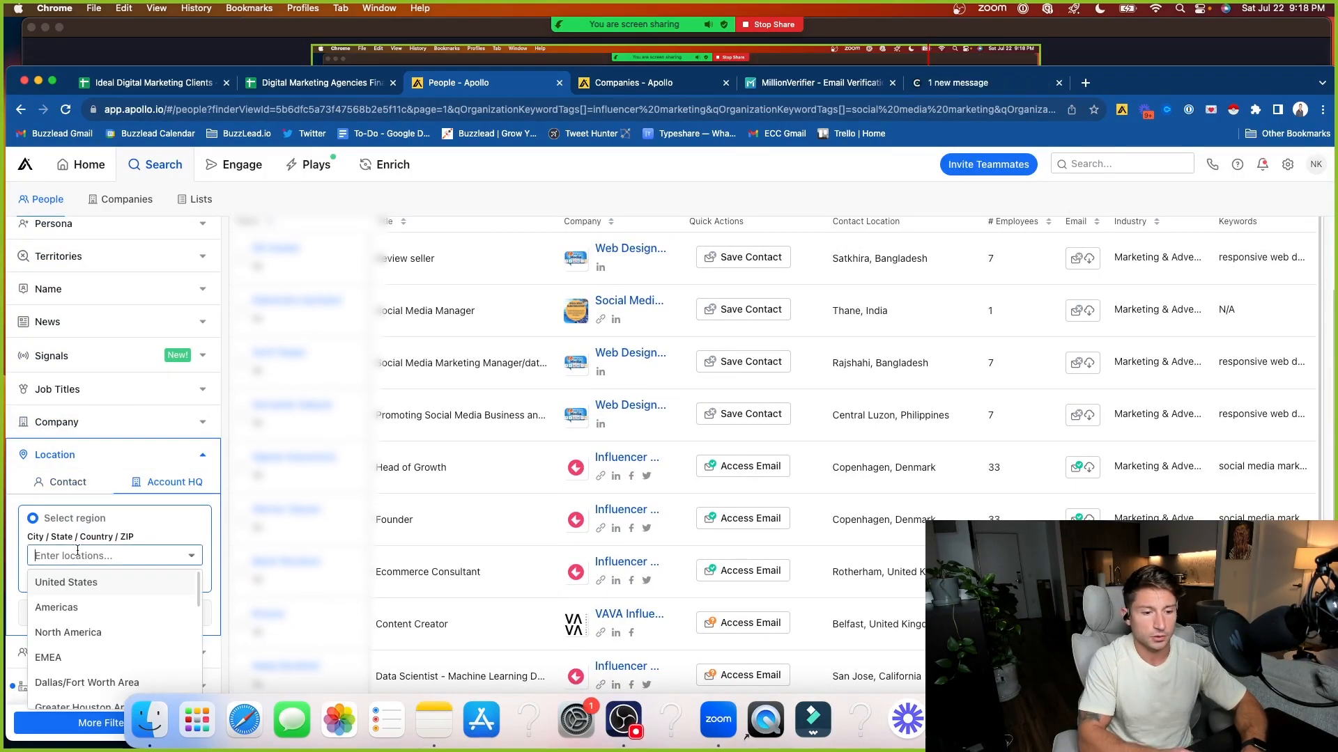
type("uni")
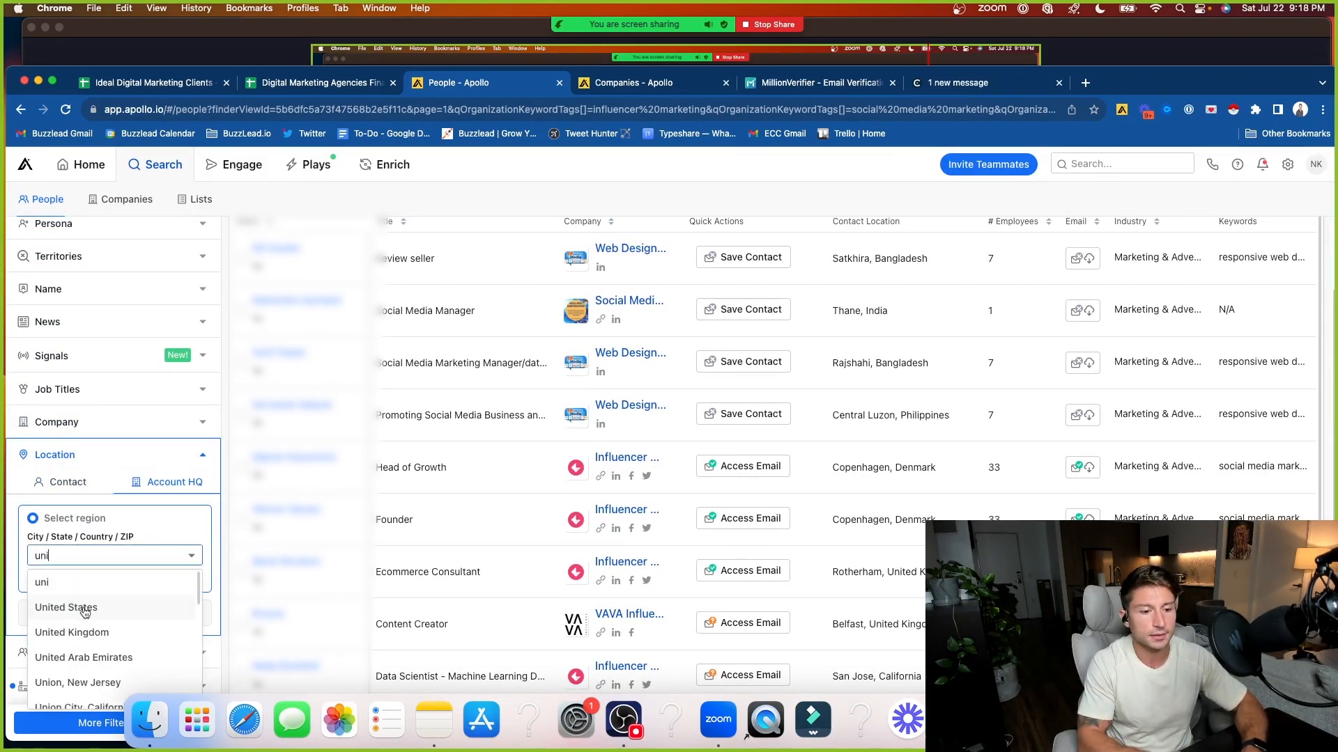
left_click(66, 607)
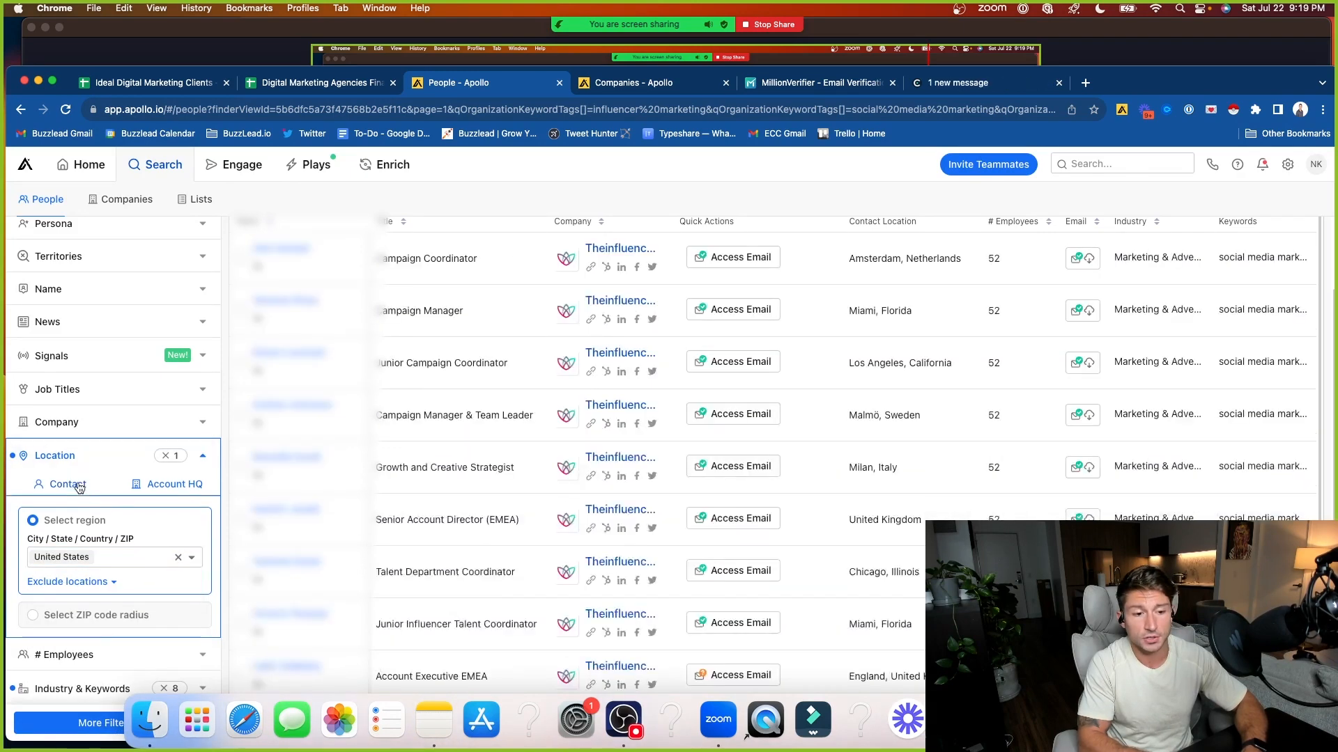
left_click(178, 557)
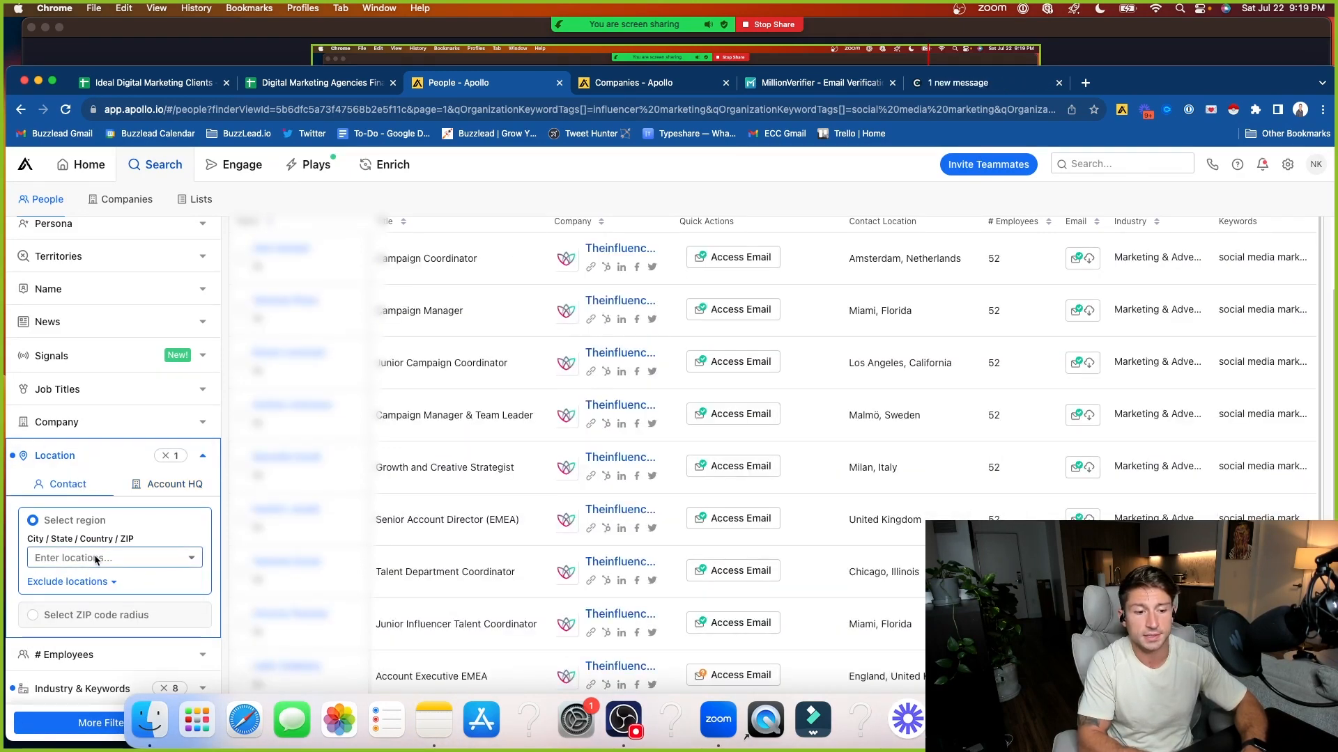
left_click(111, 557)
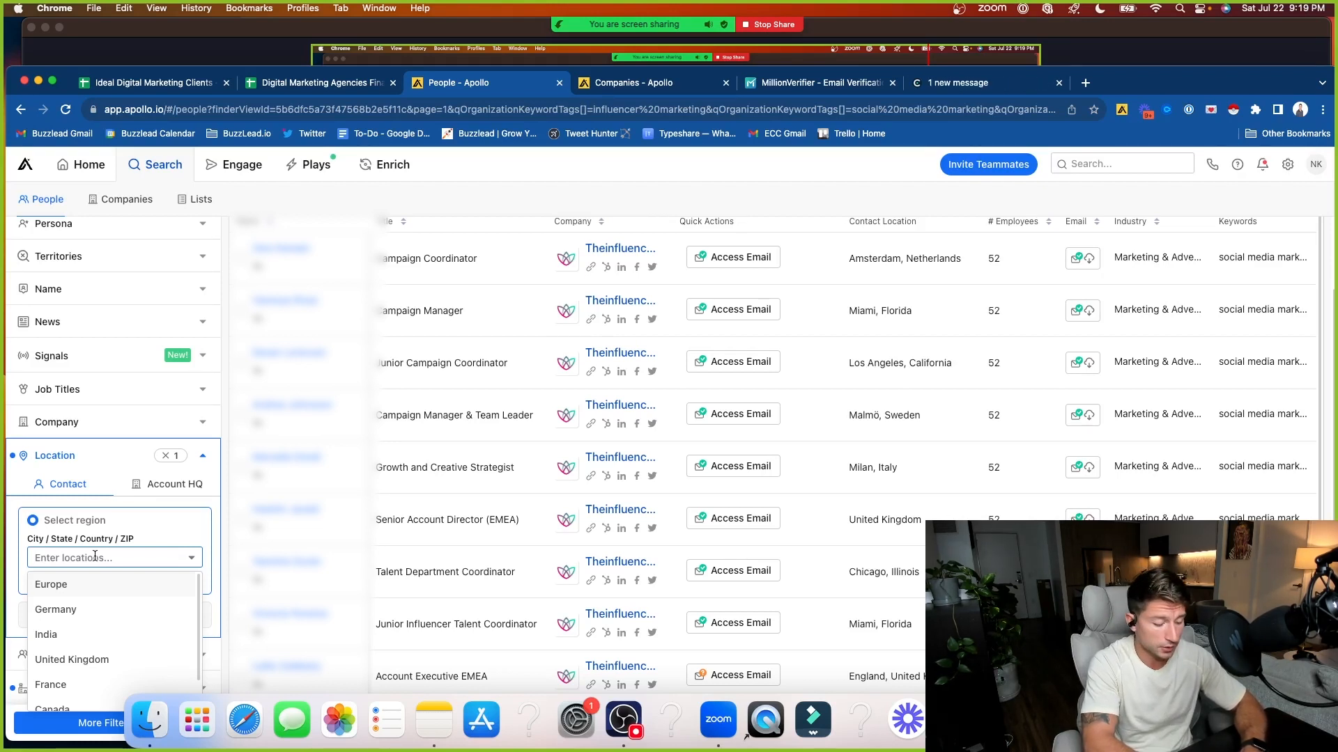
type("uni")
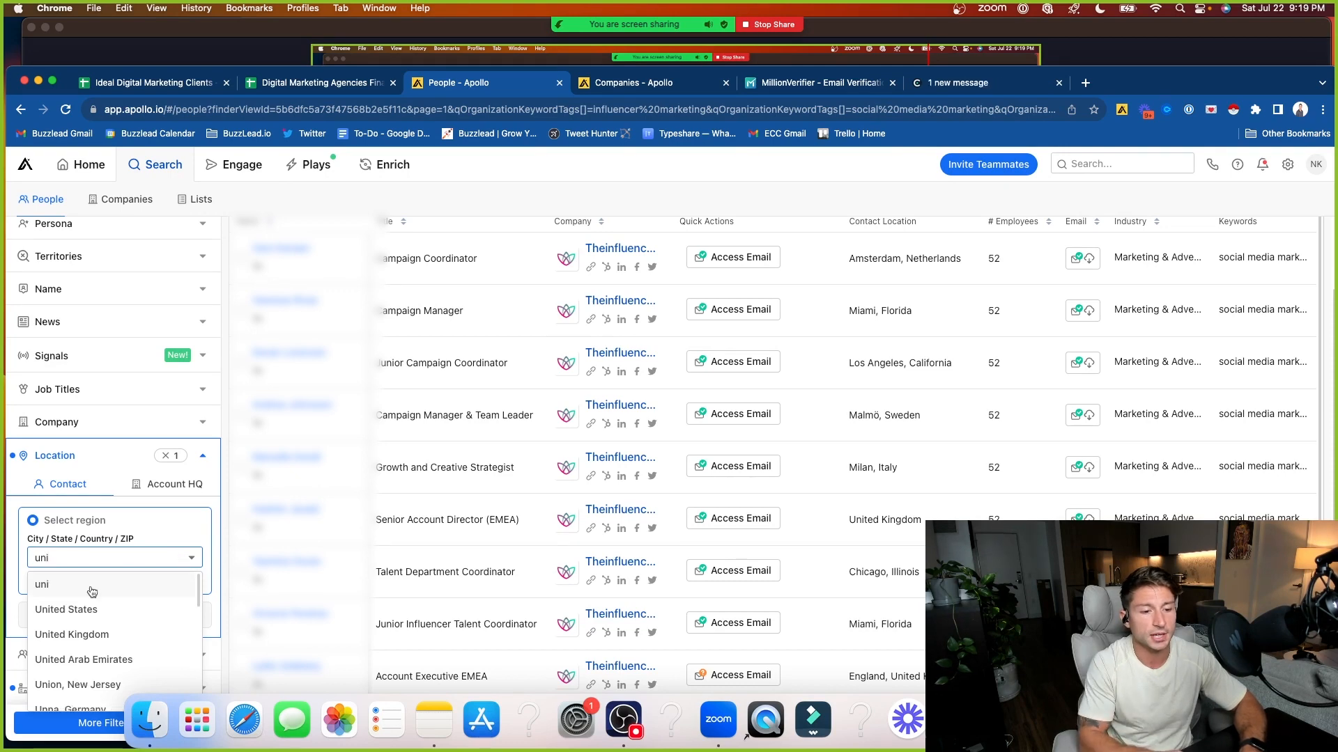
left_click(65, 609)
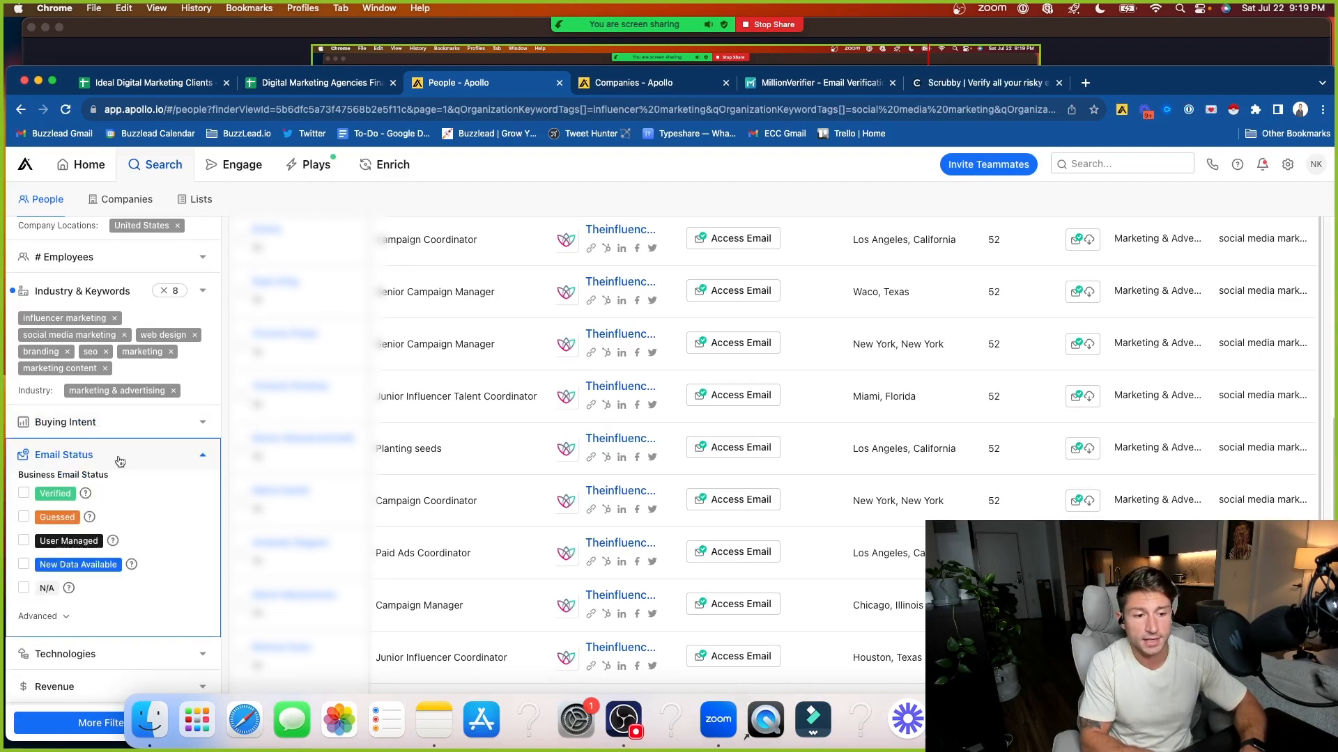
Tick Verified email status, review the results, and expand the # Employees ranges
left_click(23, 493)
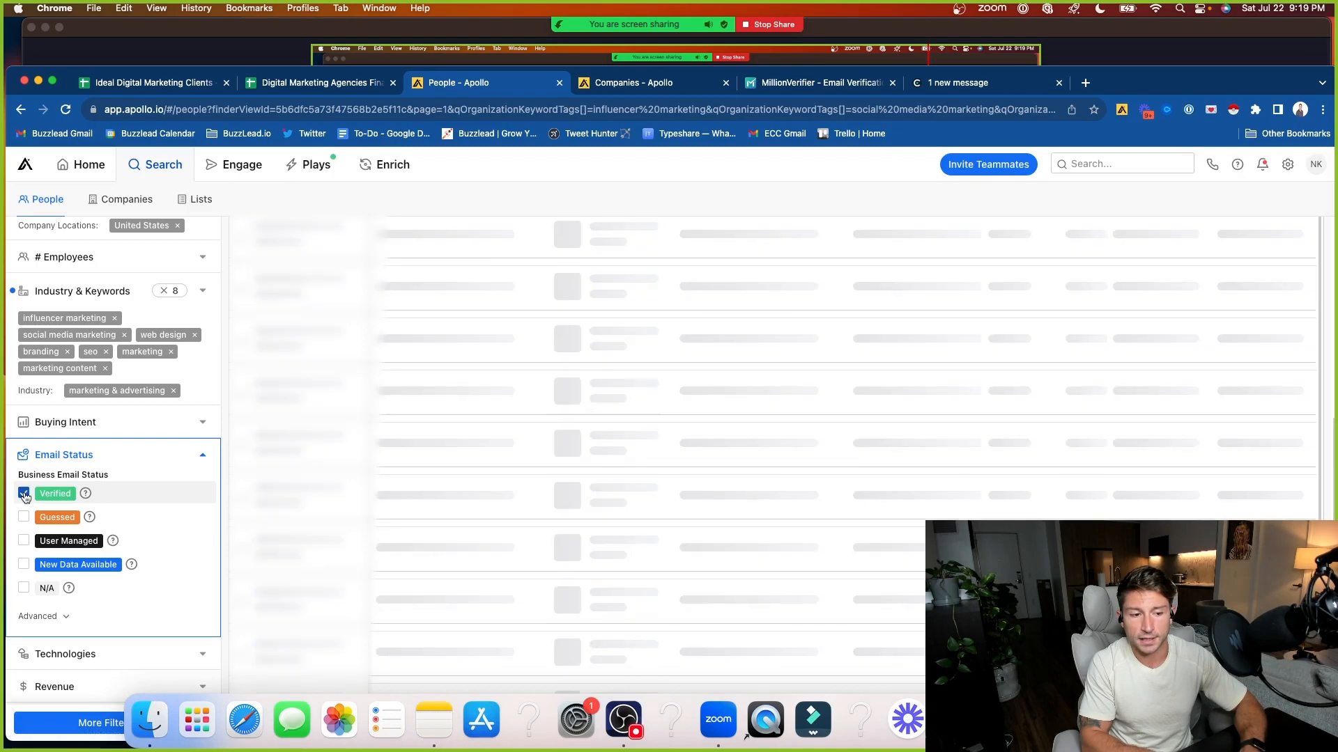
left_click(24, 493)
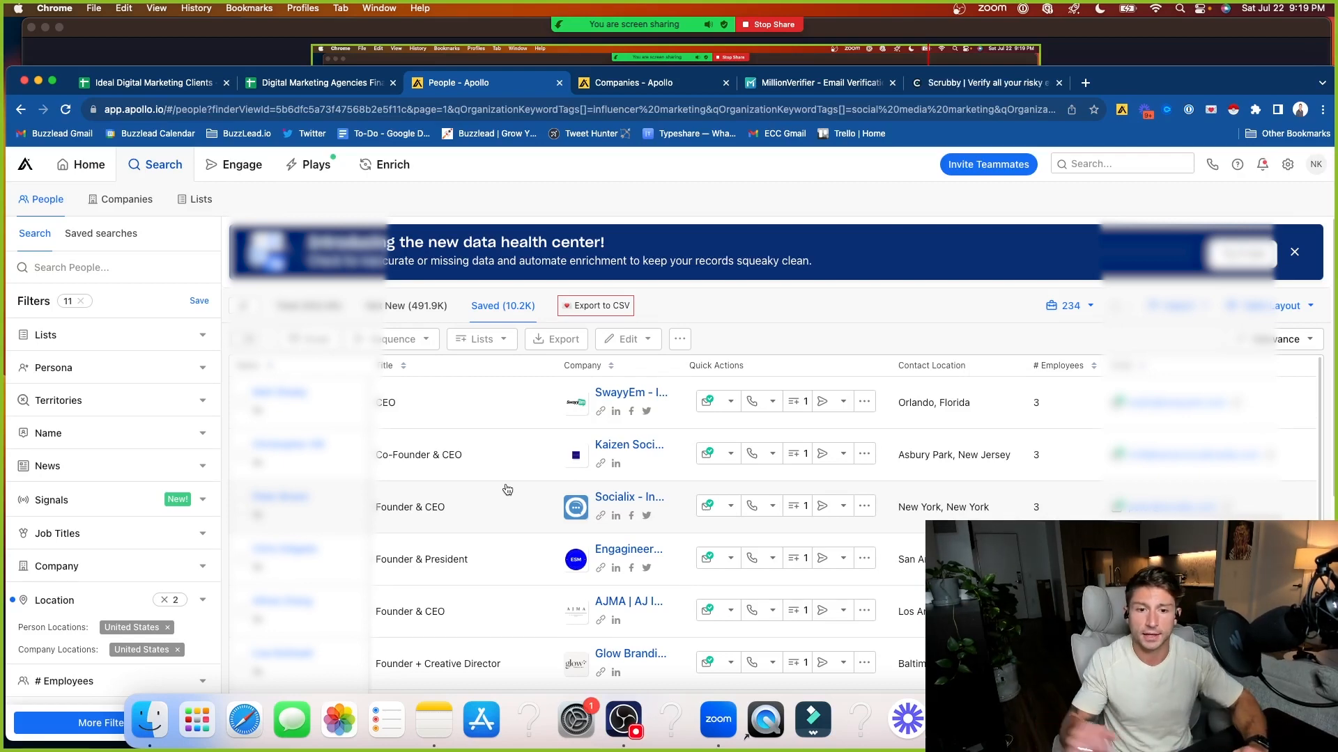
mouse_move(479, 531)
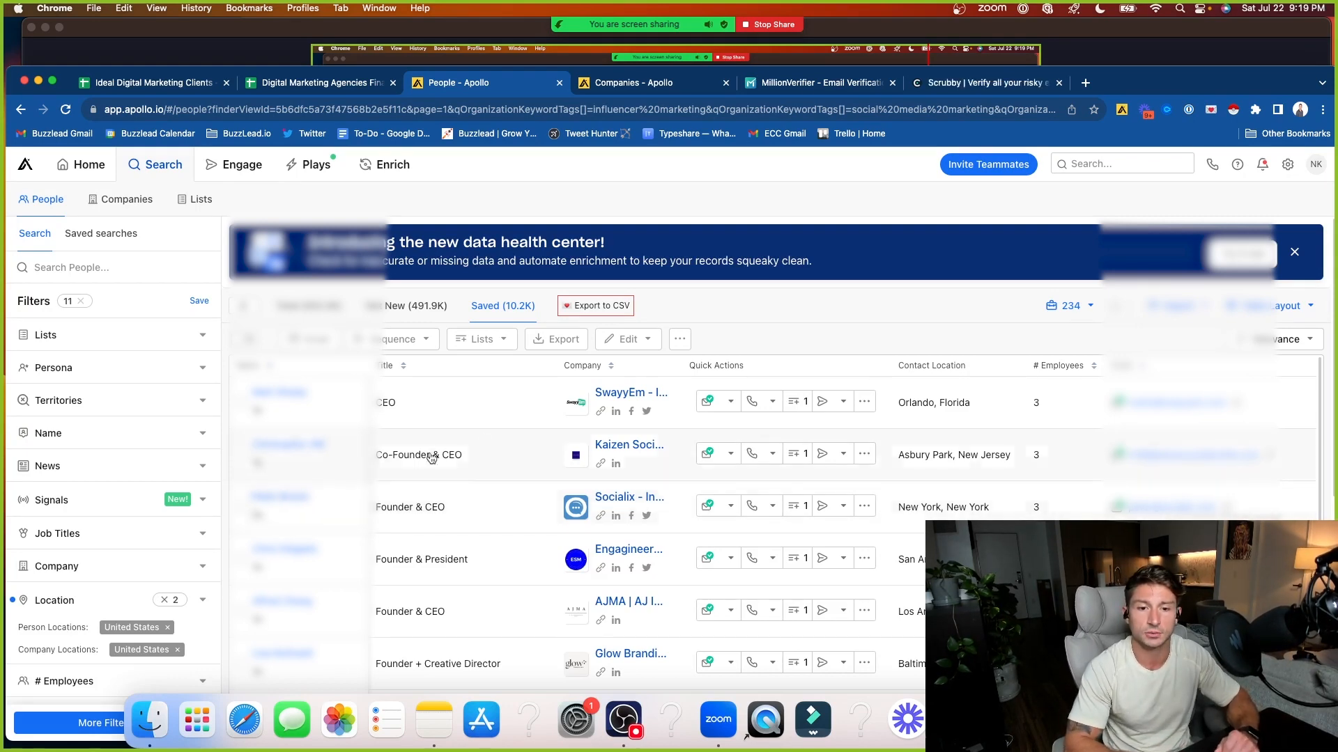
left_click(417, 305)
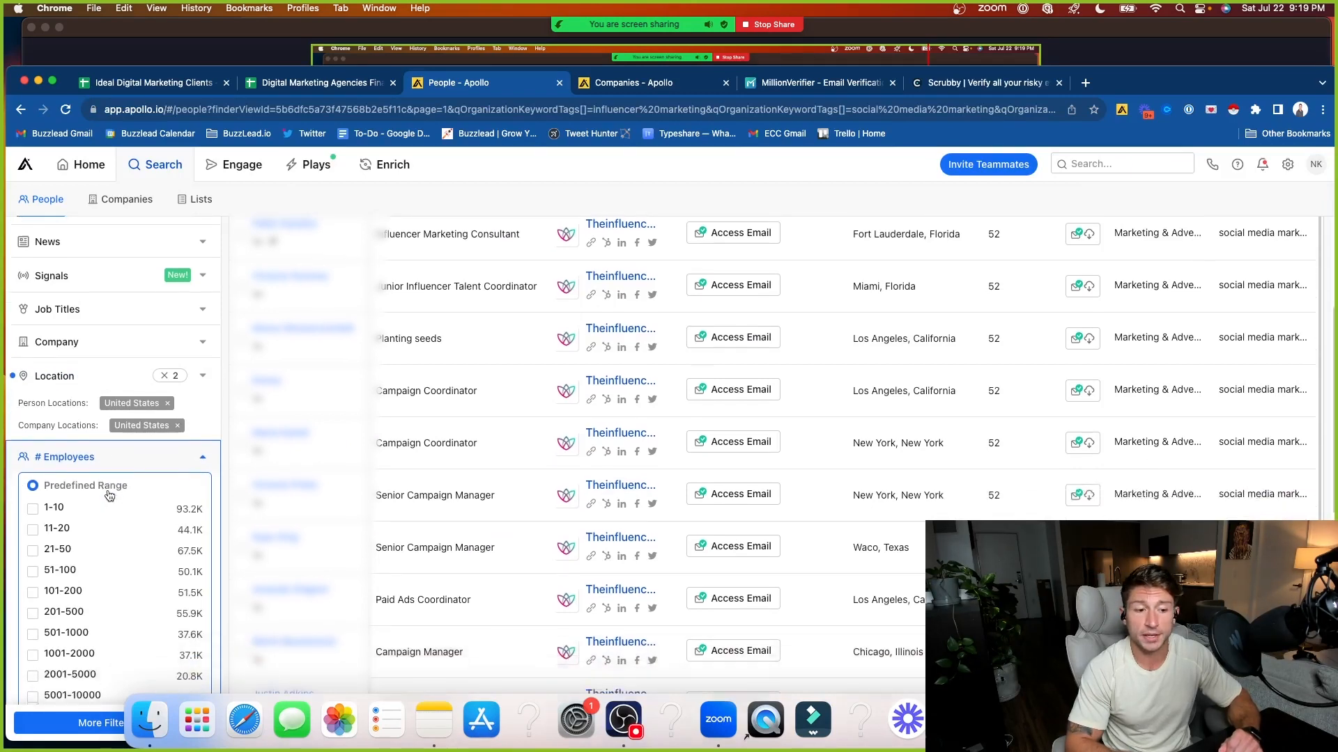
Tick the 1-10 and 11-20 employee-count ranges
scroll("down", 3)
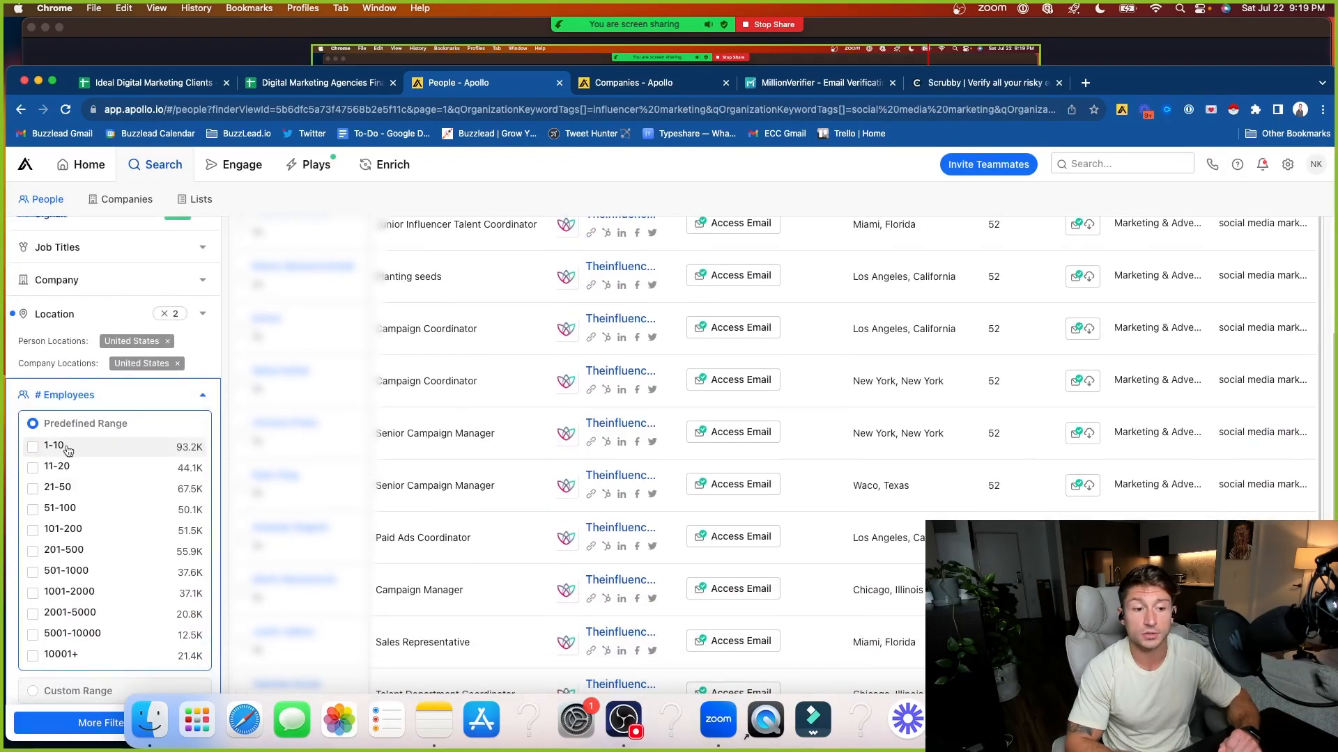
left_click(33, 448)
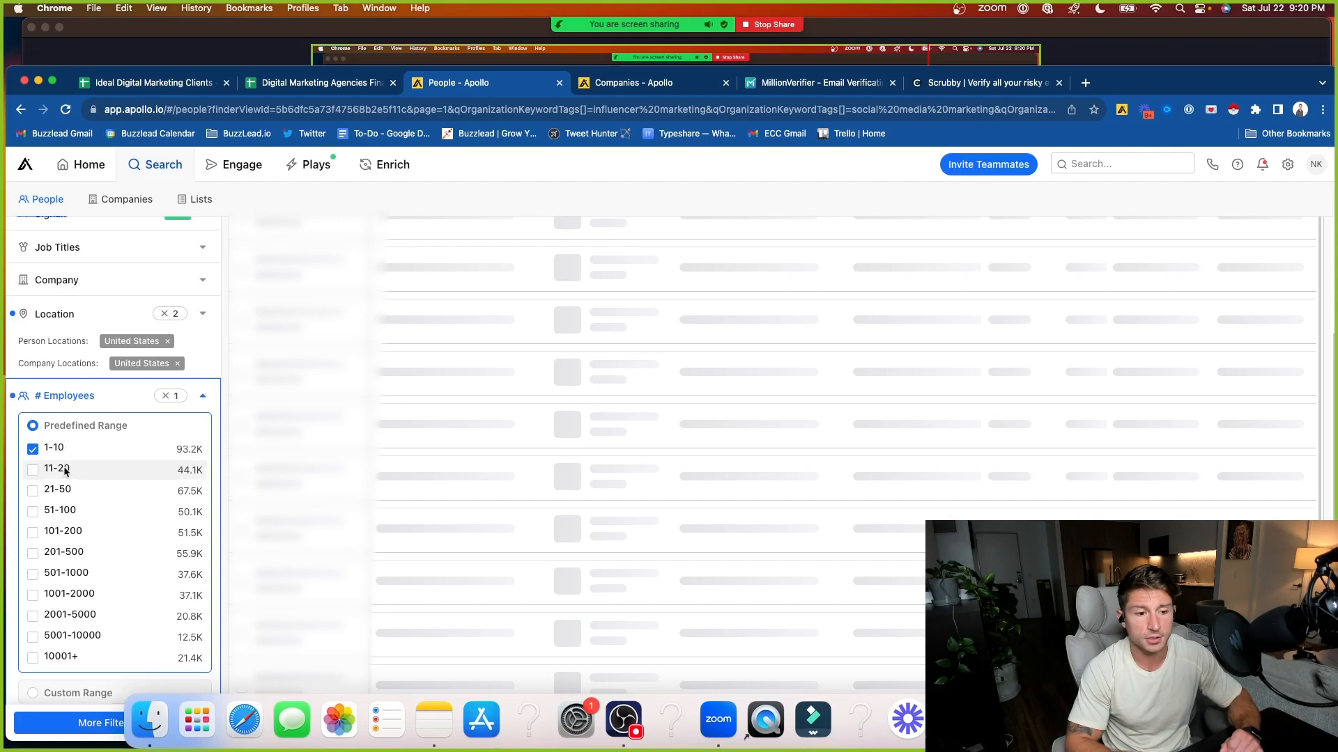
left_click(32, 470)
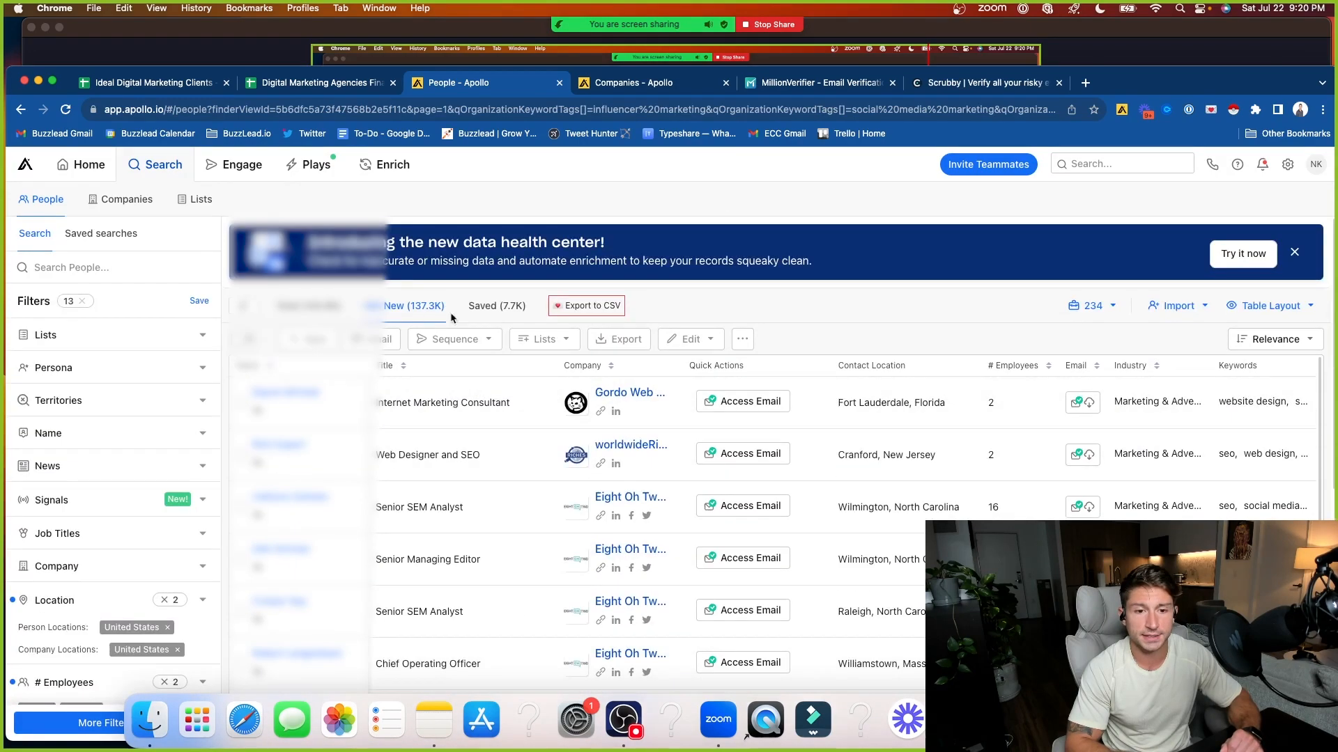
scroll("down", 3)
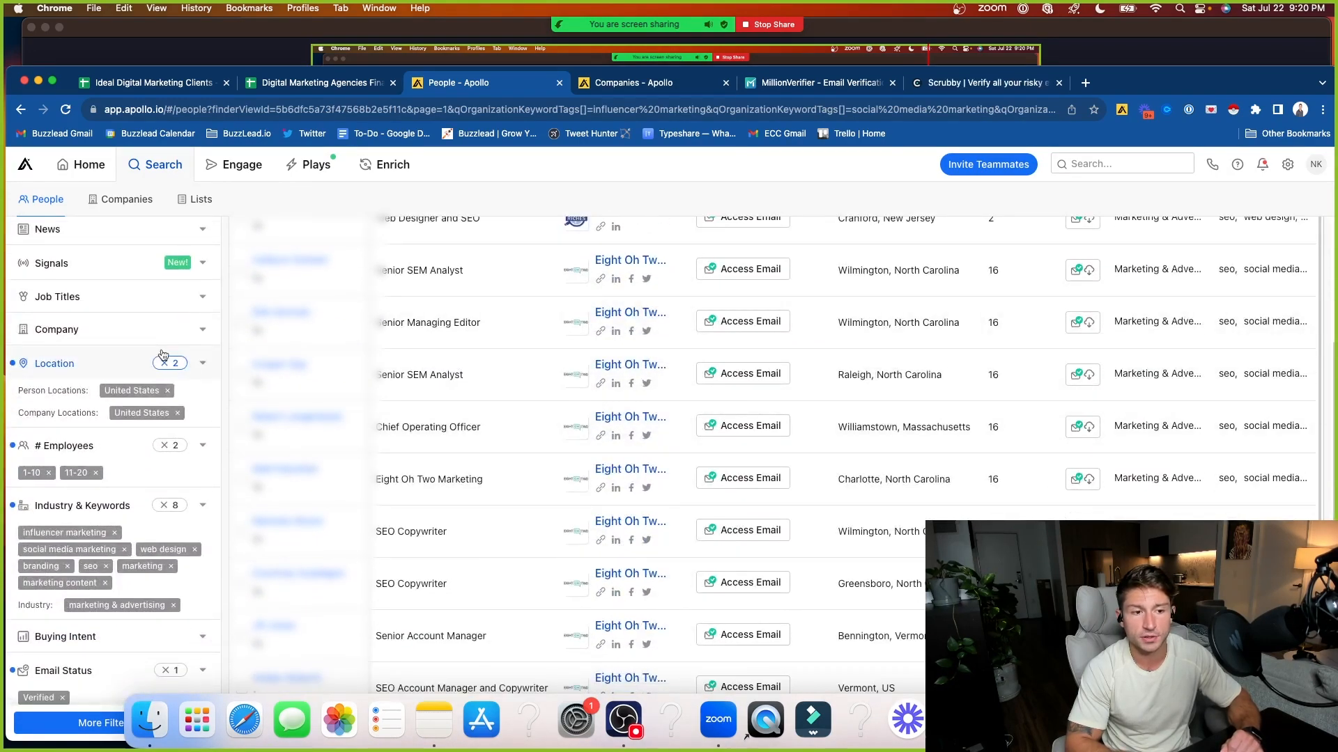
Add owner, founder, ceo, co-founder and president as job title filters
left_click(57, 296)
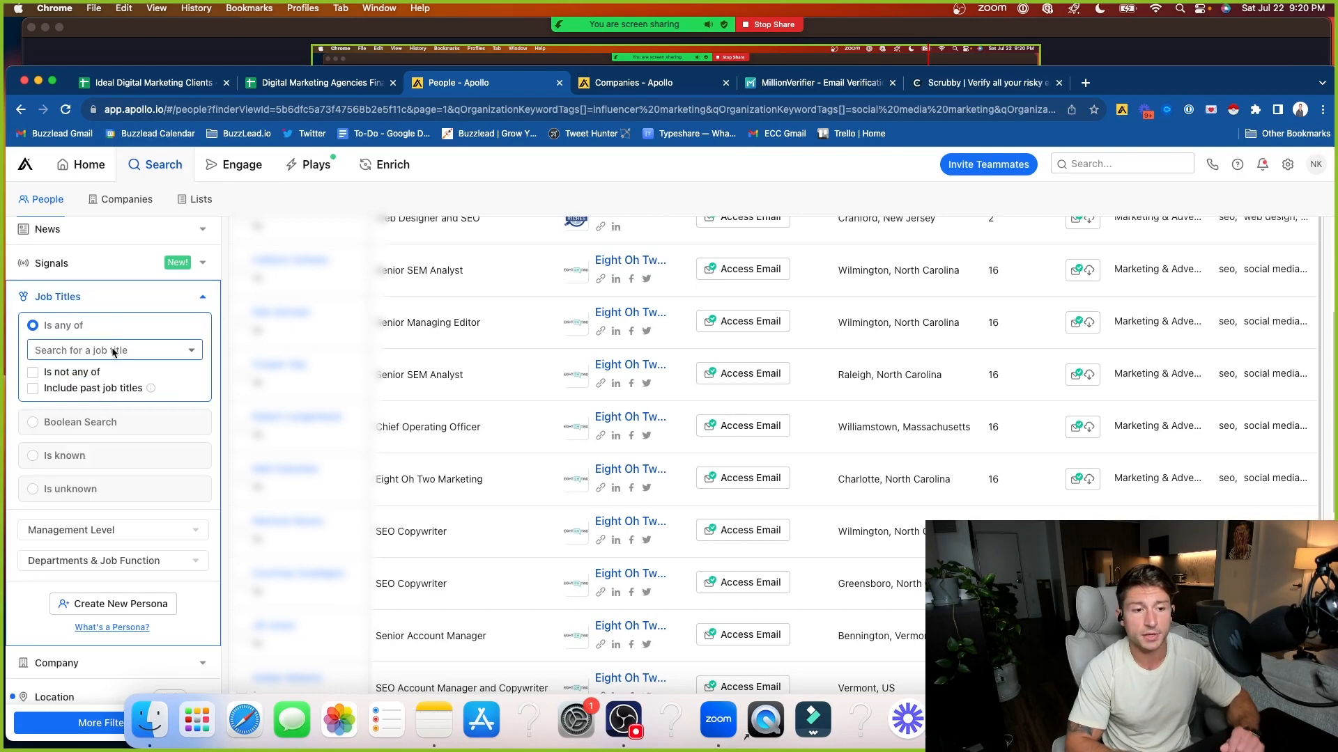
left_click(111, 350)
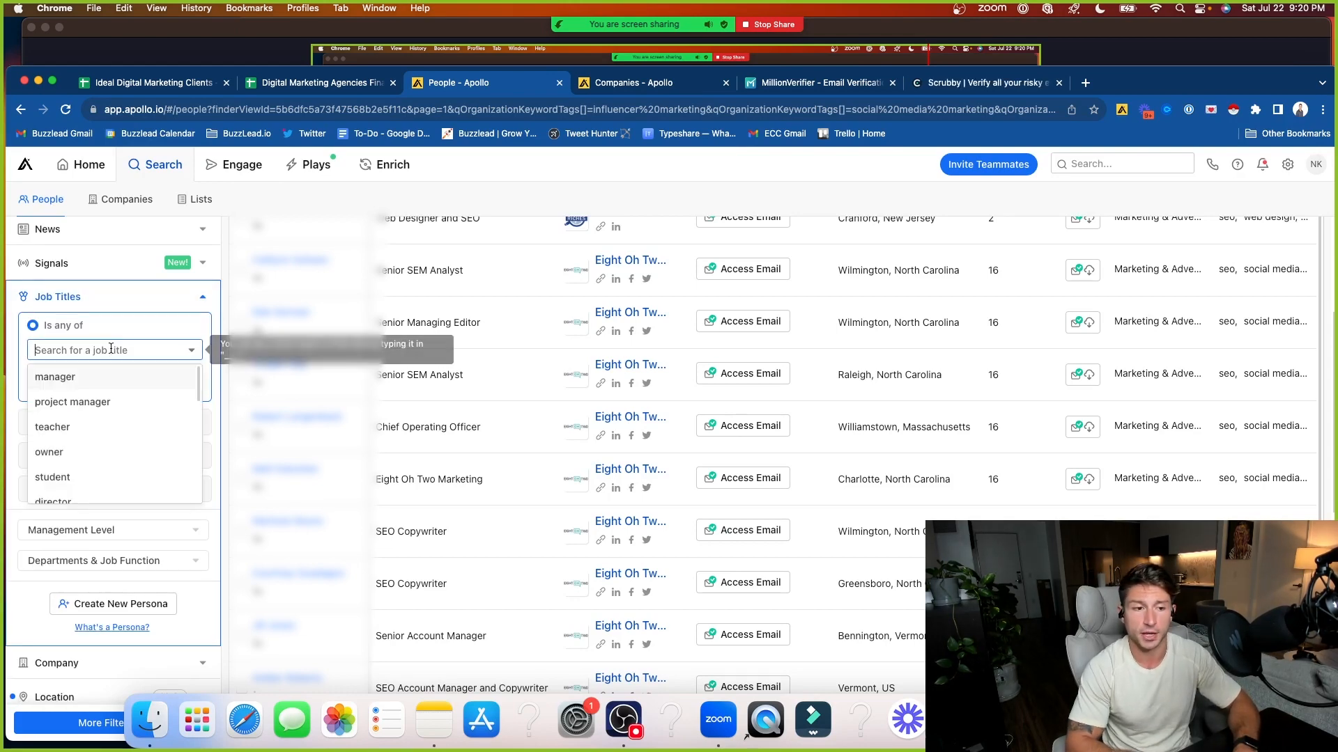
left_click(49, 453)
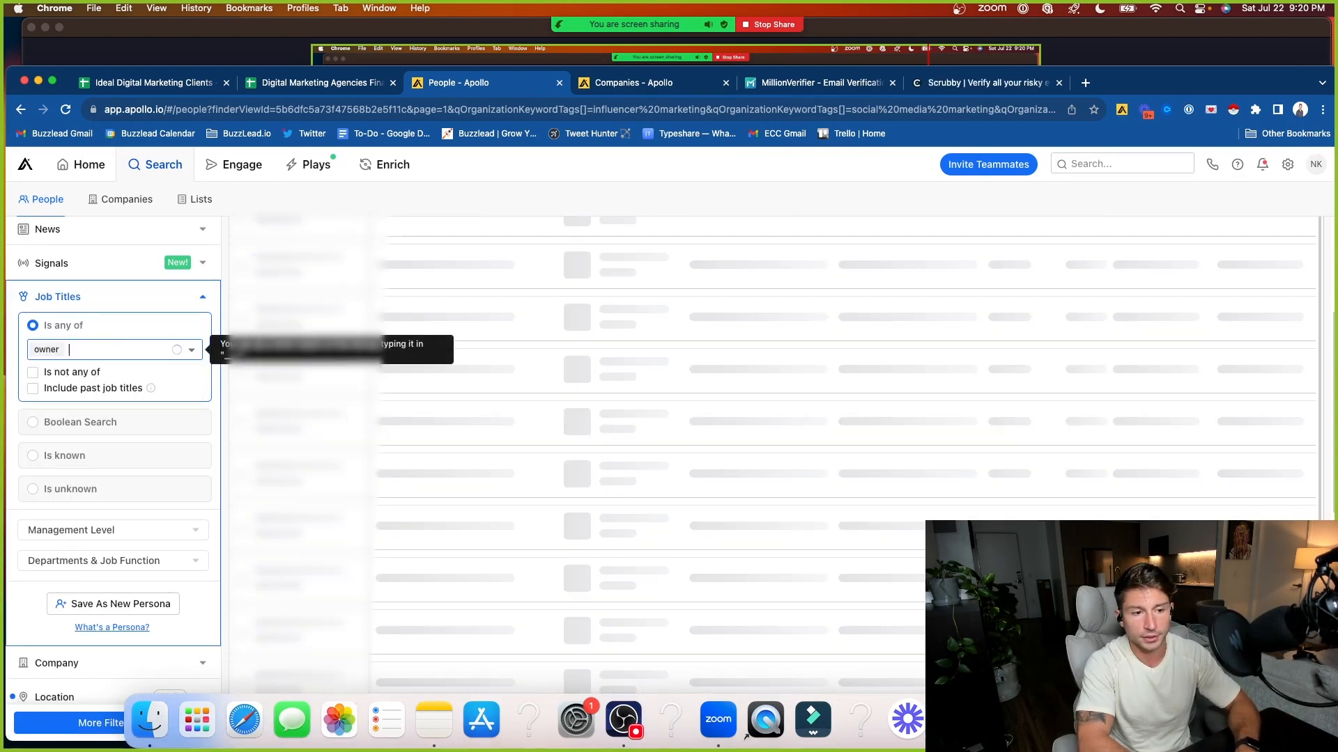
type("founder")
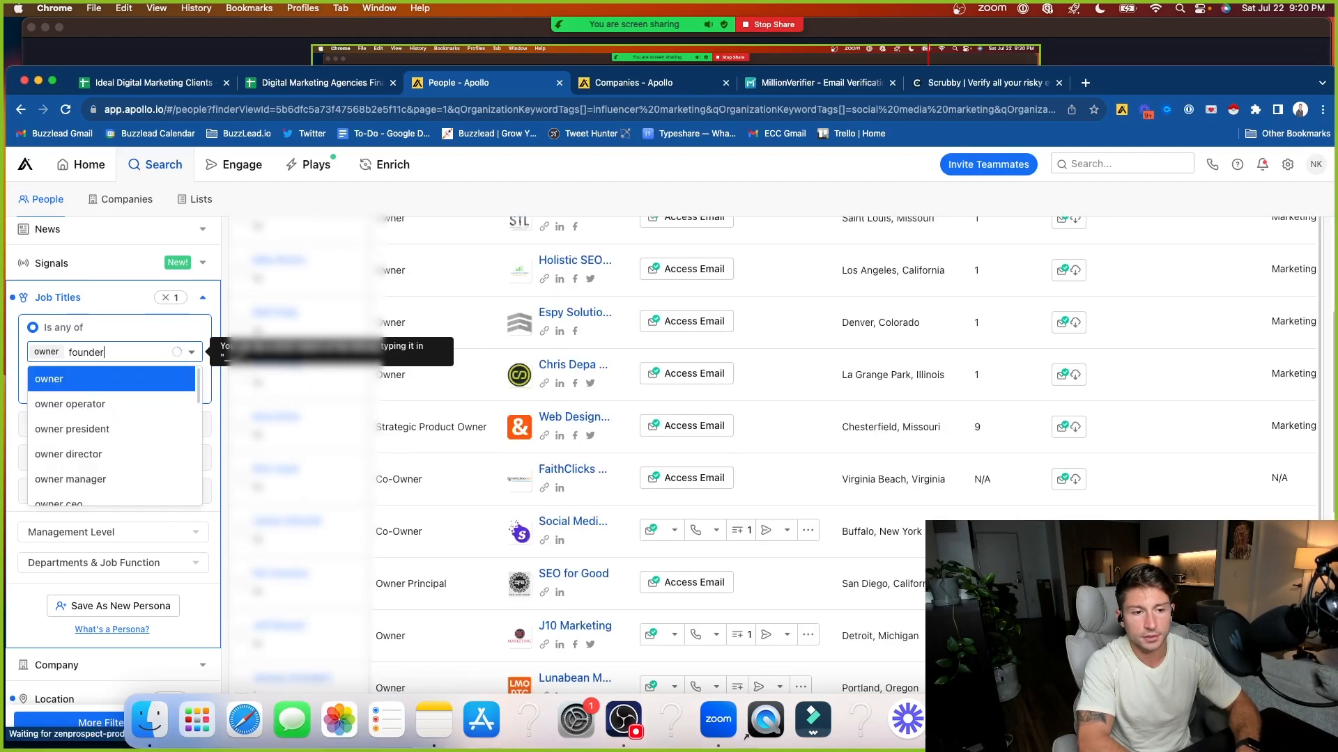
type("ceo co-founder")
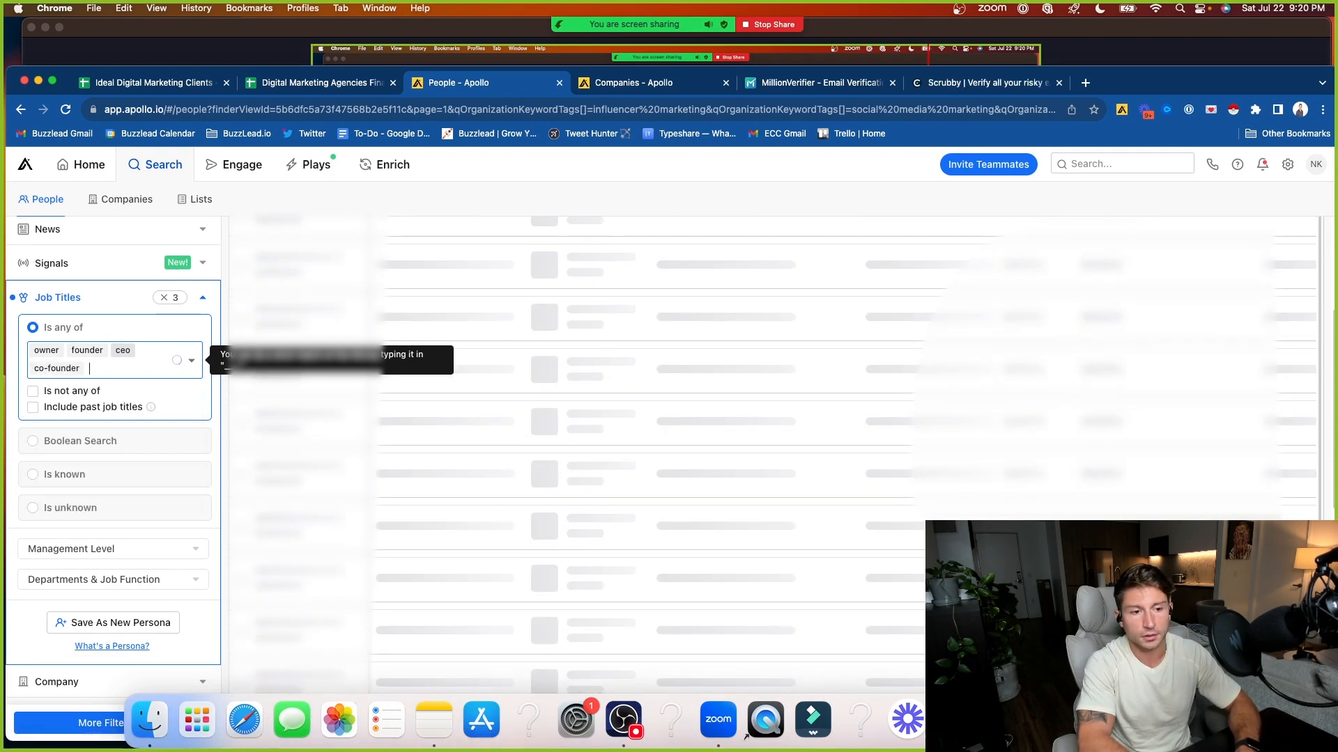
type("president")
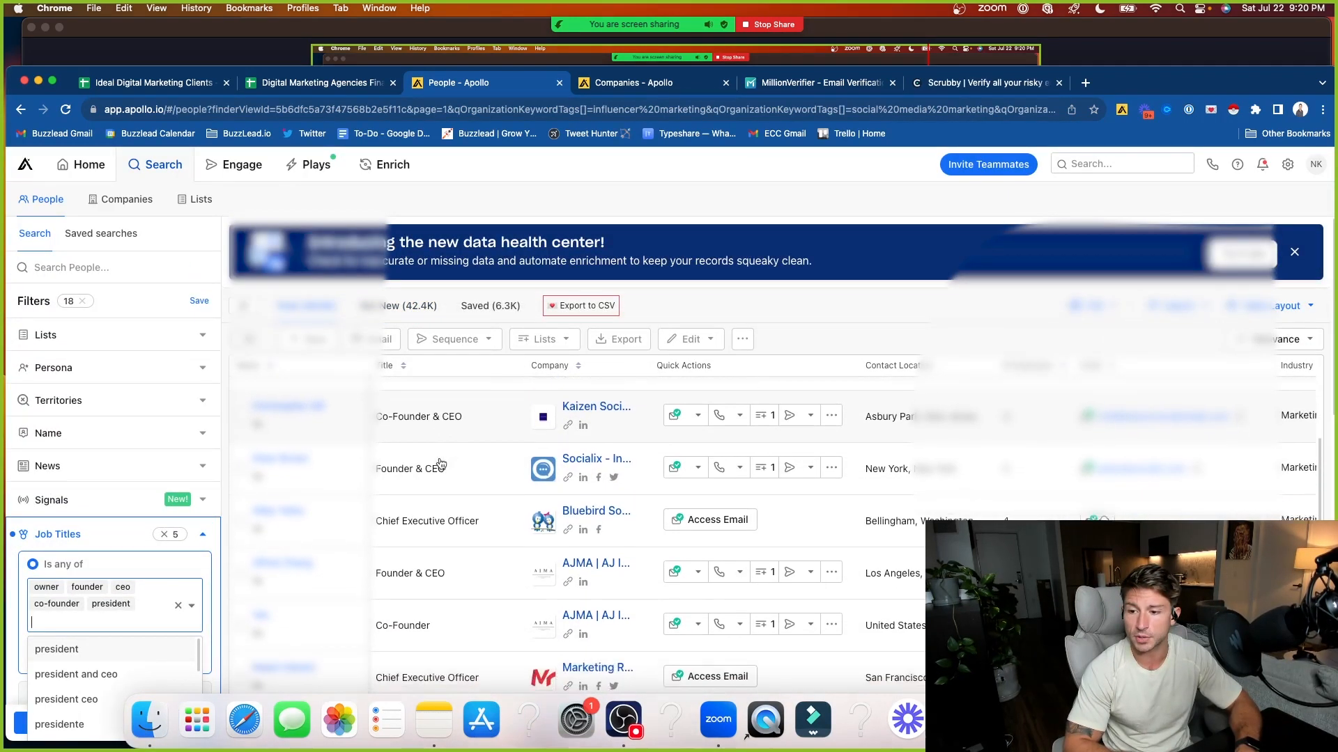
scroll("down", 3)
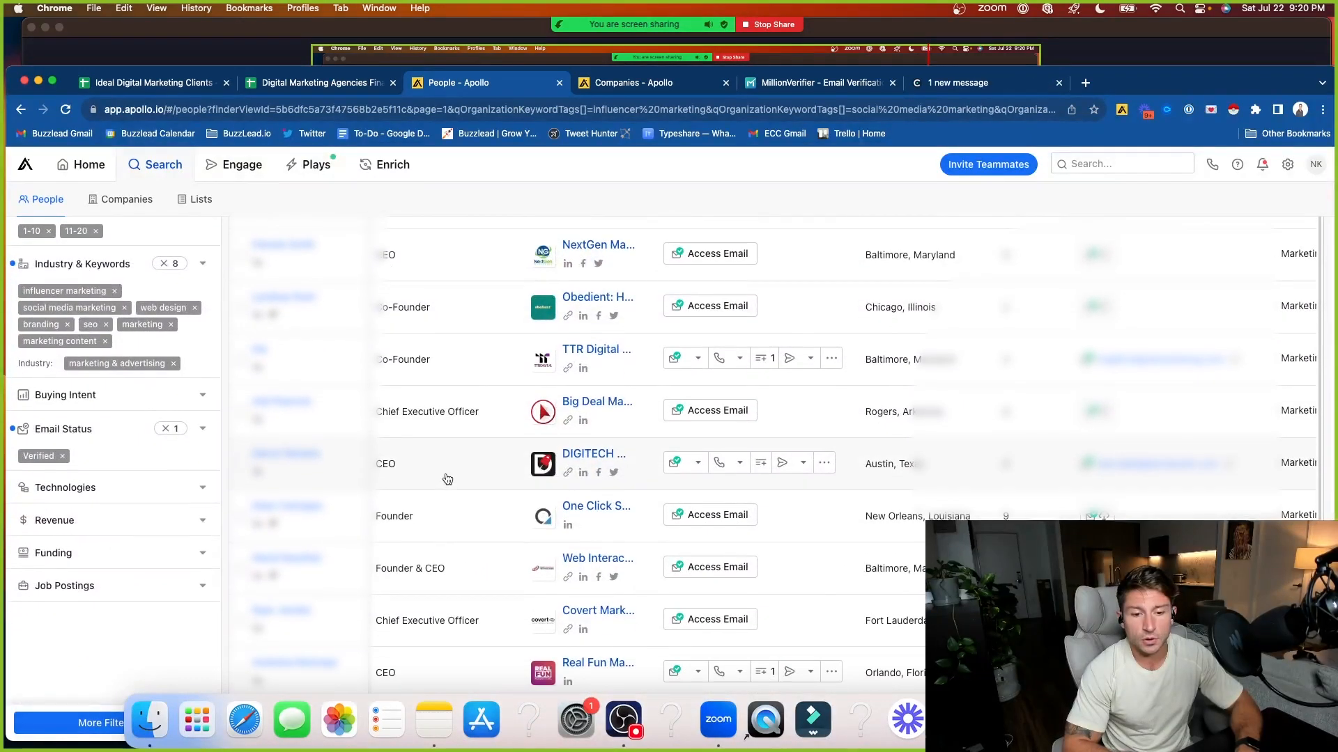
mouse_move(468, 605)
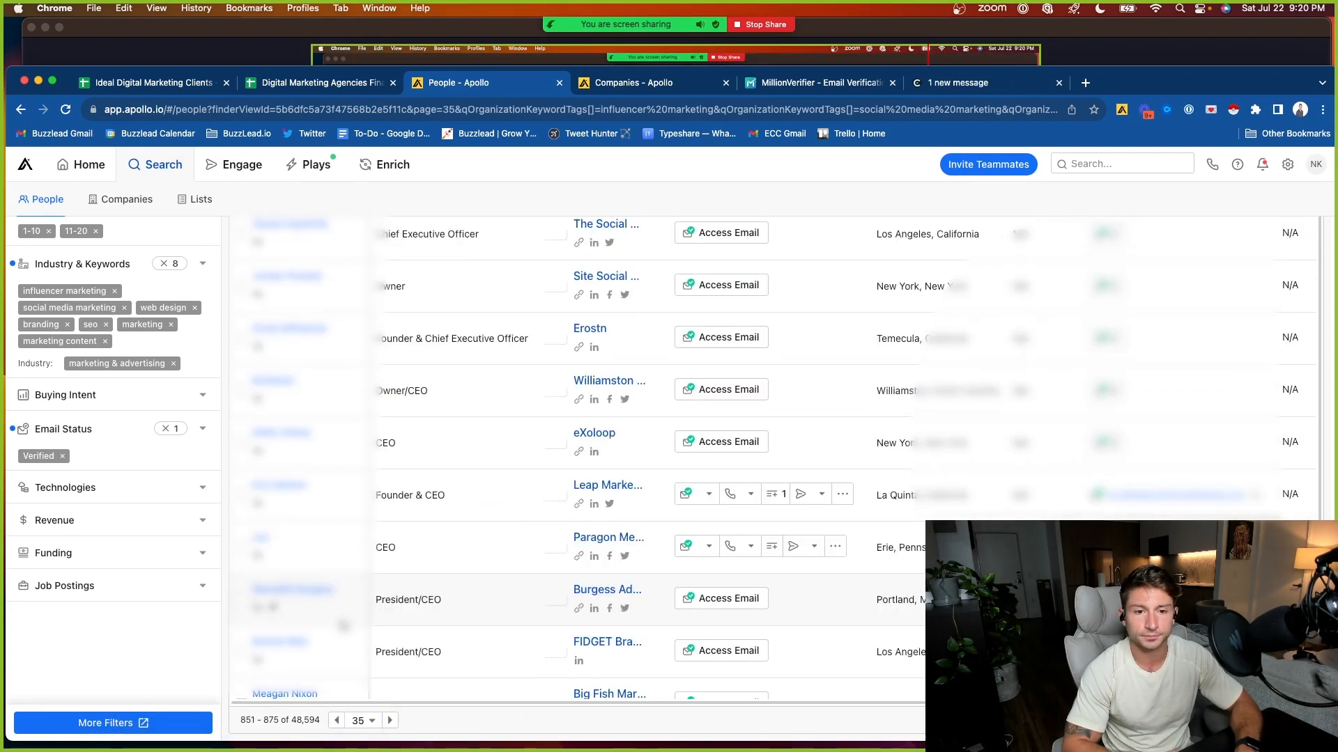
Scroll through results 851–875 to review the owners', CEOs' and founders' titles and companies
scroll("down", 3)
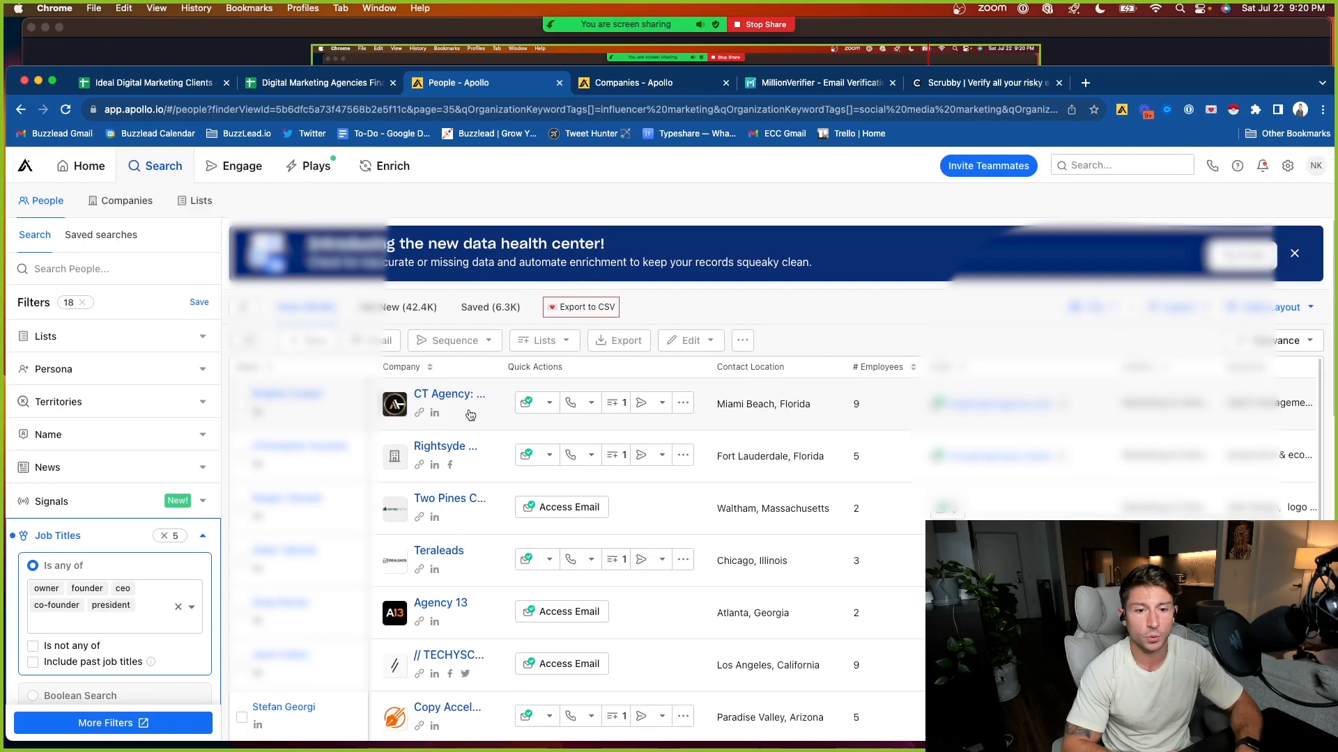
scroll("down", 3)
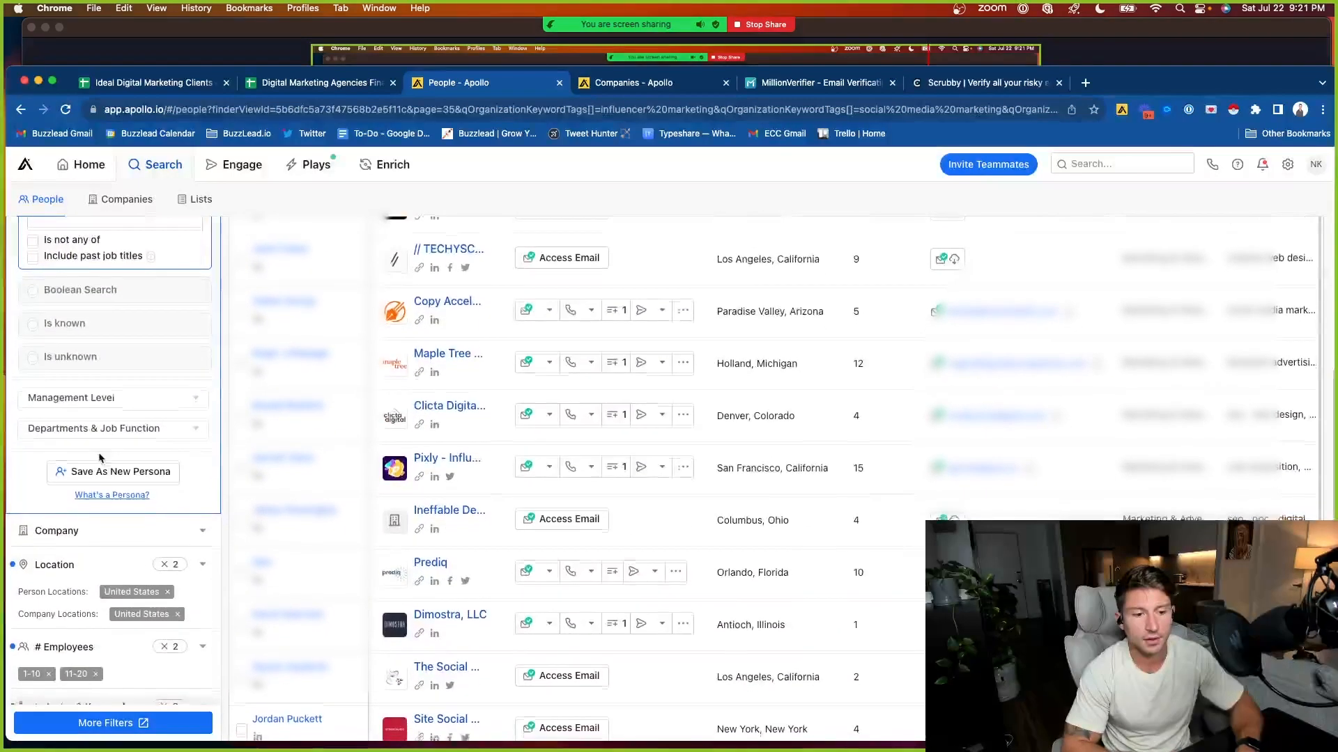
scroll("down", 3)
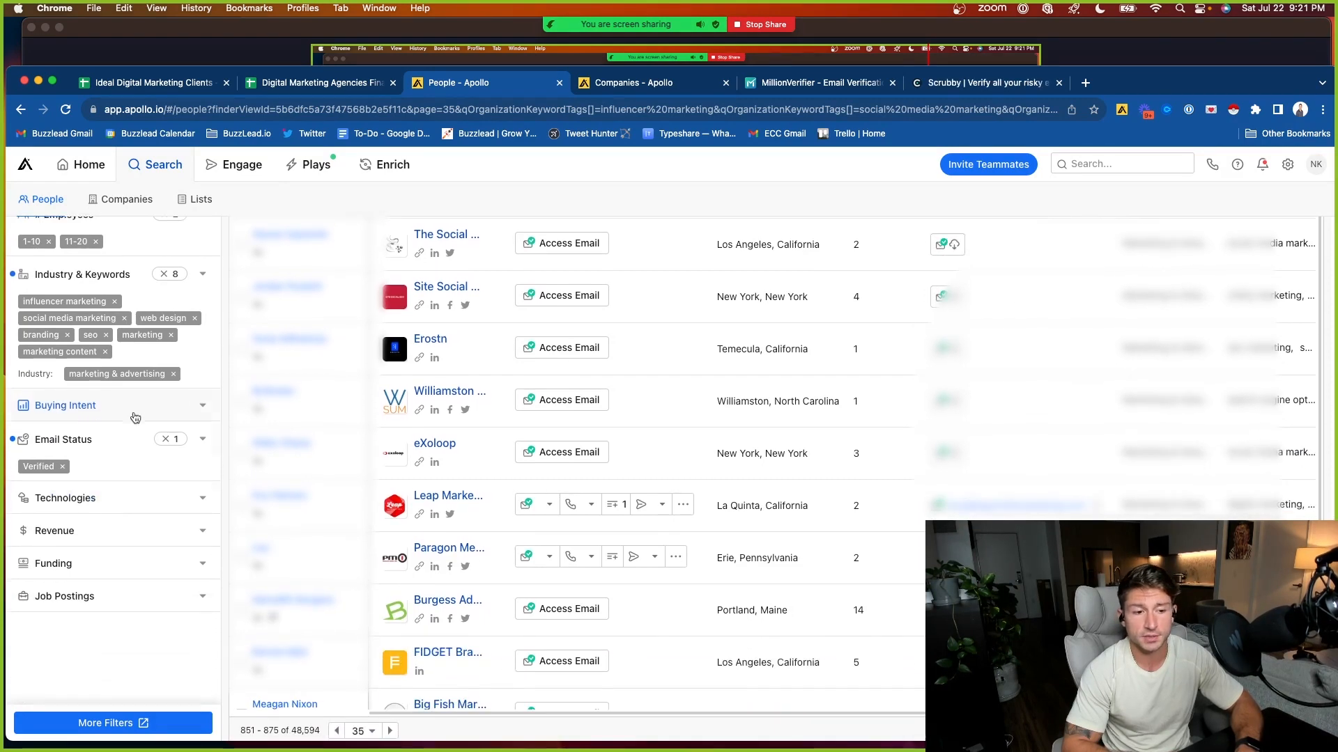
Scroll the filter panel past Industry & Keywords and Email Status toward Technologies
scroll("down", 3)
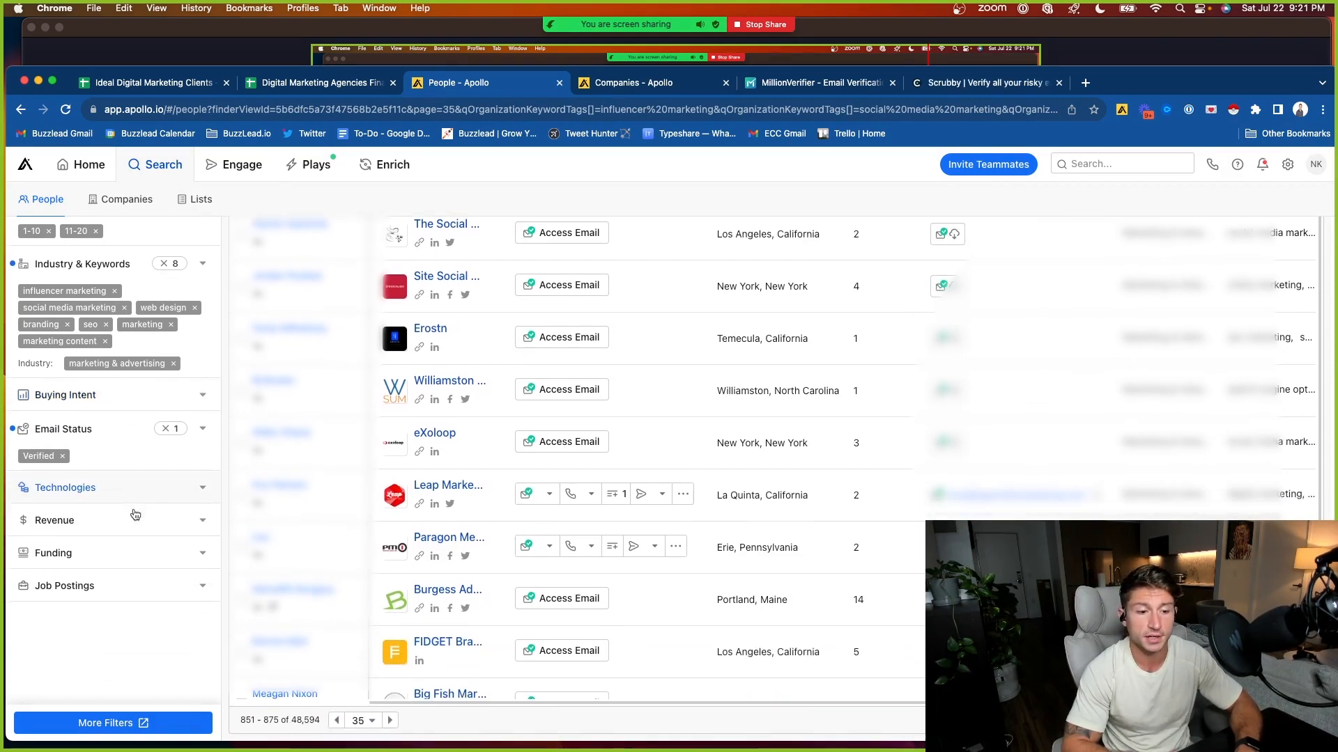
mouse_move(109, 521)
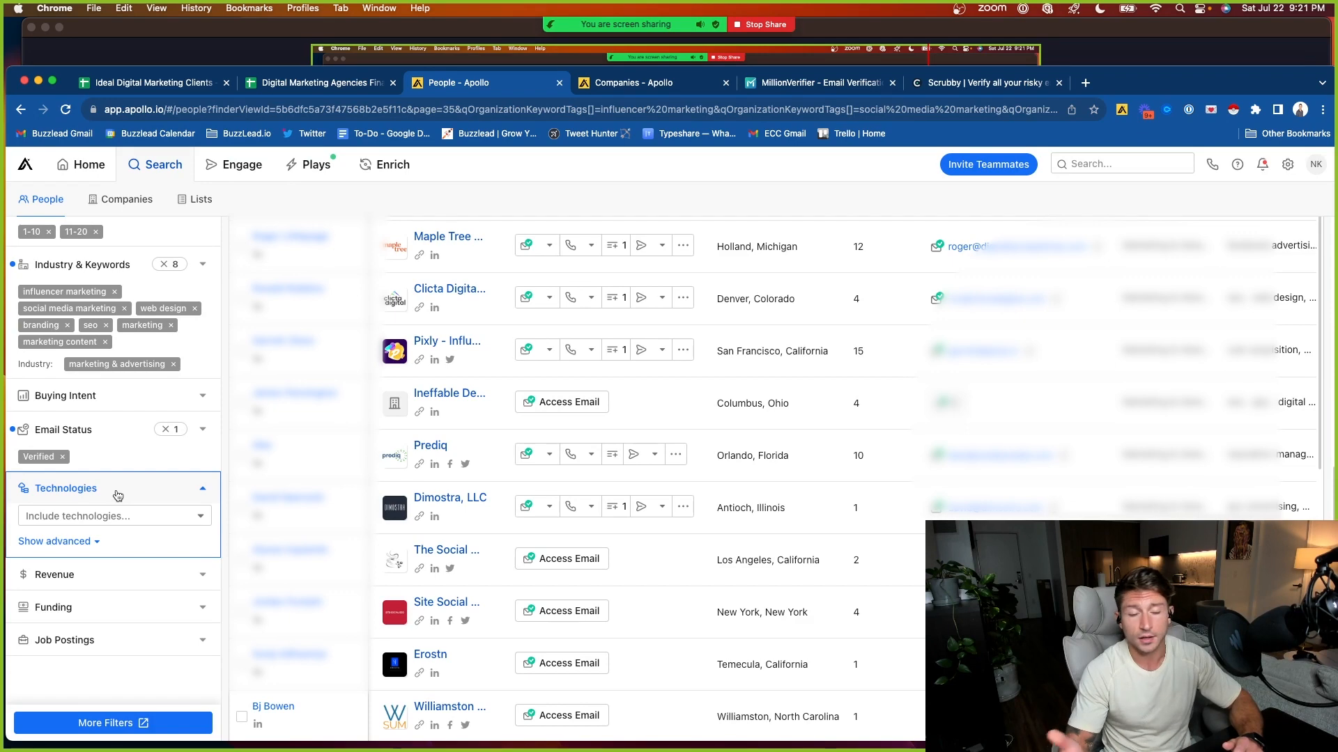
mouse_move(112, 528)
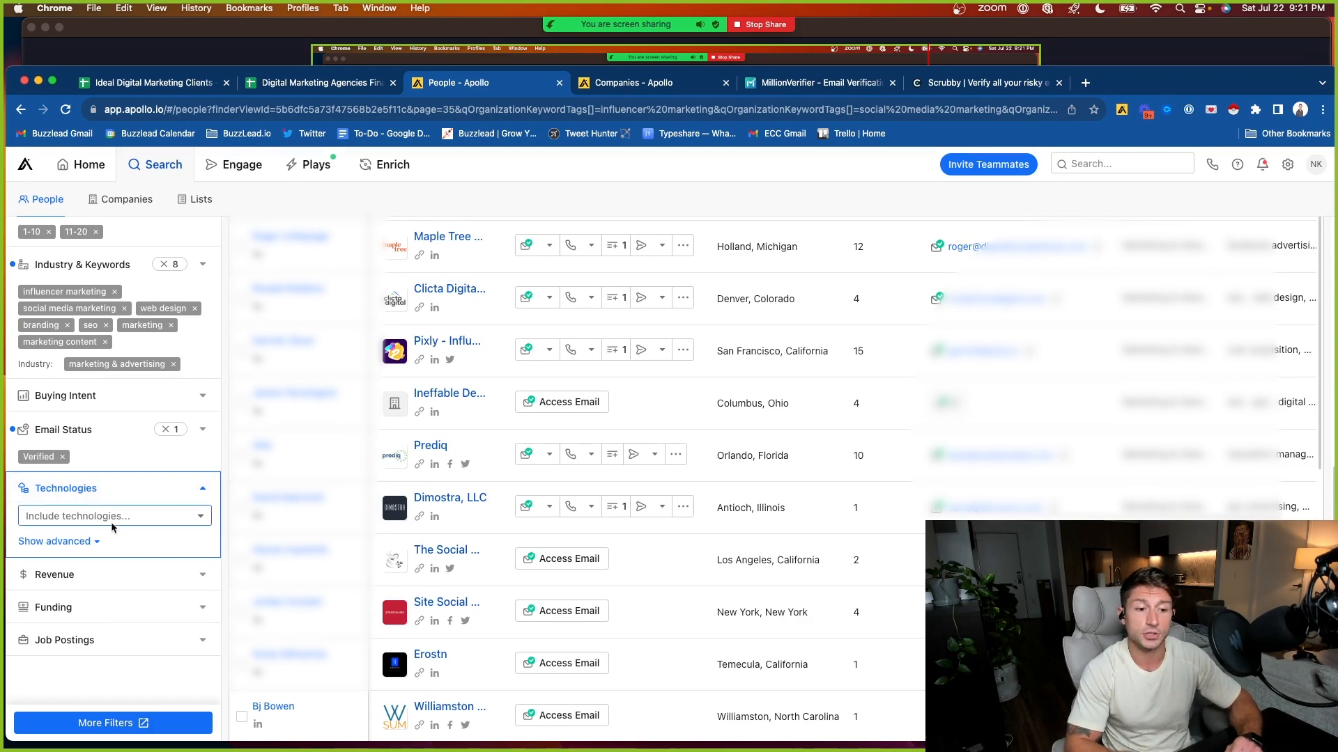
Try a Klaviyo technology filter, review its 34 results, then remove it
type("k")
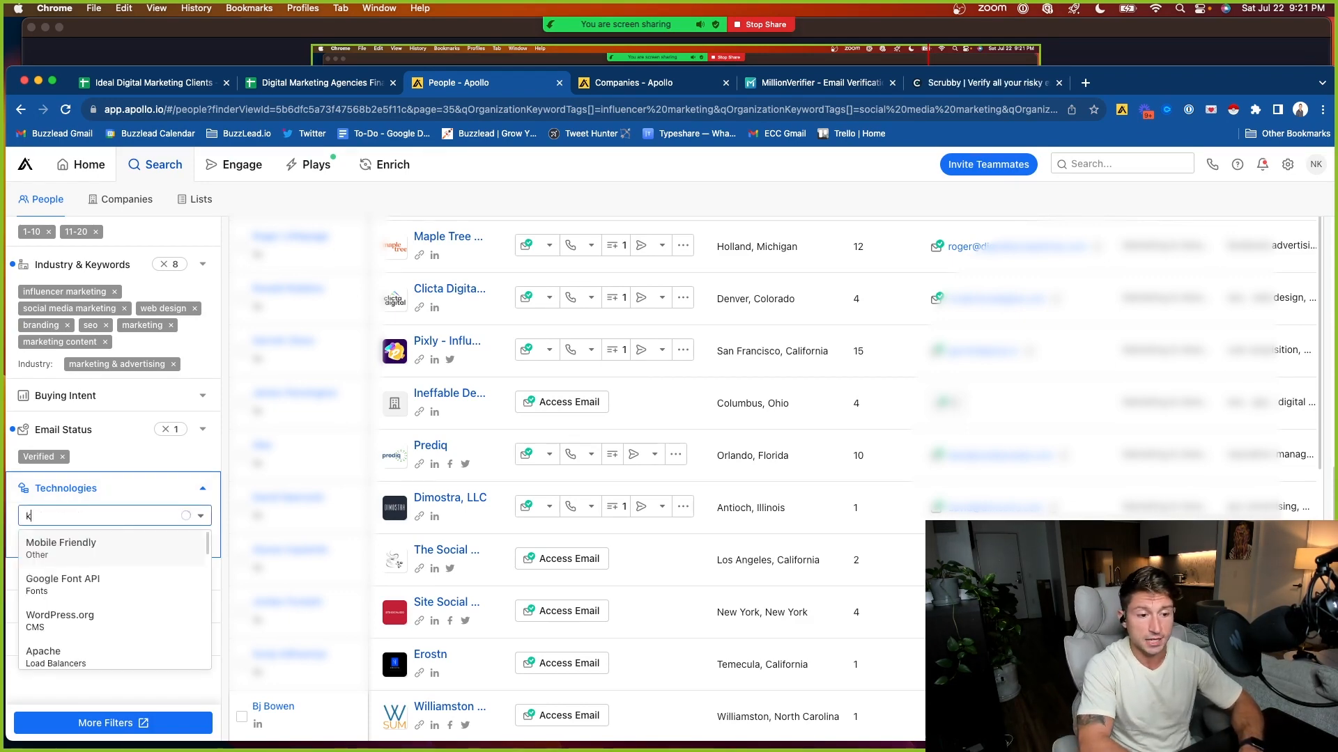
type("k")
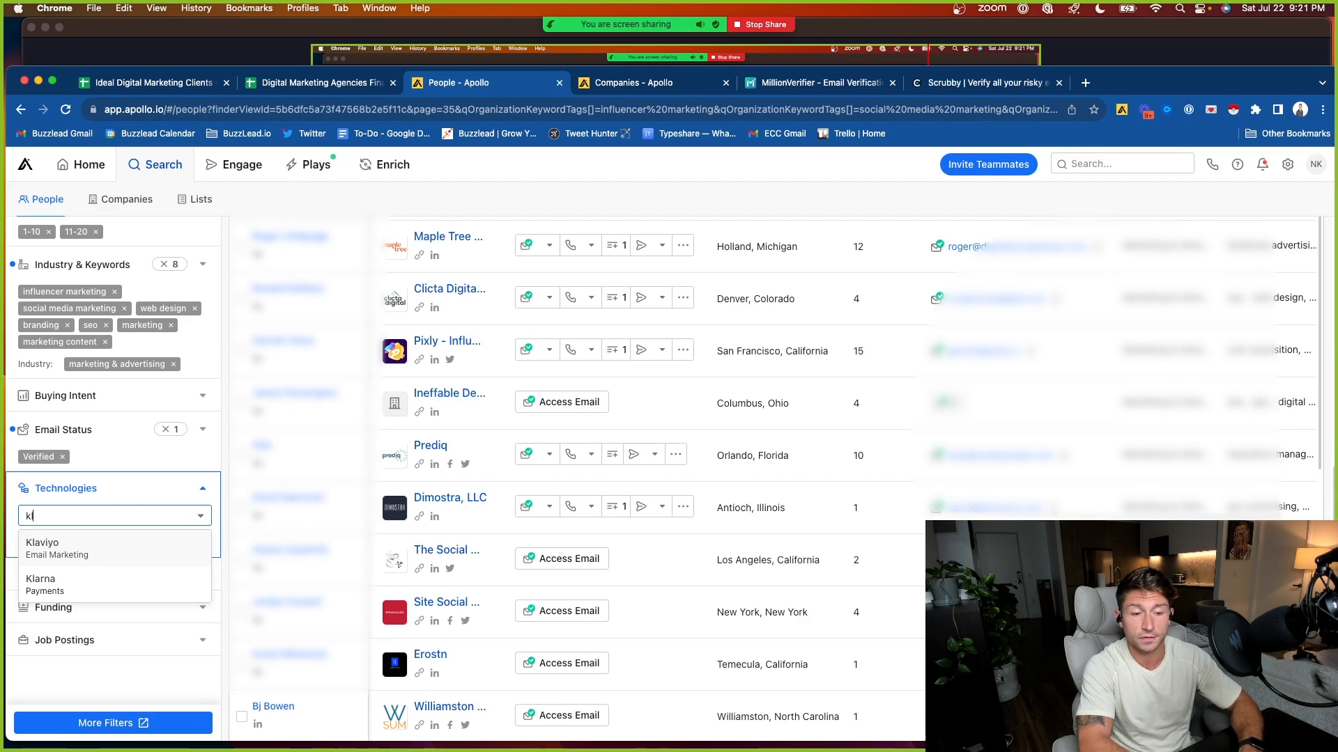
mouse_move(111, 524)
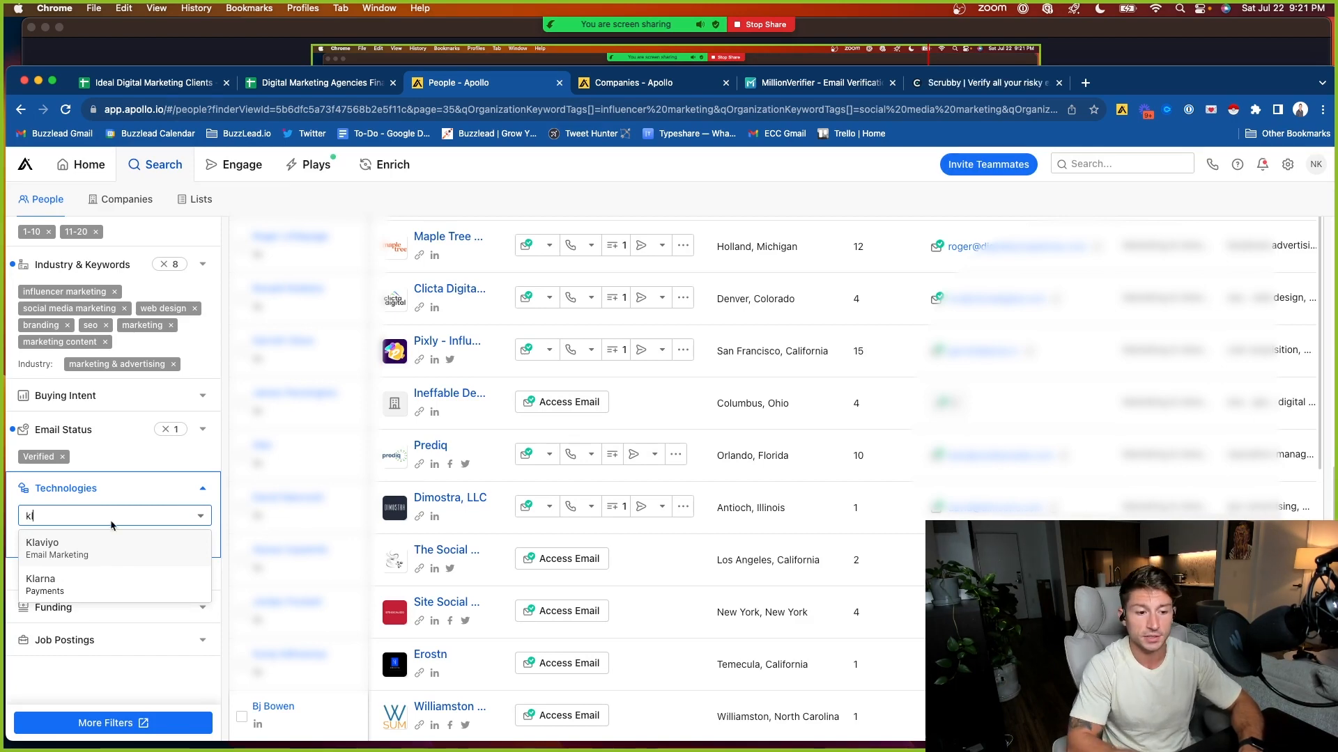
left_click(42, 548)
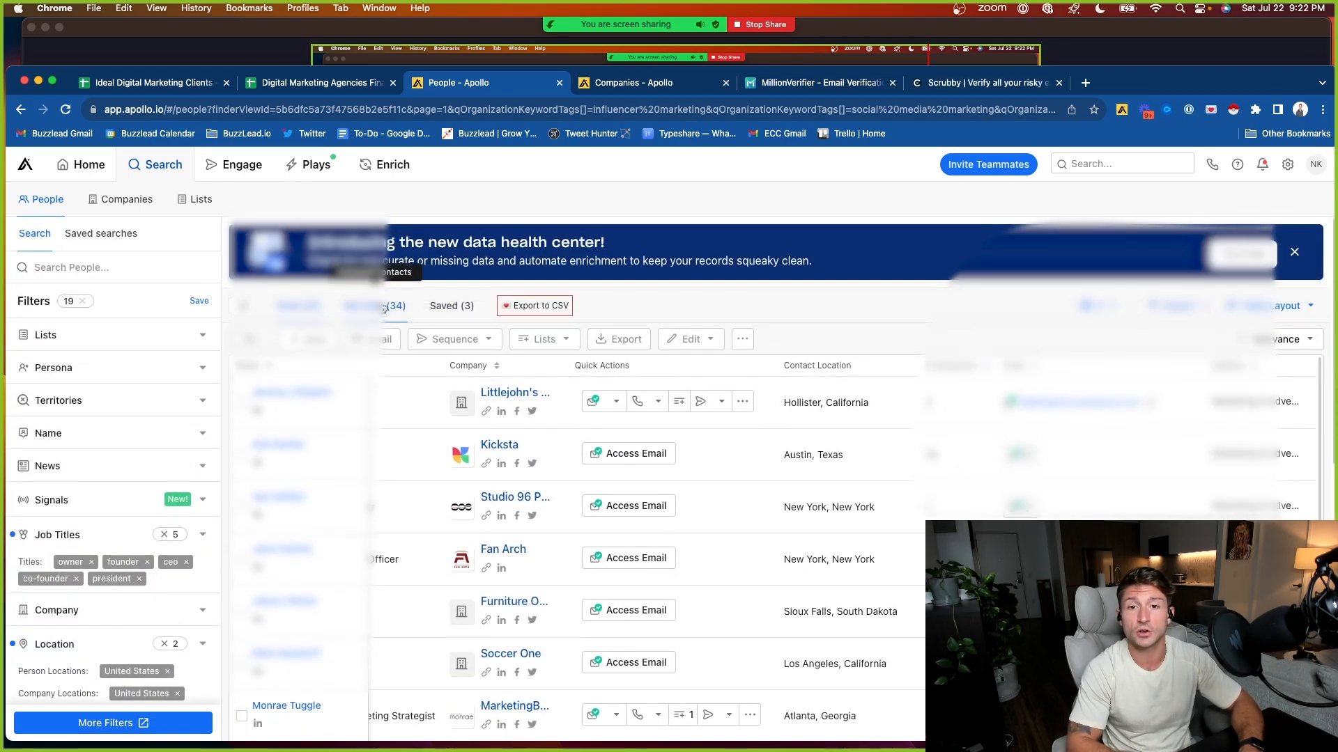
left_click(538, 306)
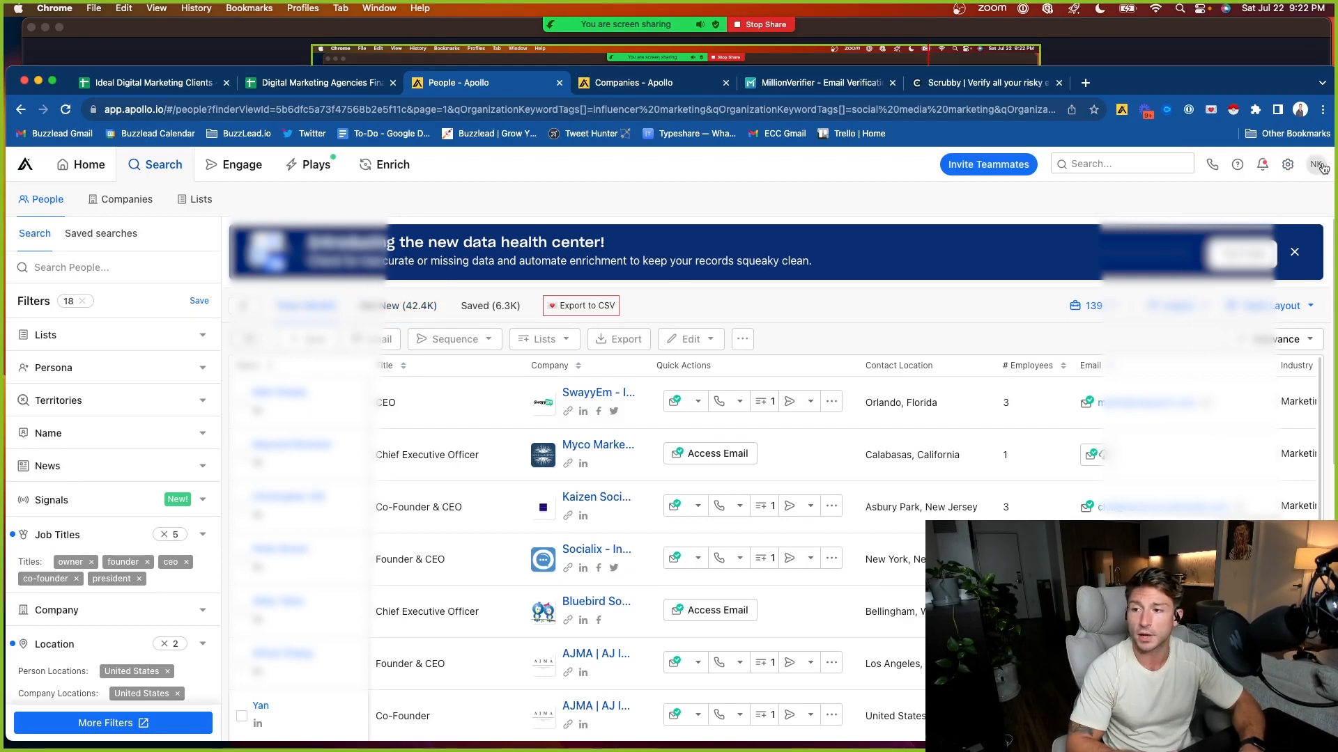
Select all filtered contacts up to the 1,000-selection cap for CSV export
left_click(1318, 164)
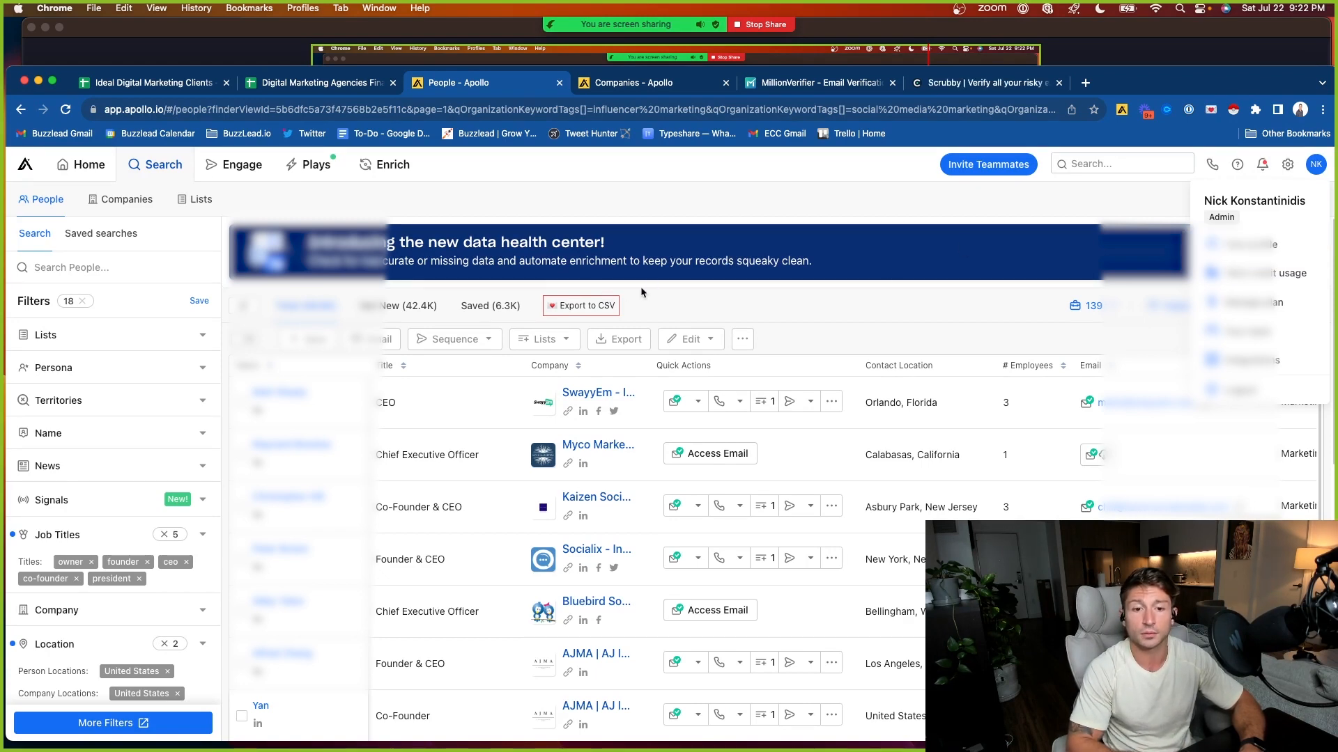
left_click(409, 305)
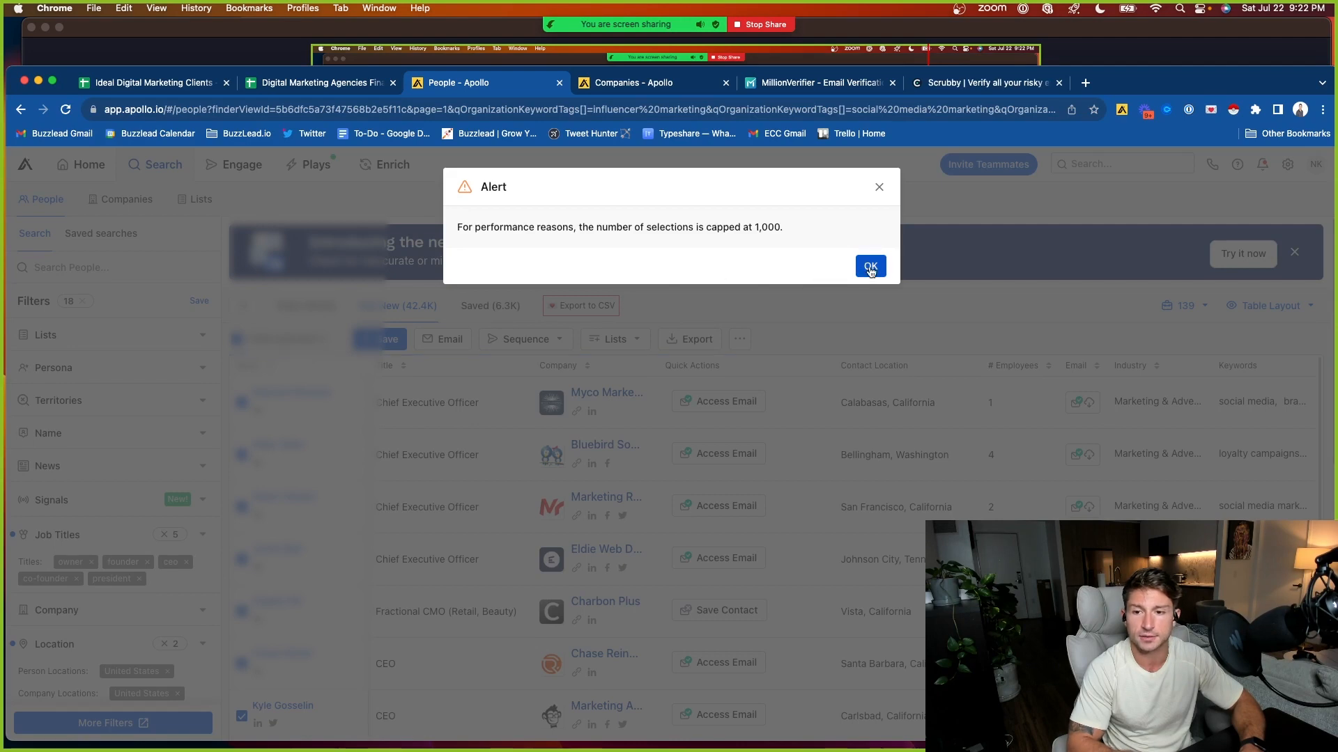
left_click(869, 265)
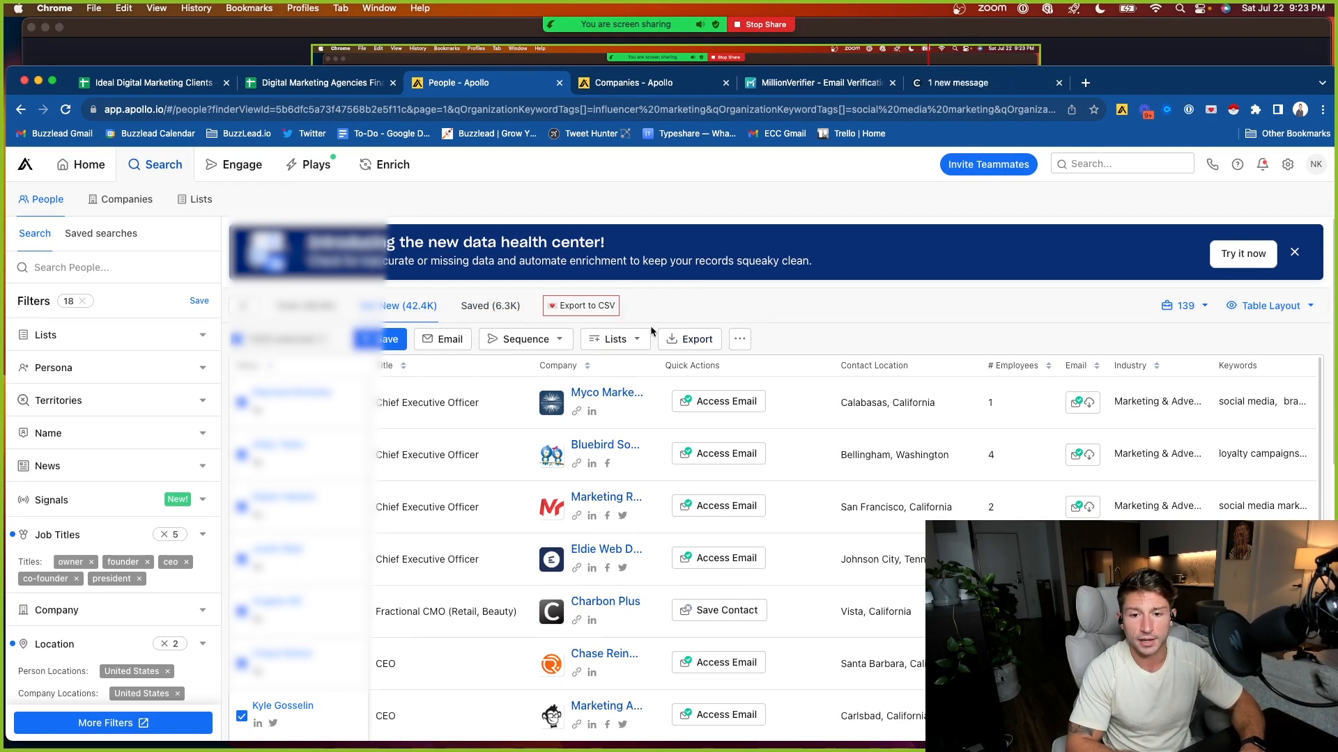
left_click(586, 306)
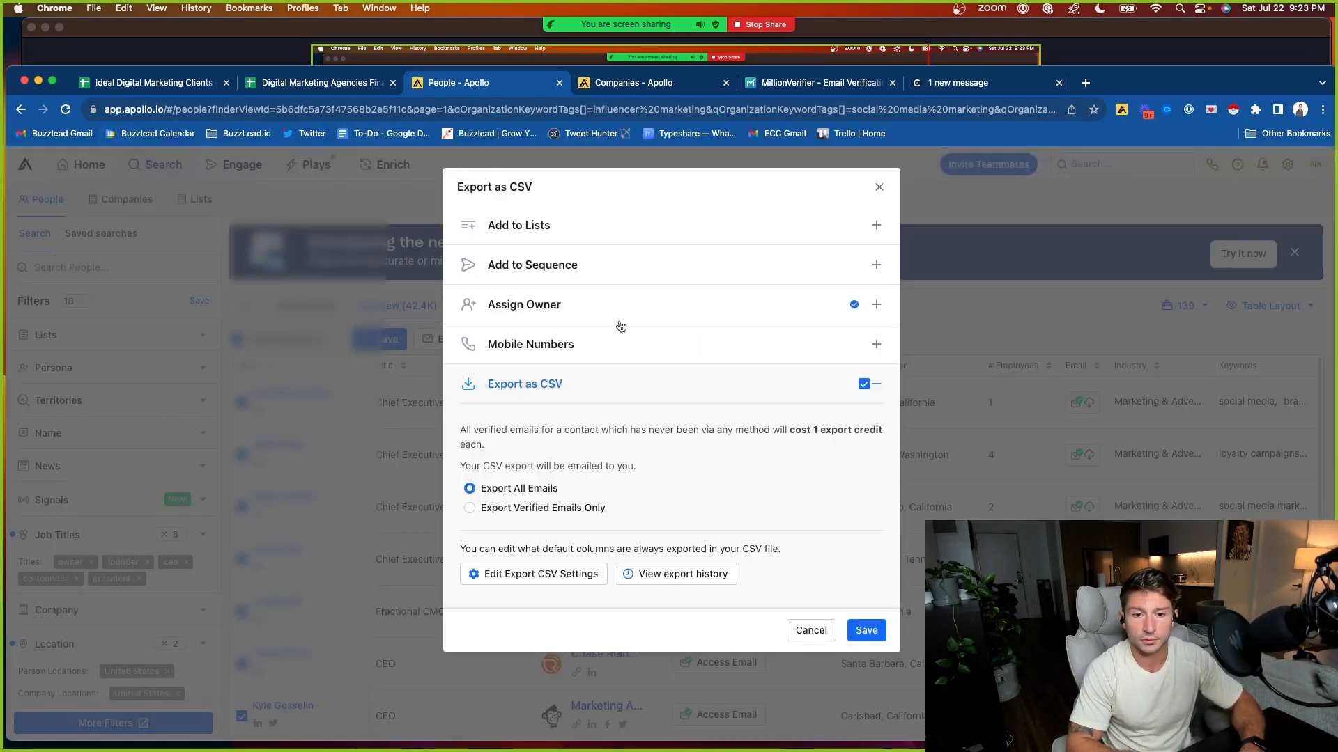
Export the selected contacts as CSV with verified emails only, then scroll the list
left_click(469, 507)
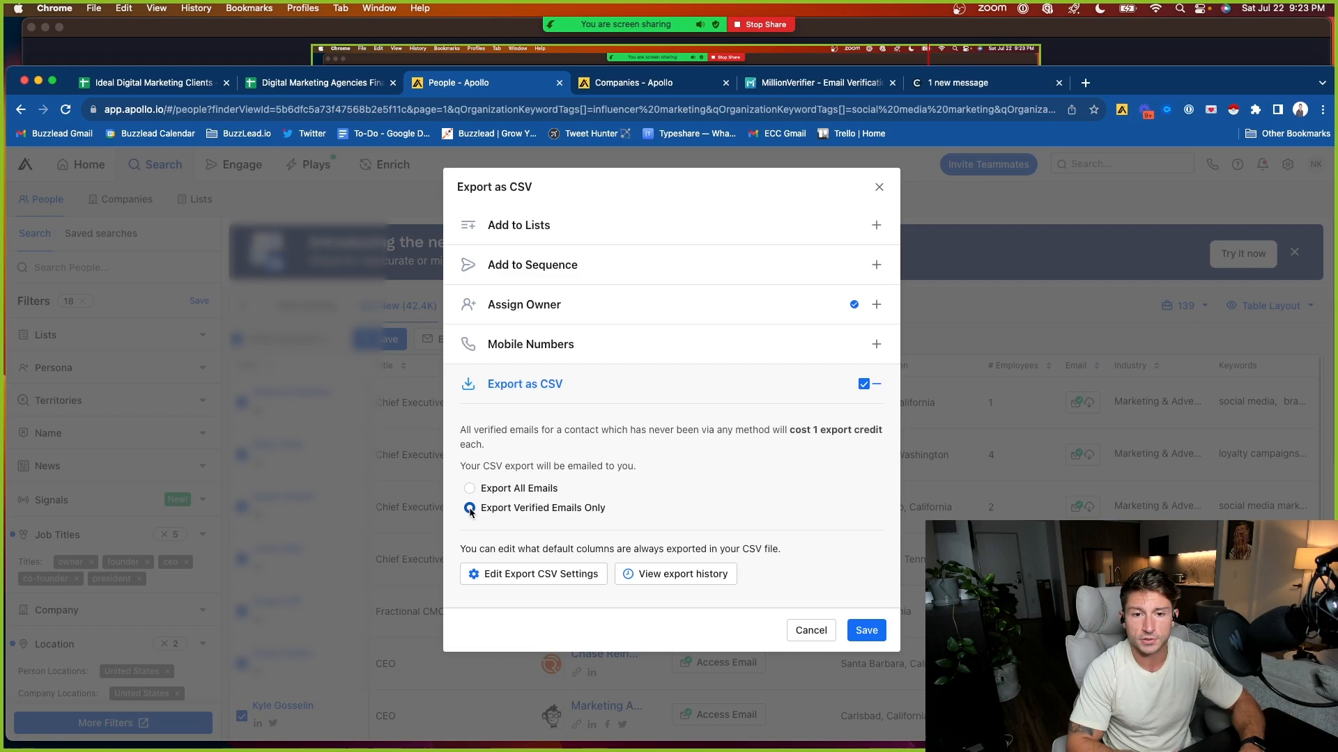
left_click(865, 630)
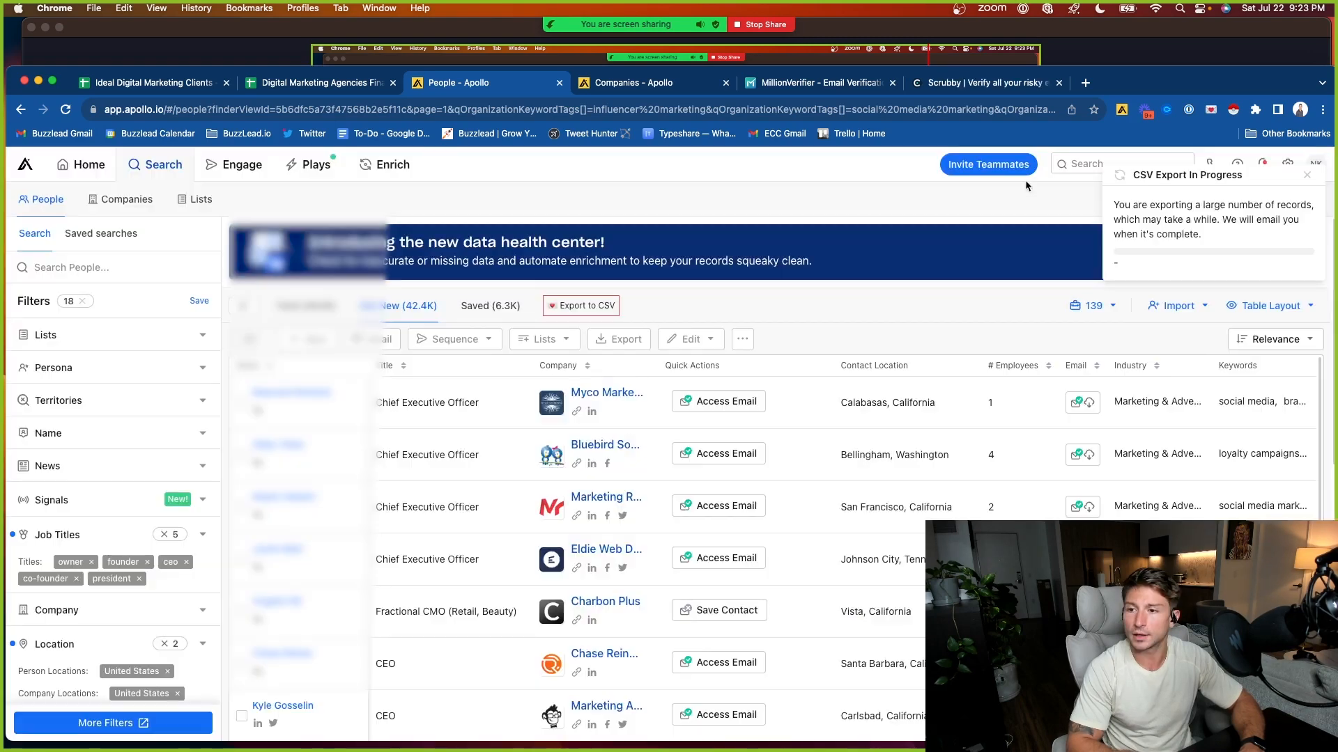
mouse_move(1021, 225)
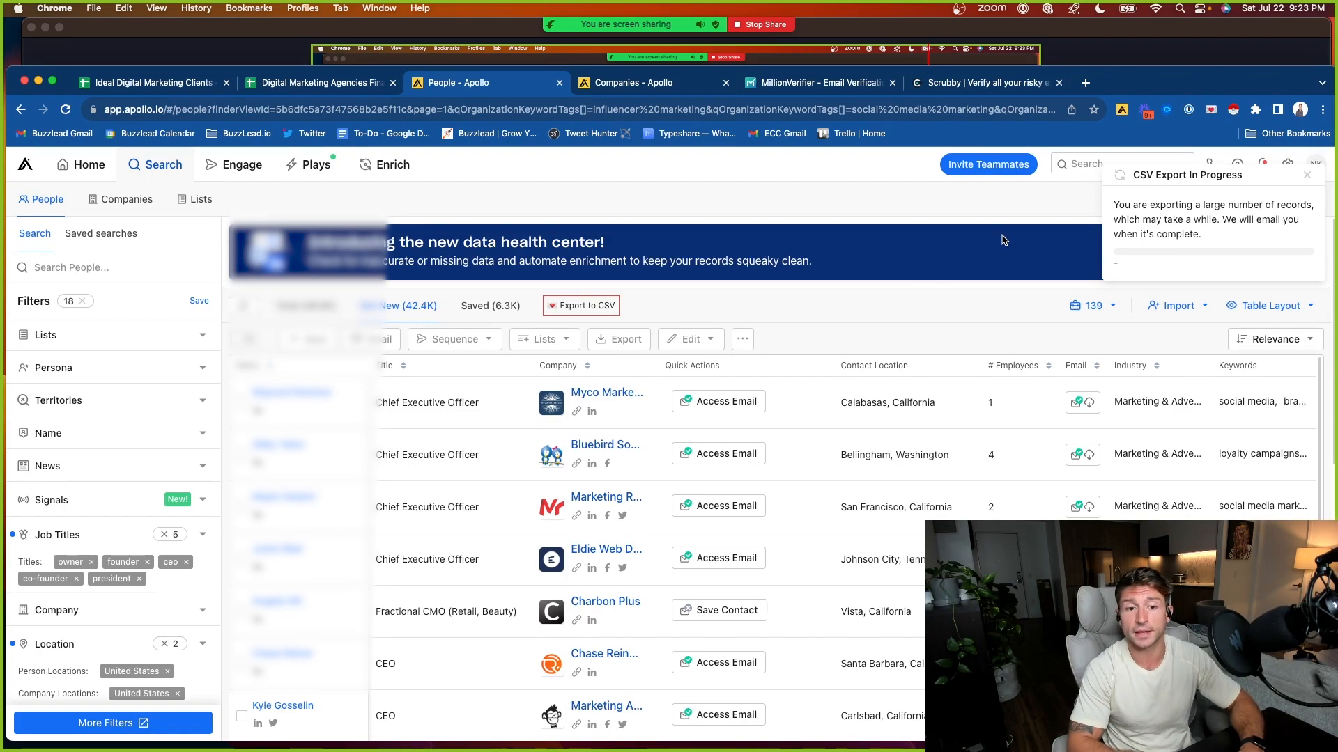
mouse_move(410, 544)
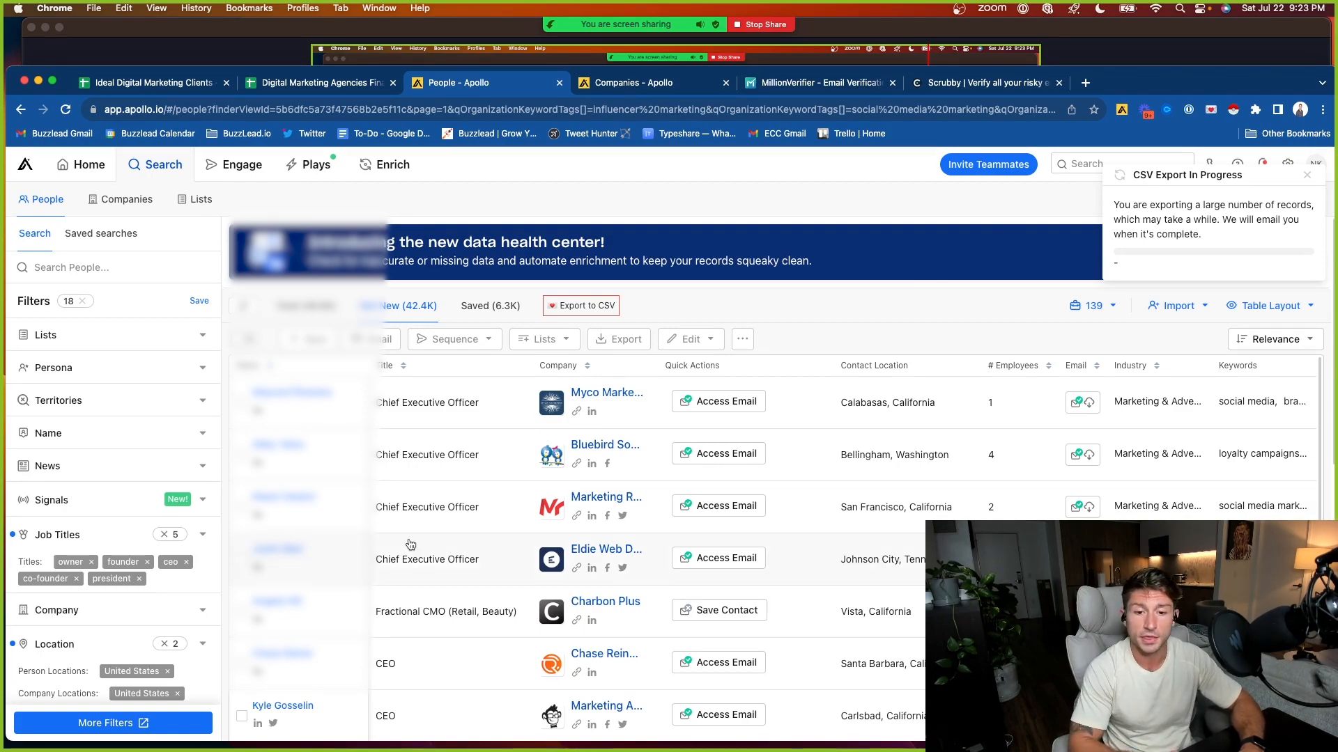
scroll("down", 3)
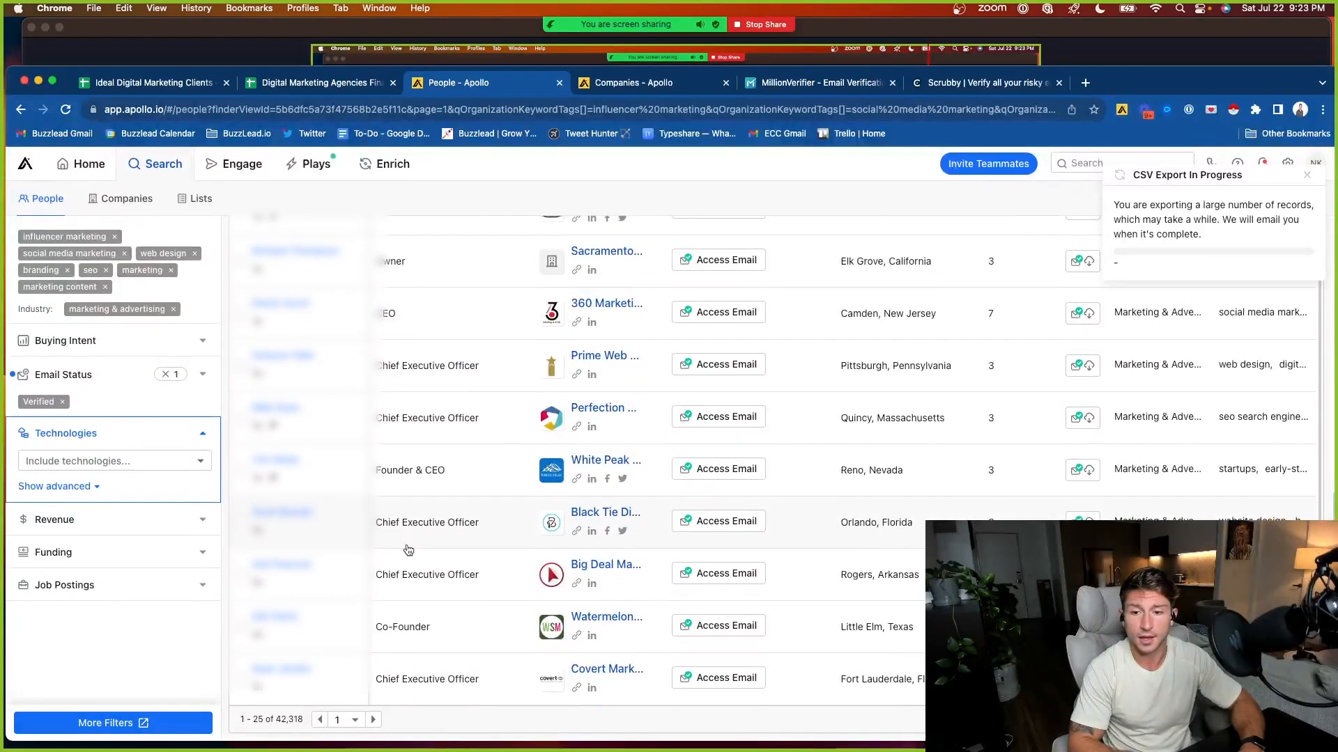
scroll("down", 3)
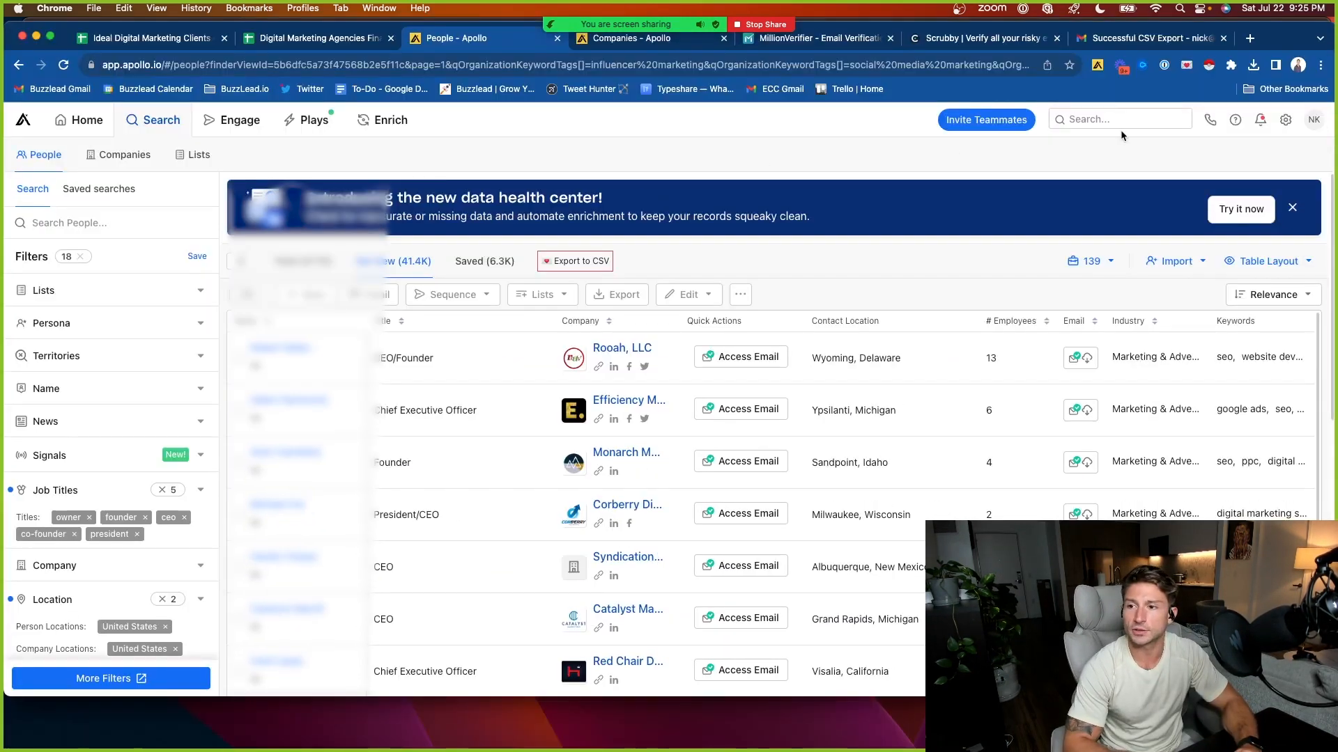
mouse_move(1103, 161)
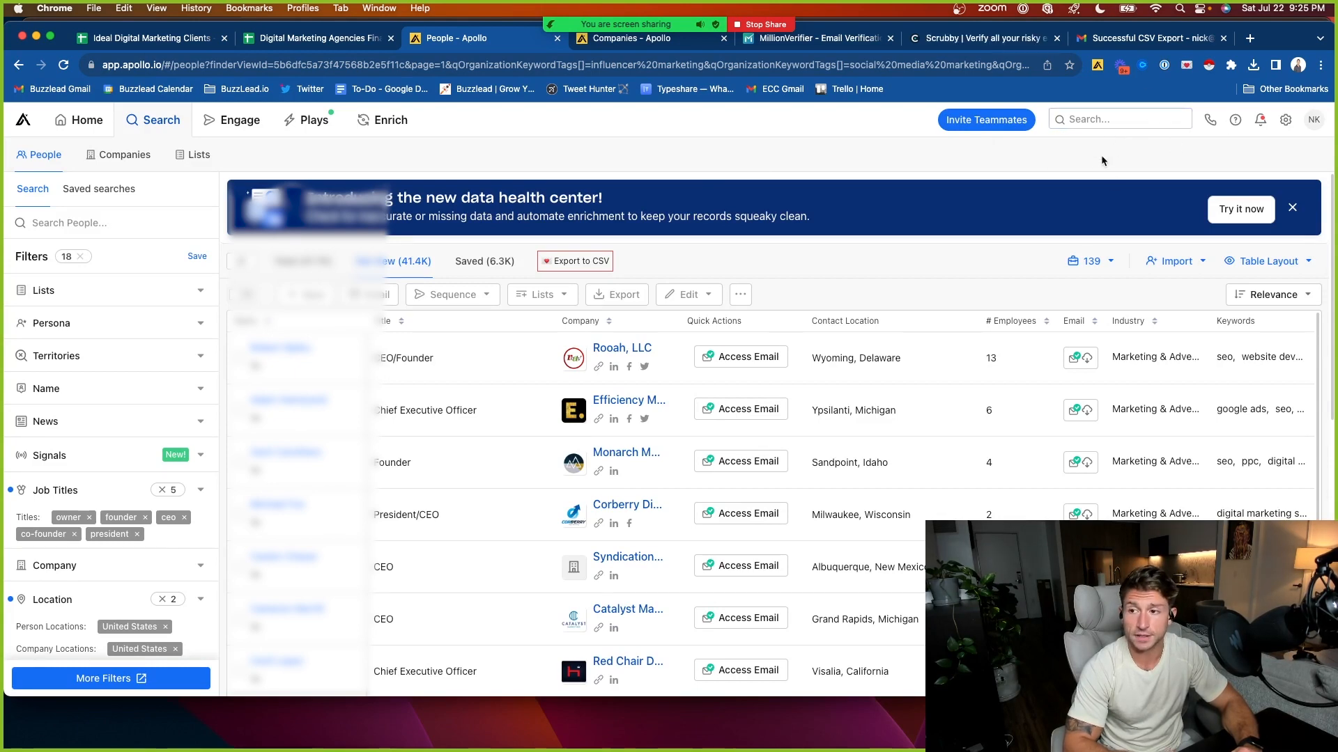
mouse_move(1196, 82)
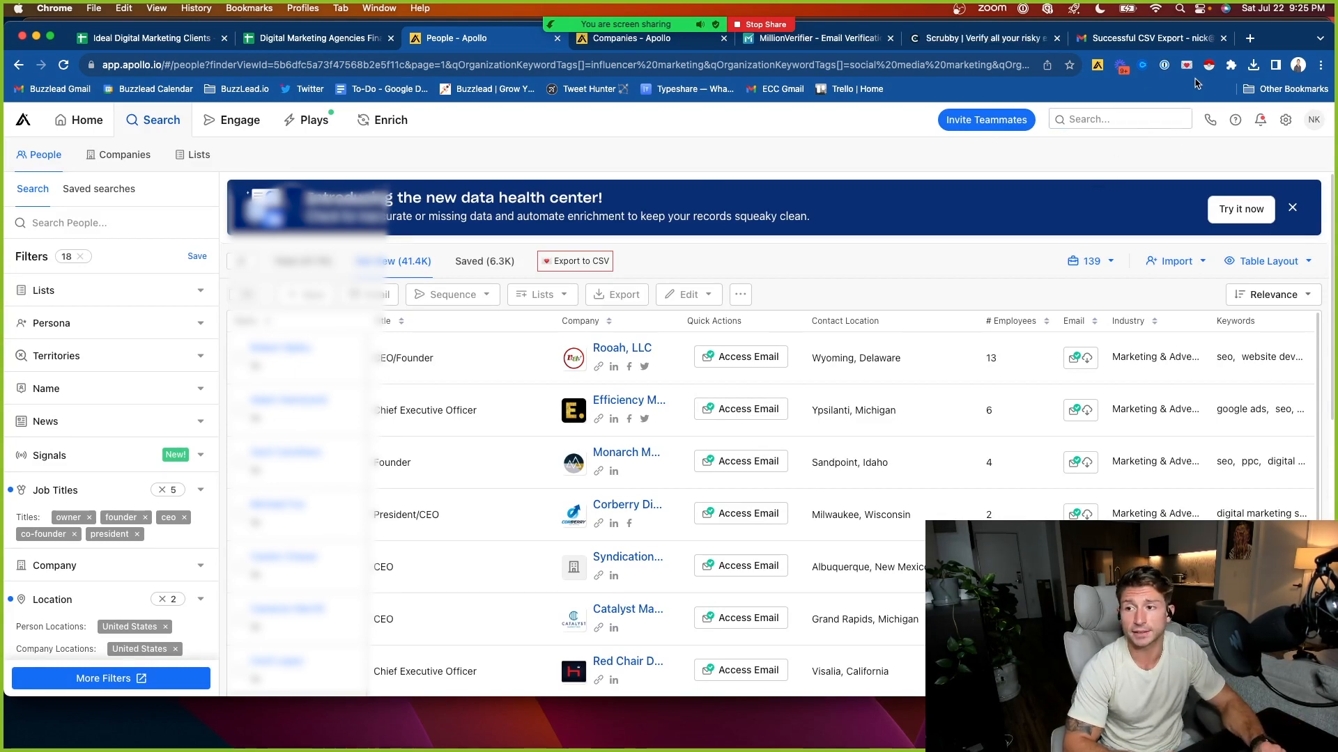
Confirm the apollo-contacts-export CSV downloaded, then switch to the MillionVerifier tab
left_click(1254, 65)
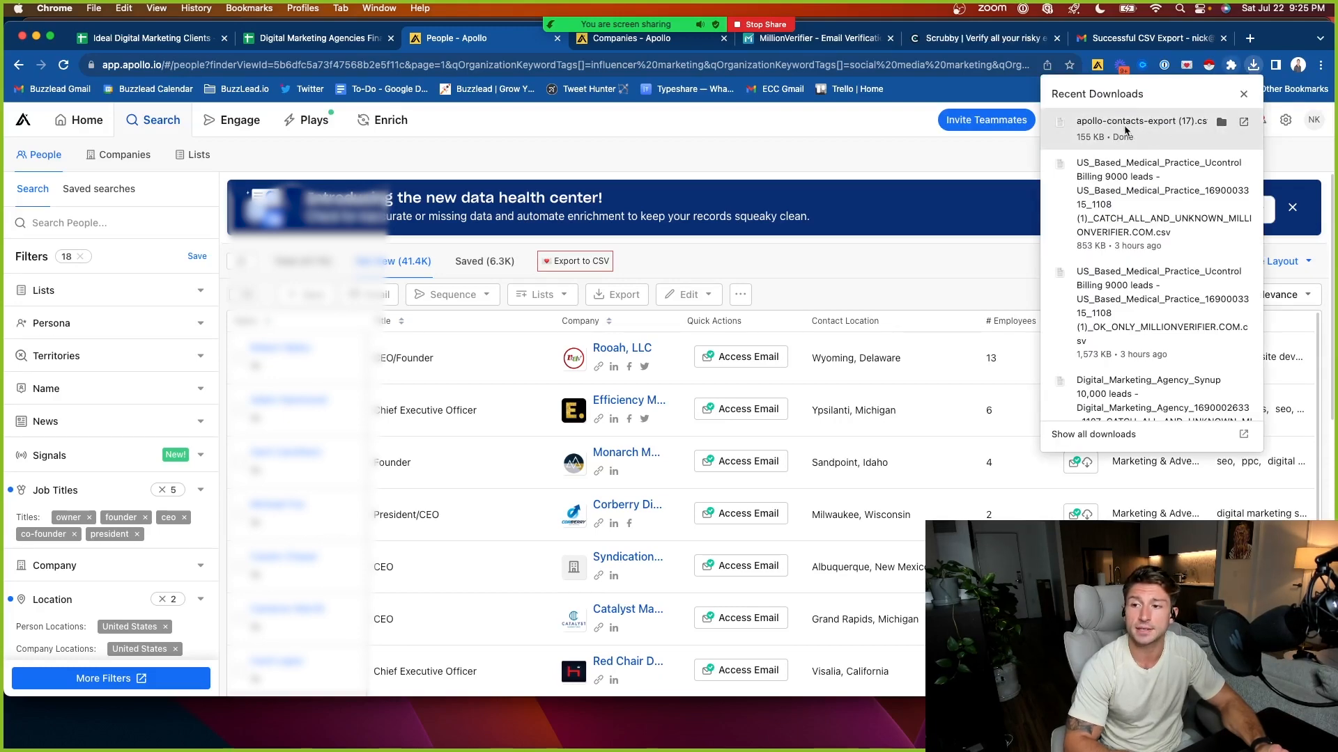
mouse_move(1156, 141)
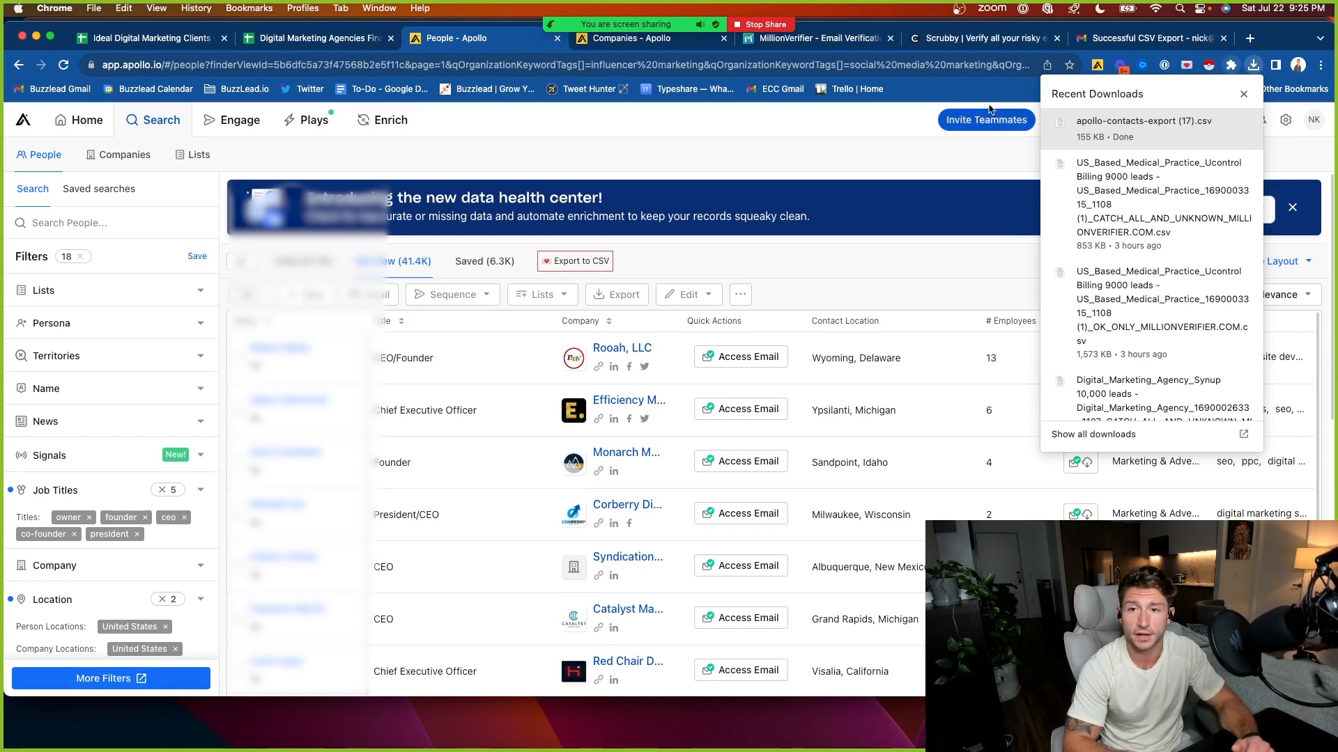
left_click(810, 37)
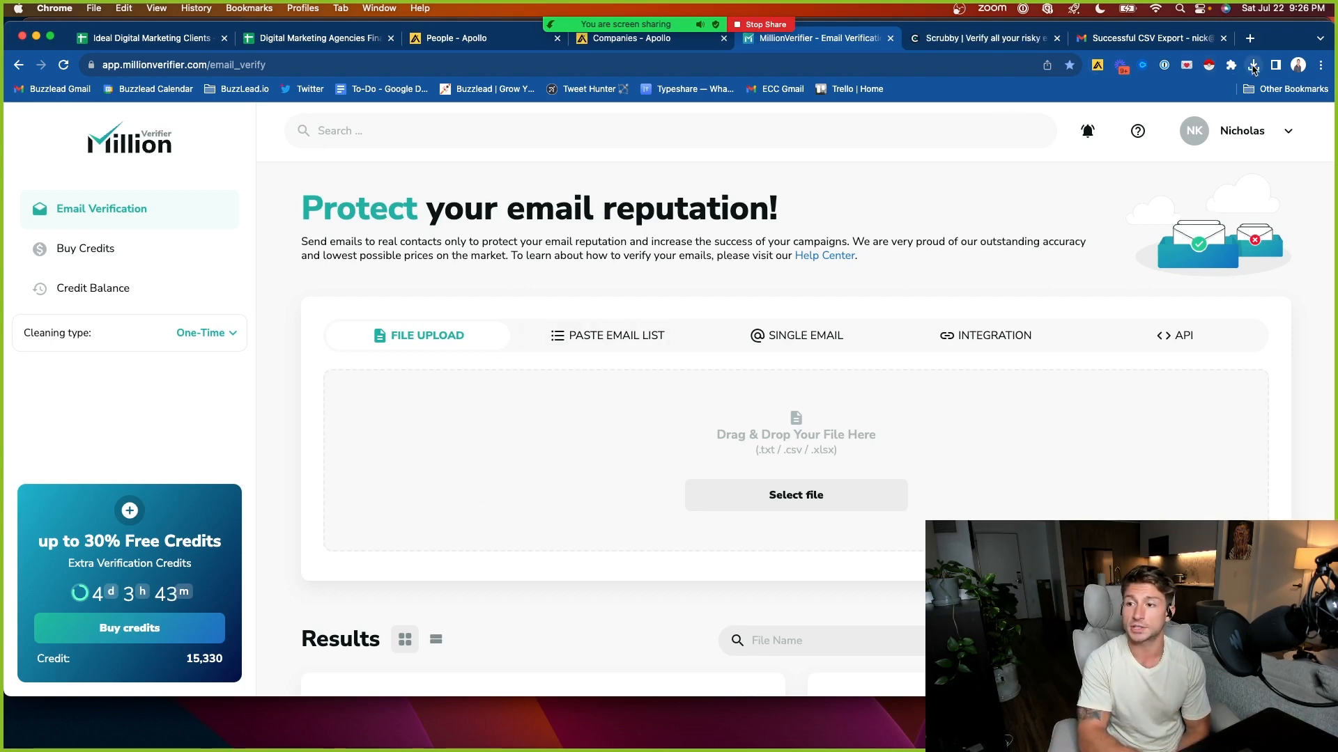
Upload the Apollo export CSV and verify its 982 emails with duplicates removed
left_click(1253, 65)
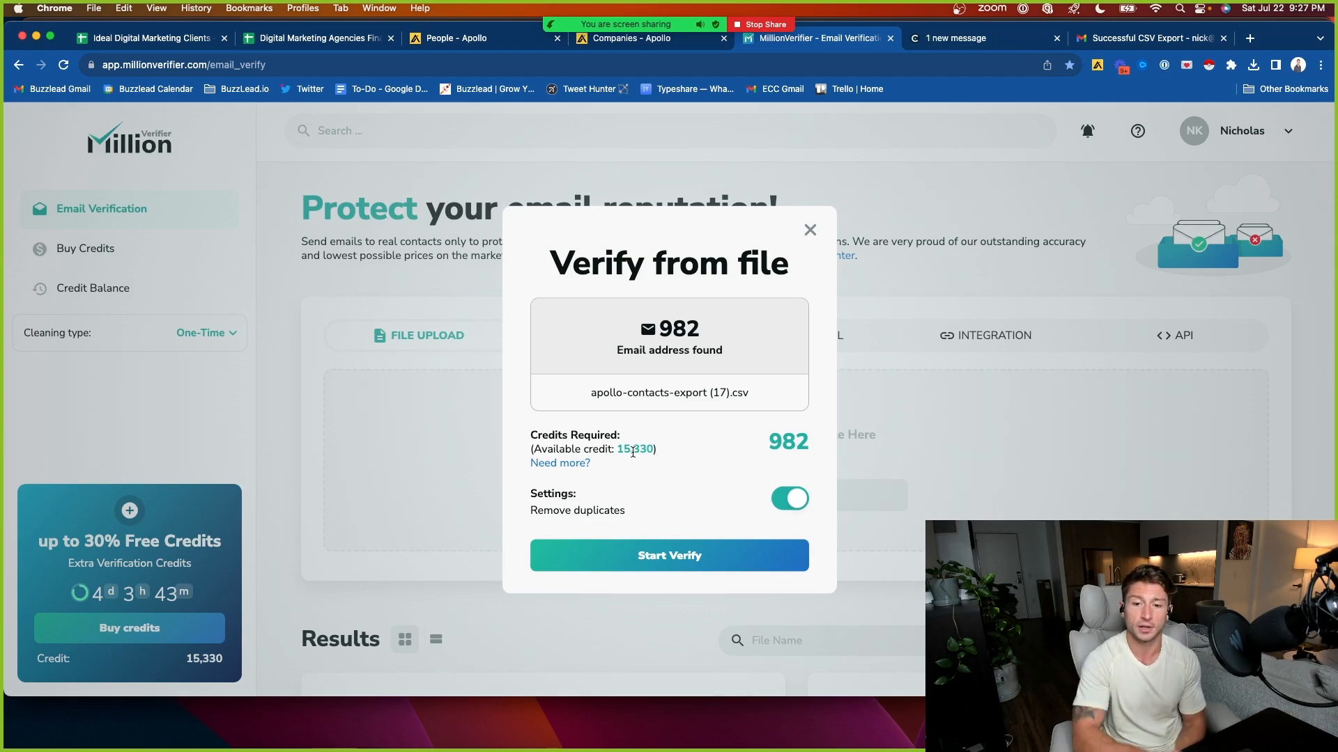
left_click(669, 555)
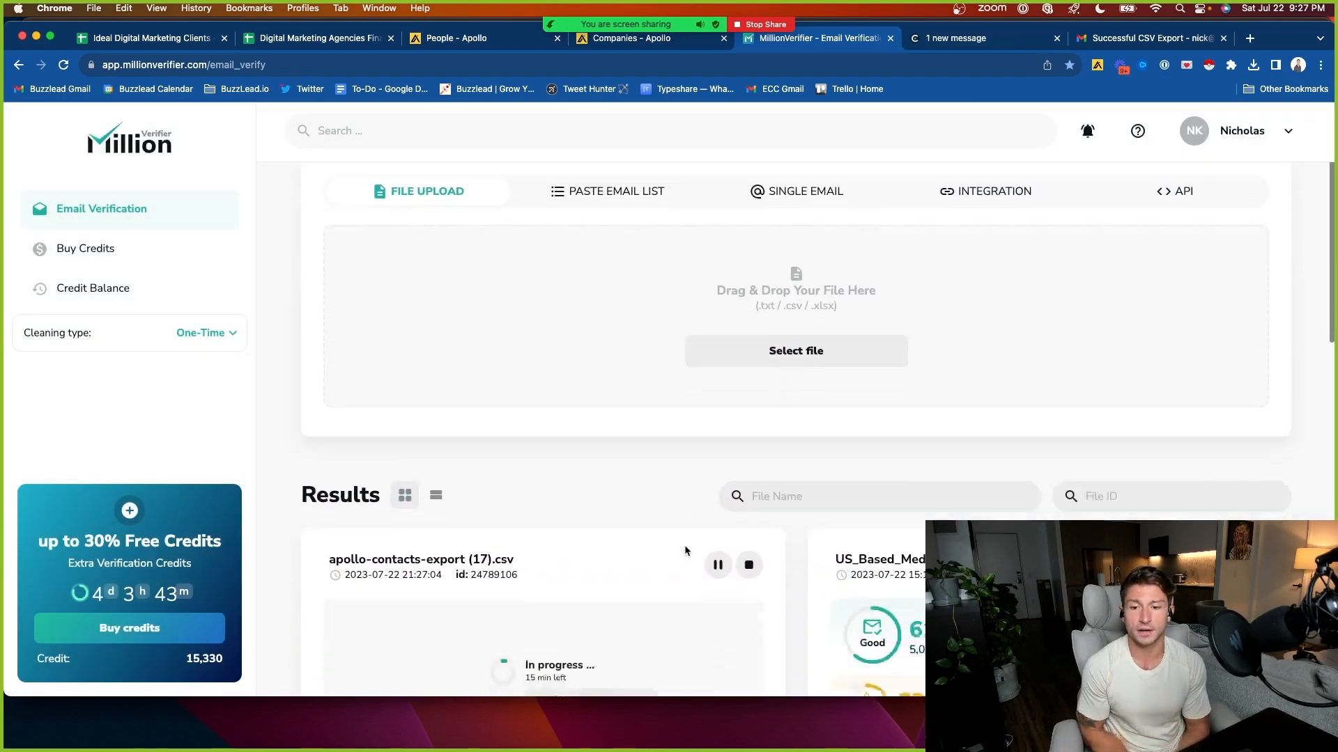
Scroll down to the Results to watch the in-progress verification job
scroll("down", 3)
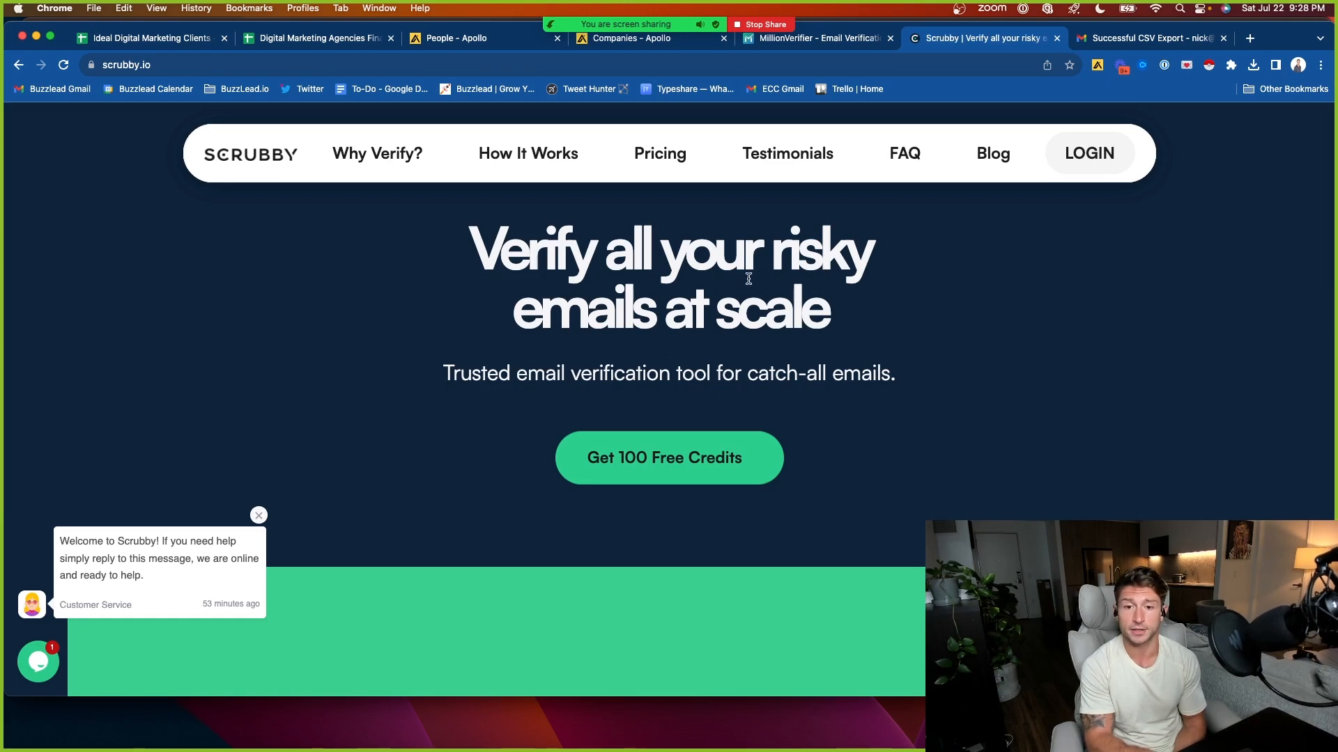
Switch from Scrubby to the Google Sheets tab with OK_ONLY MillionVerifier results
left_click(815, 38)
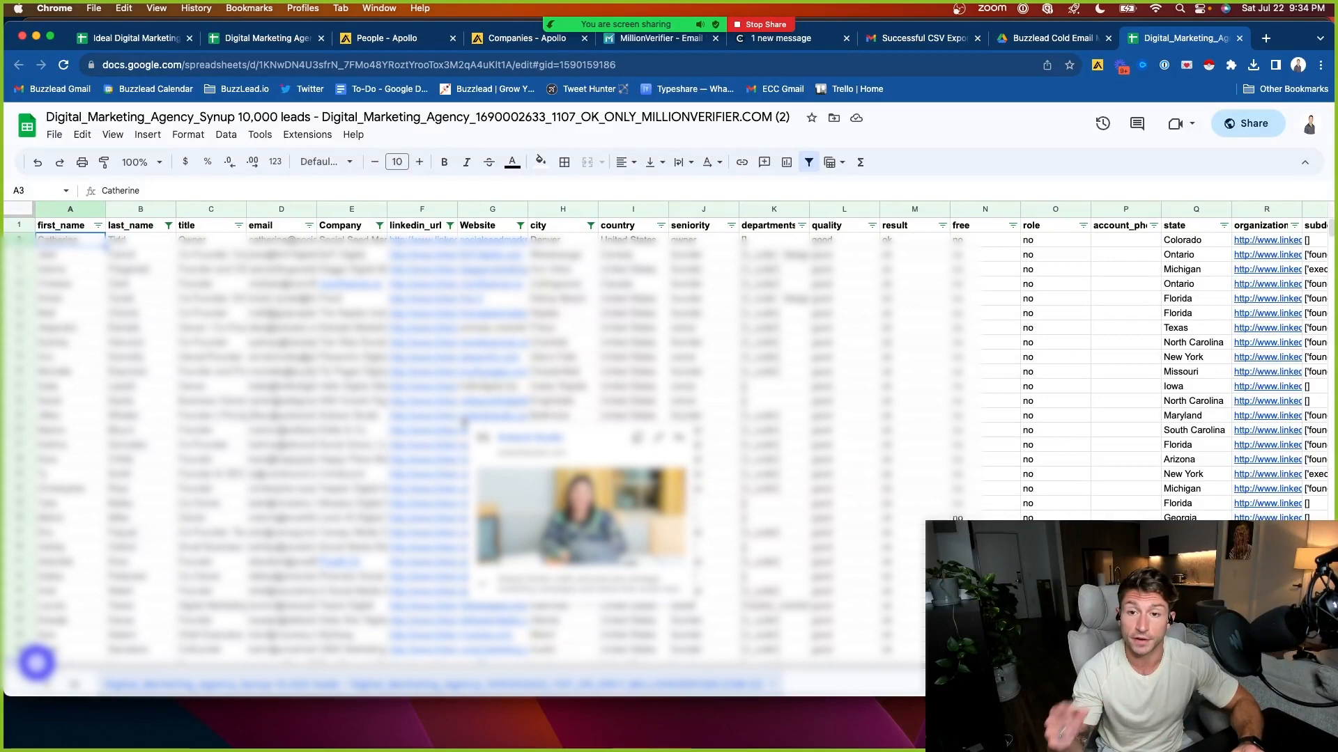
left_click(657, 38)
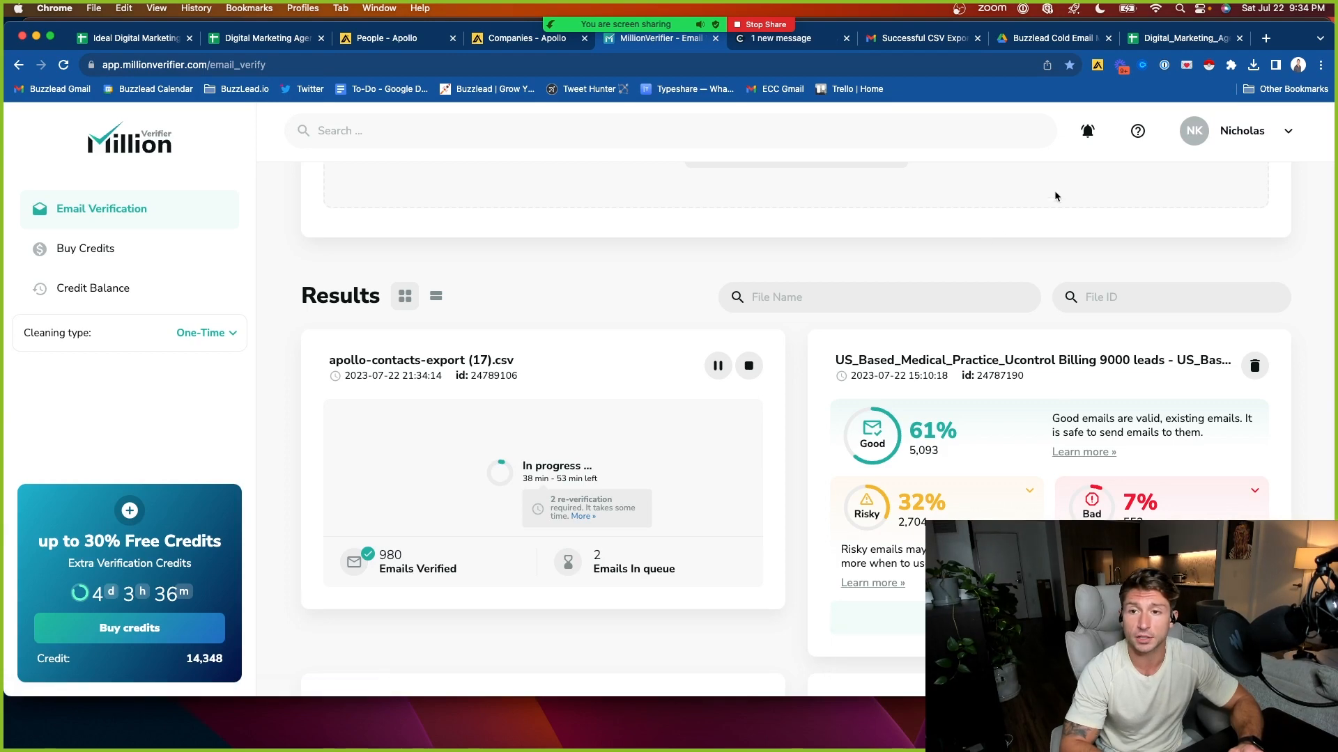
left_click(1182, 38)
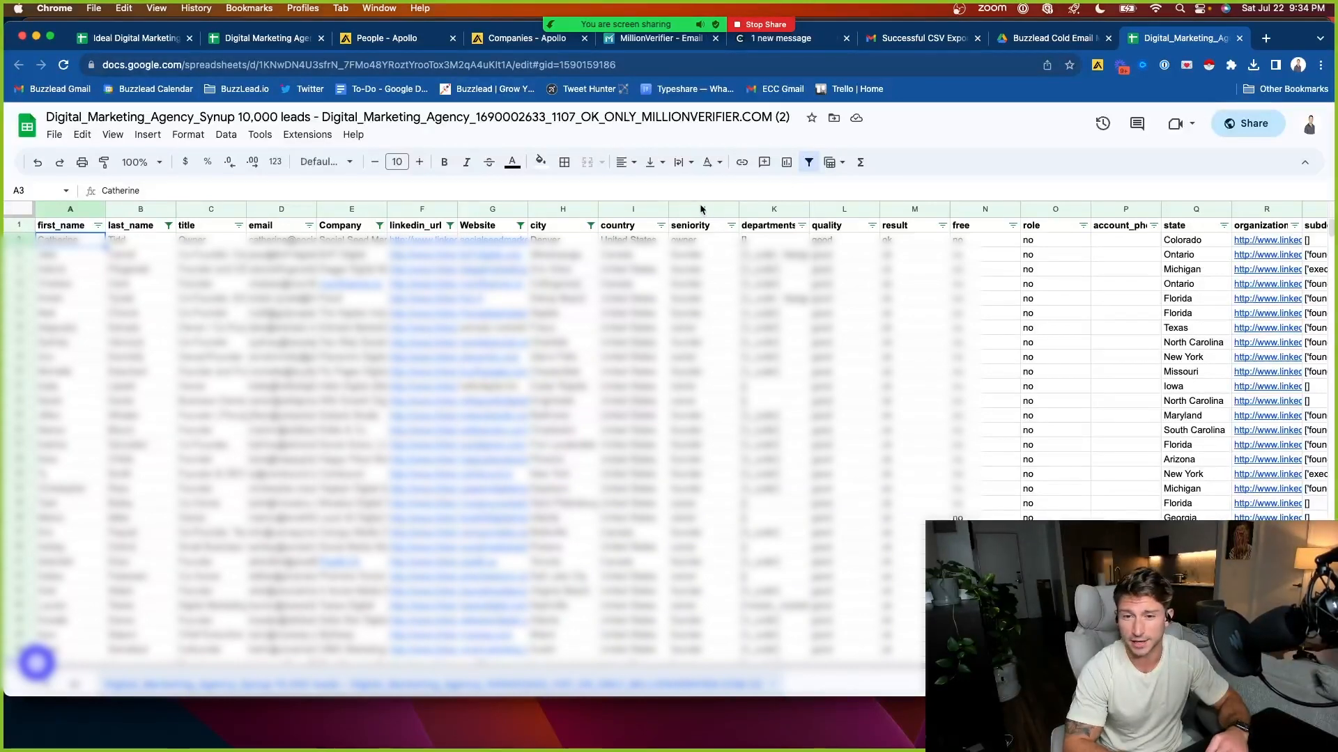
left_click(773, 312)
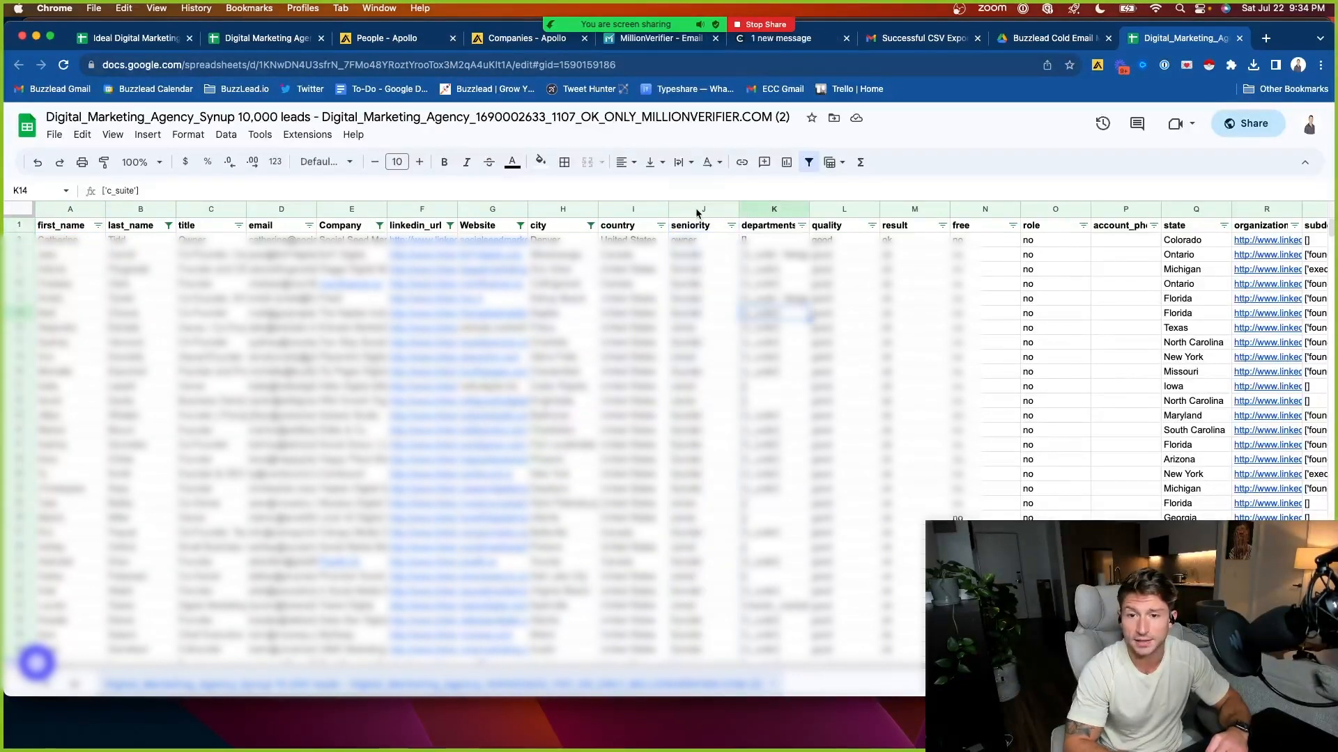
Remove columns J–S, from seniority onward, from the OK-only lead sheet
right_click(492, 209)
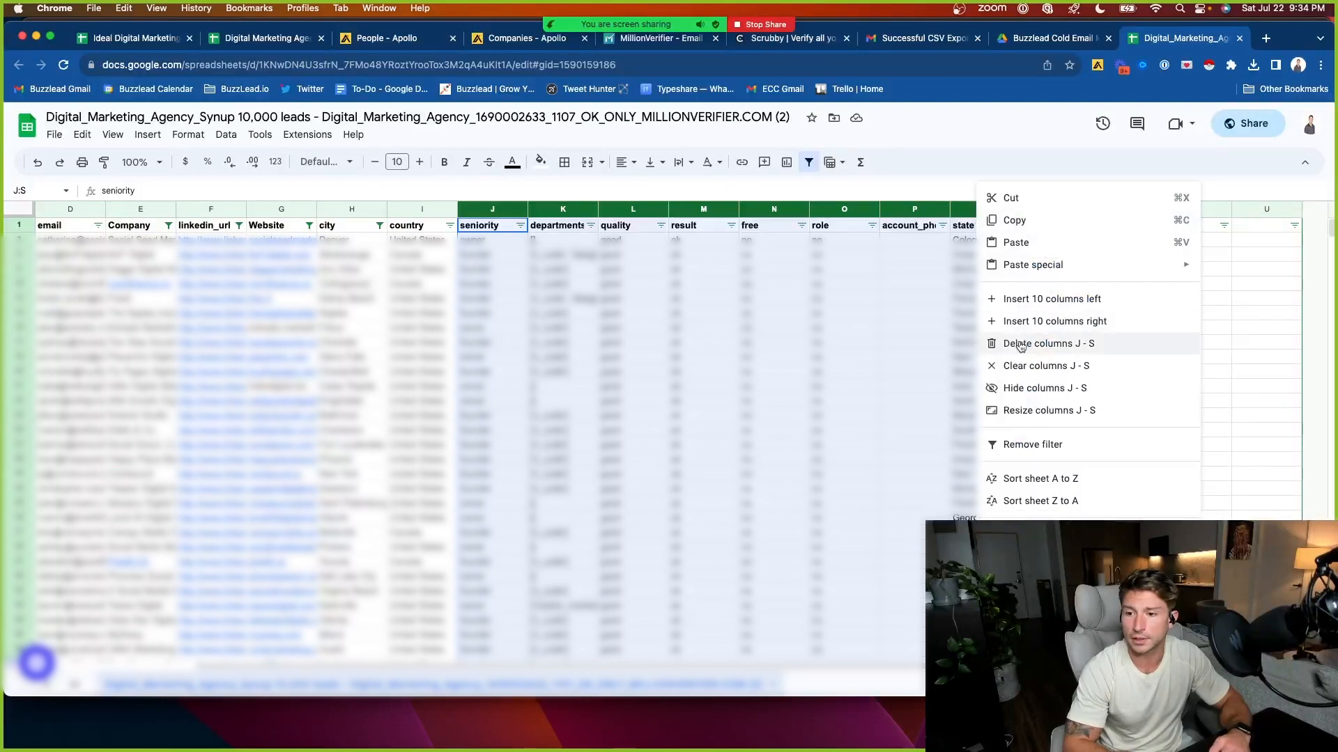
left_click(1049, 343)
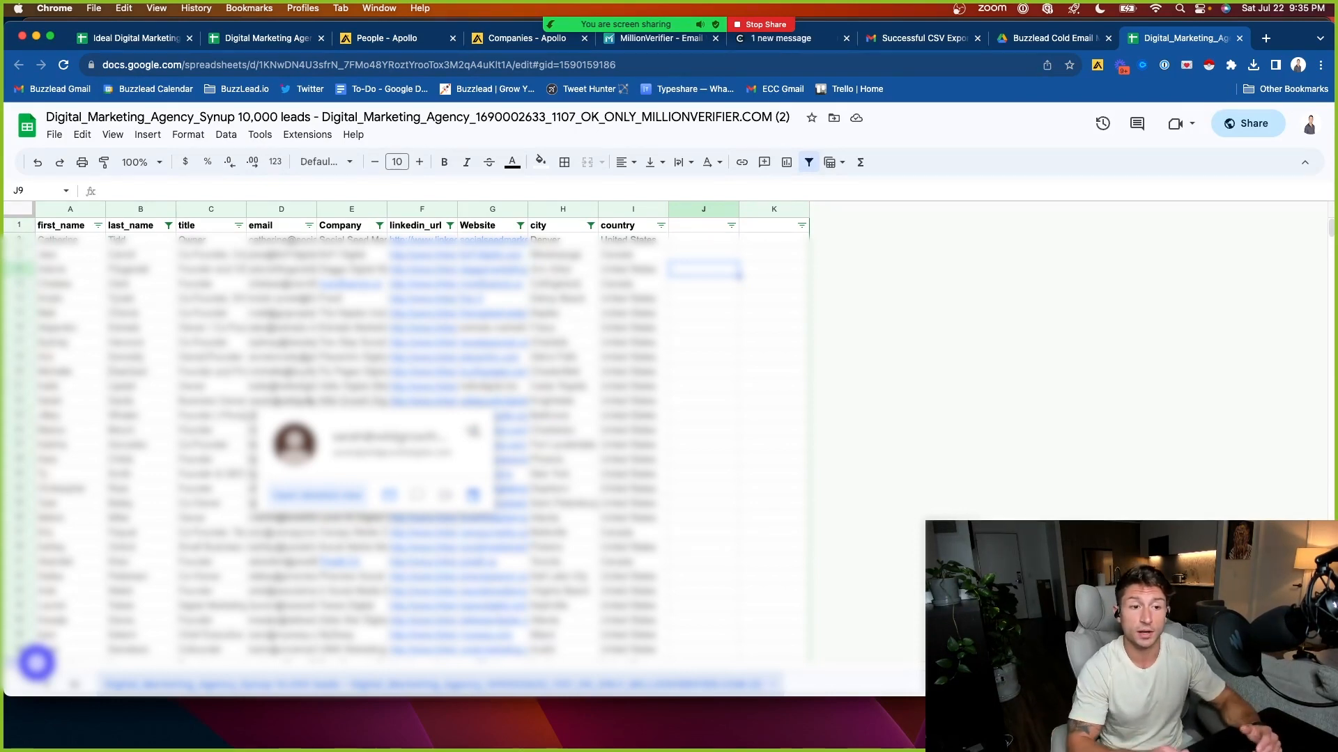
Download the trimmed OK-only agency leads sheet as a comma-separated values (.csv) file
left_click(53, 134)
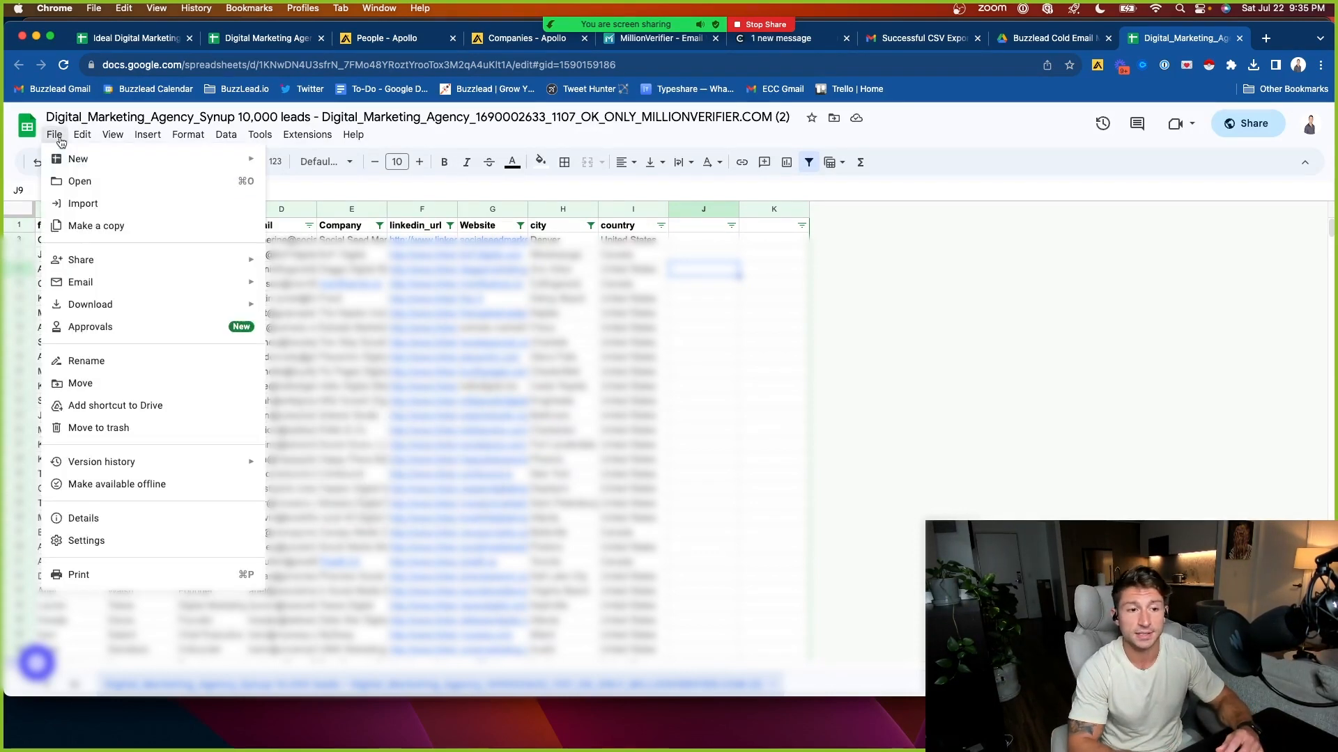
left_click(90, 304)
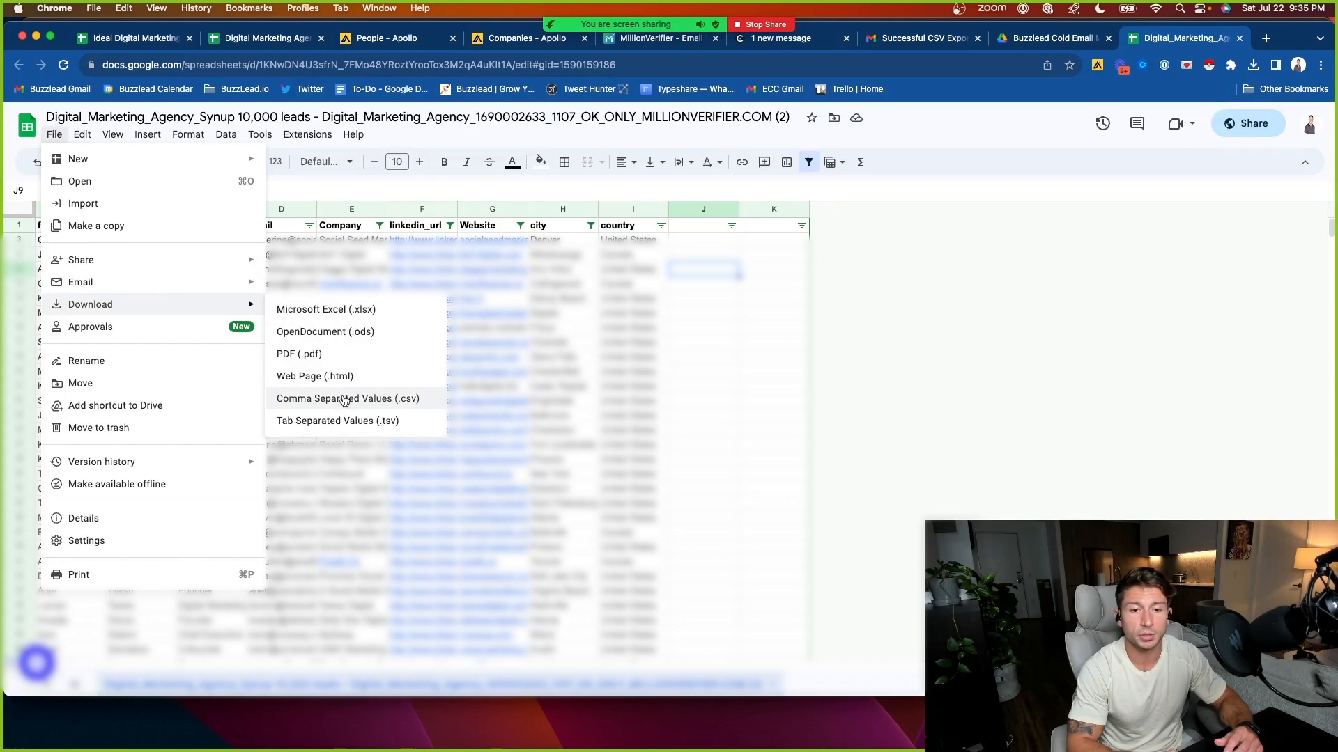
left_click(346, 398)
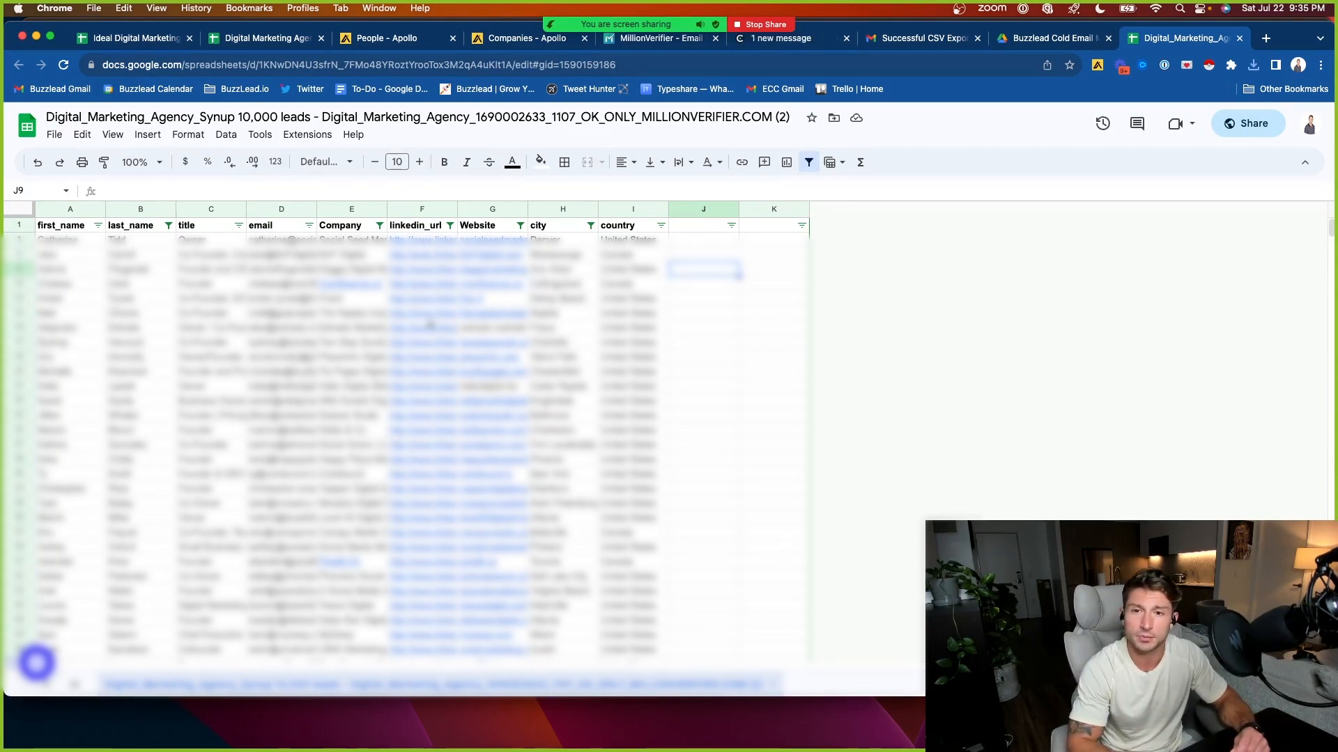
left_click(772, 327)
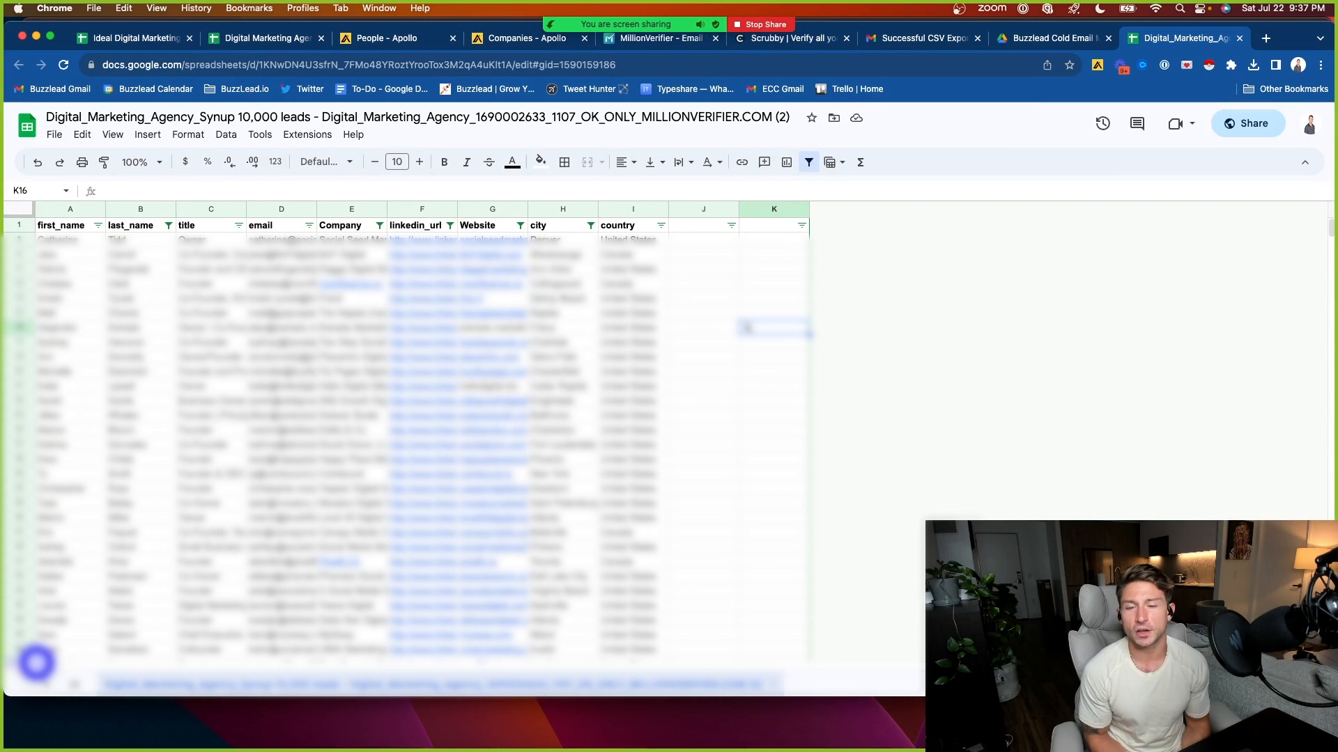